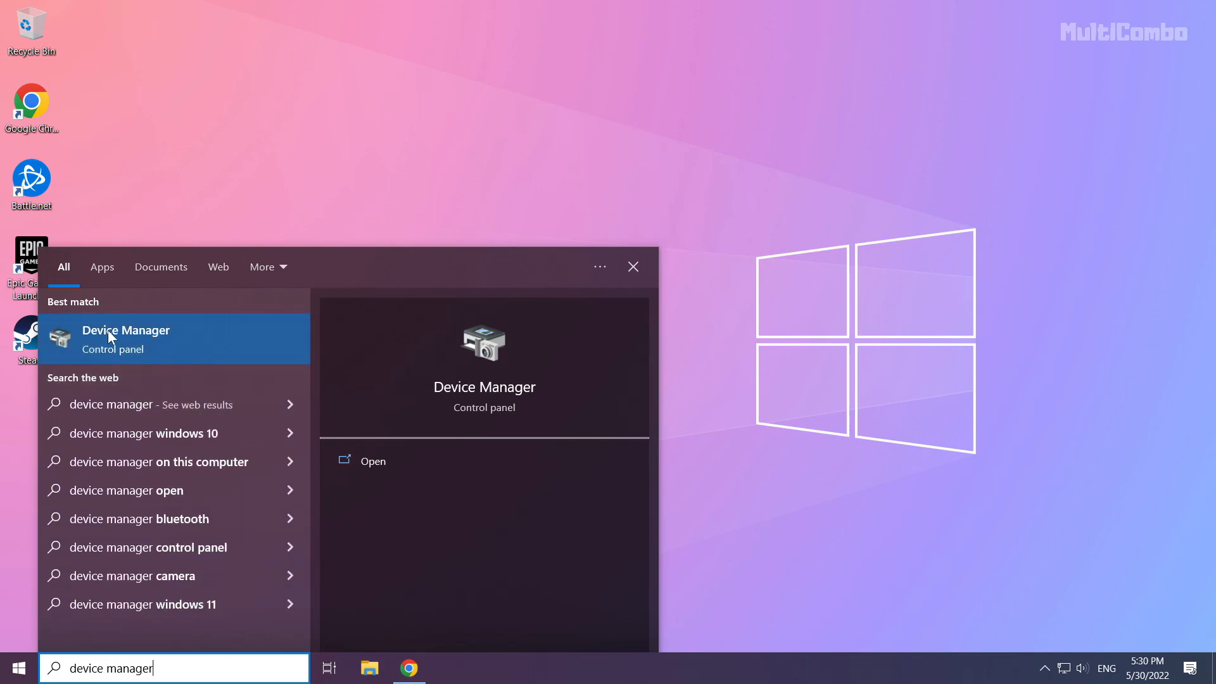
mouse_move(157, 343)
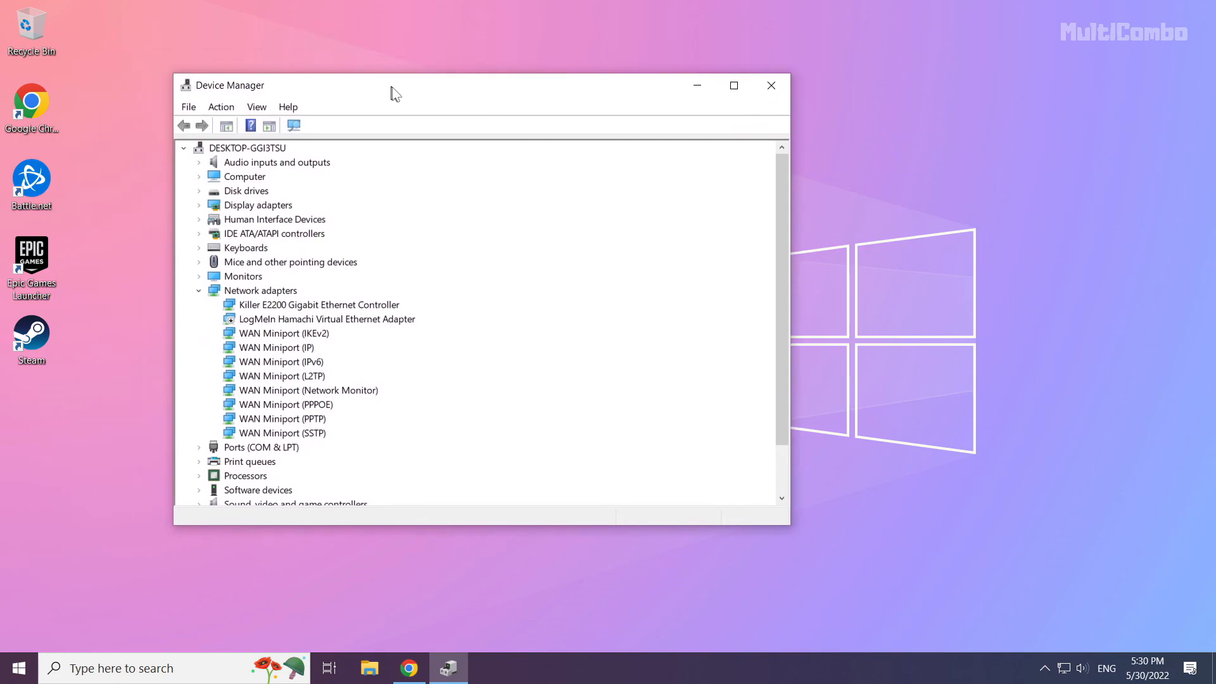
Expand Display adapters to list the Intel HD Graphics 4600 and NVIDIA GTX 1050 Ti.
left_click_drag(395, 85, 507, 109)
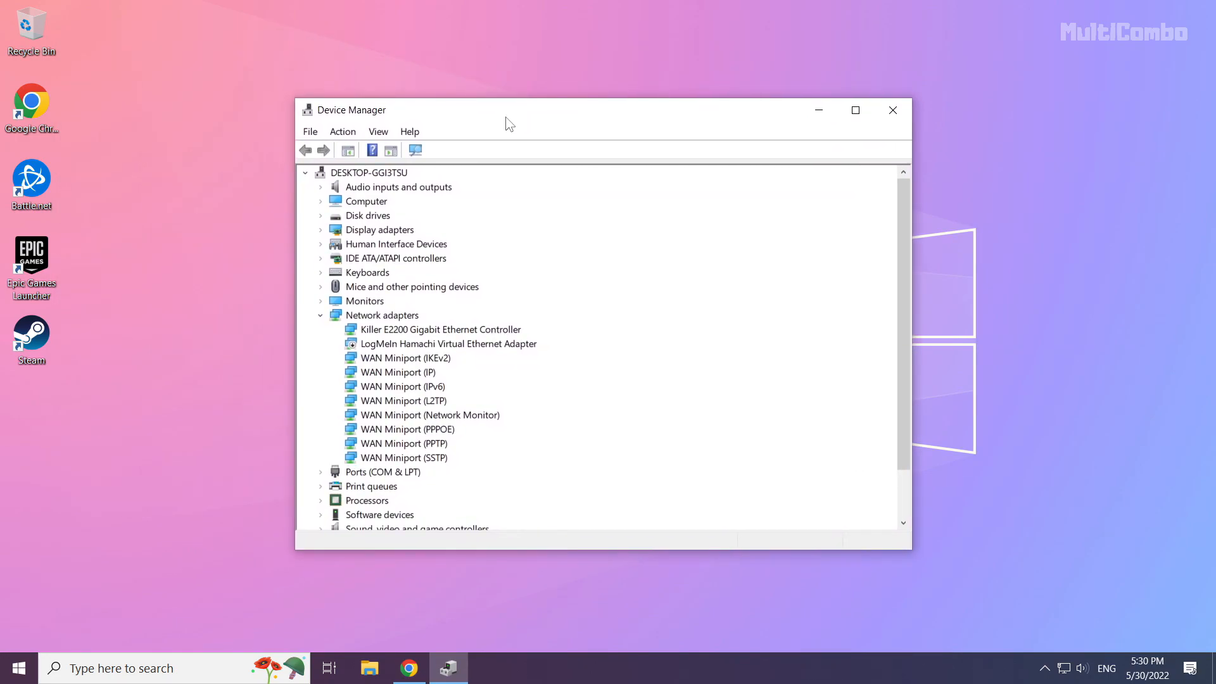
left_click(378, 229)
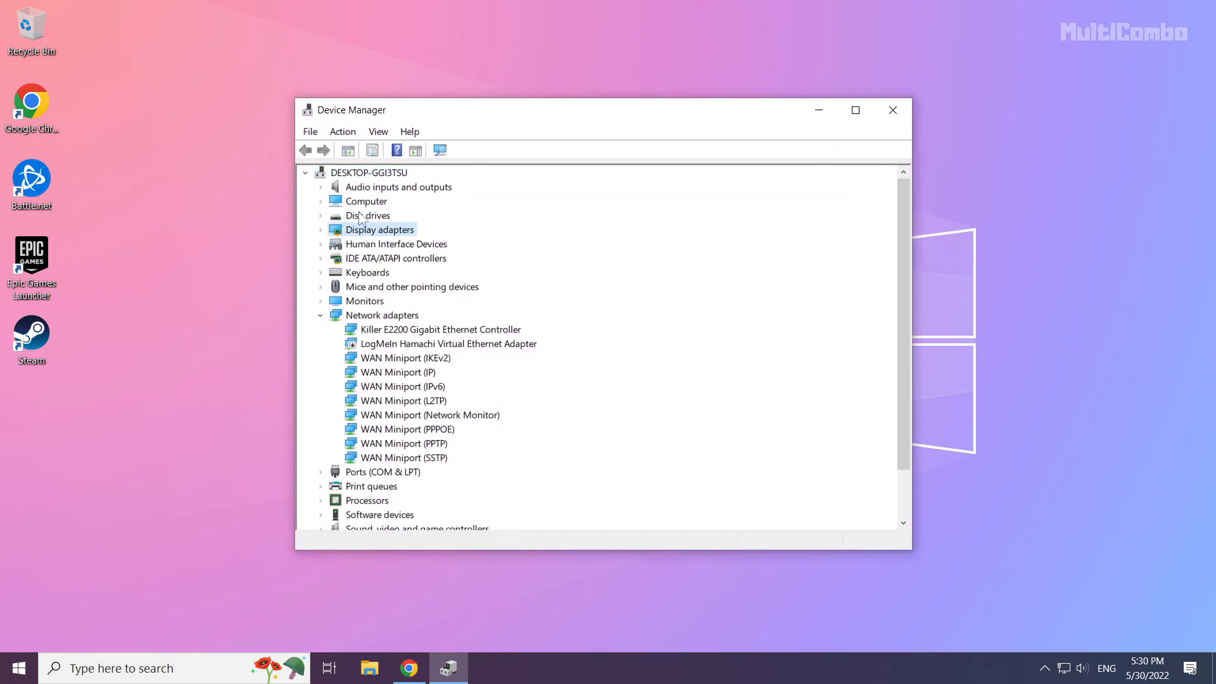
mouse_move(402, 250)
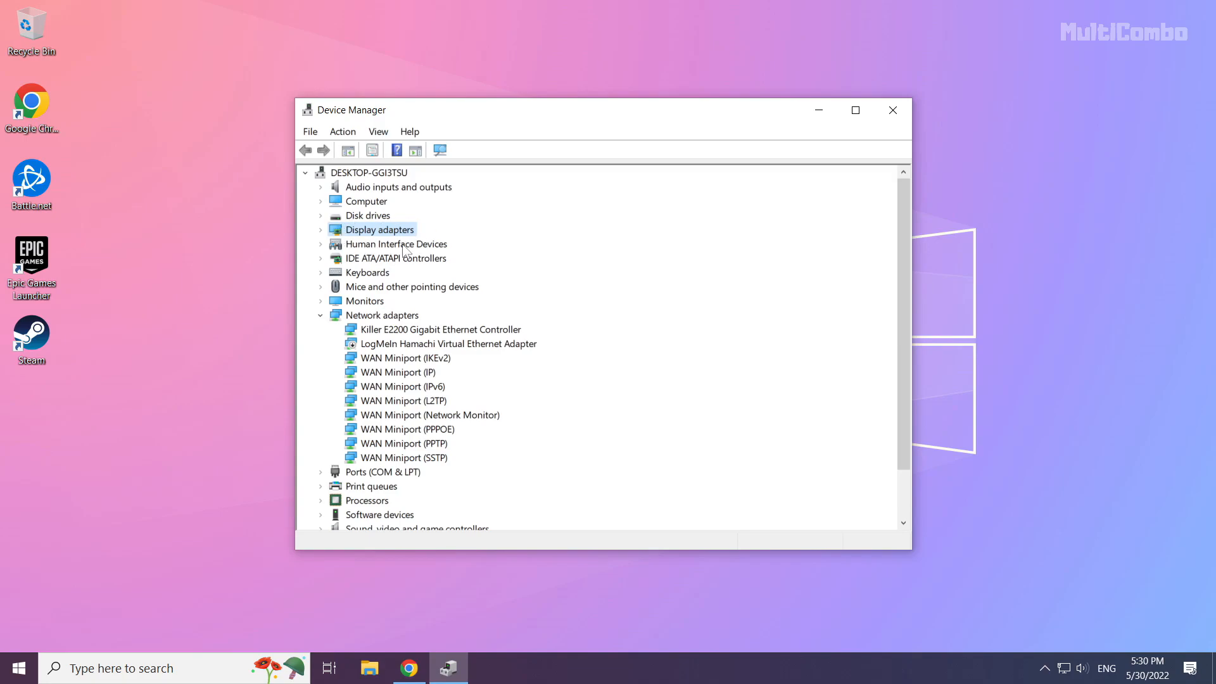
mouse_move(323, 237)
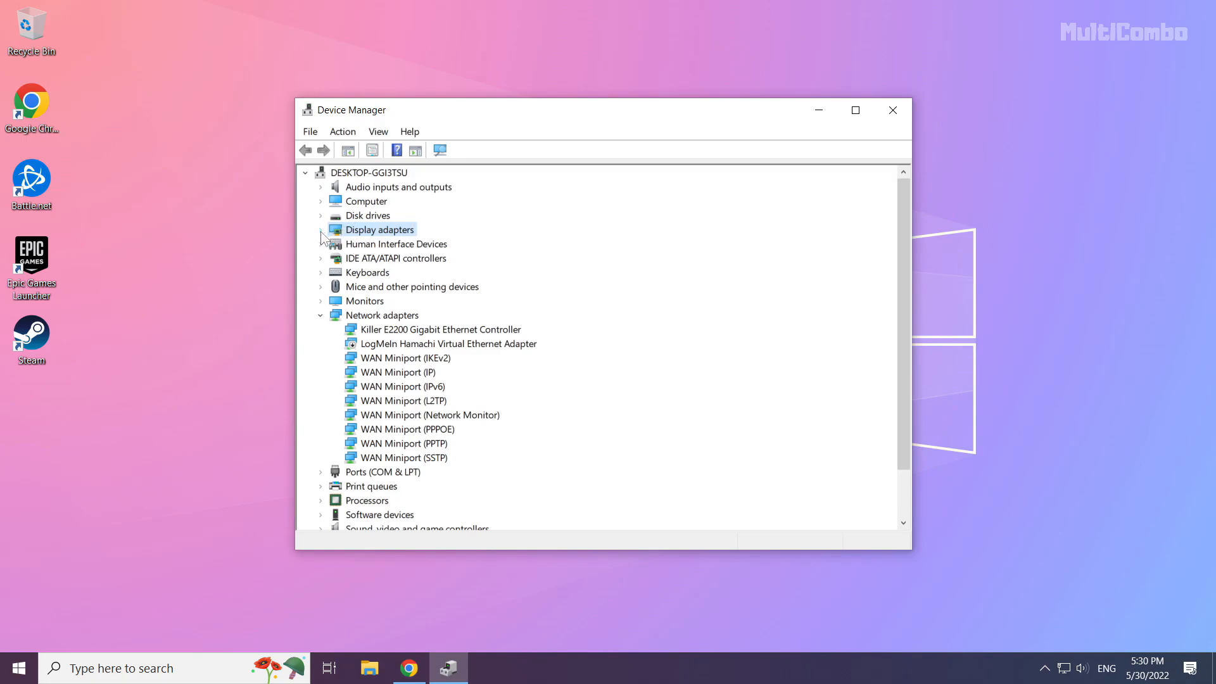
left_click(320, 229)
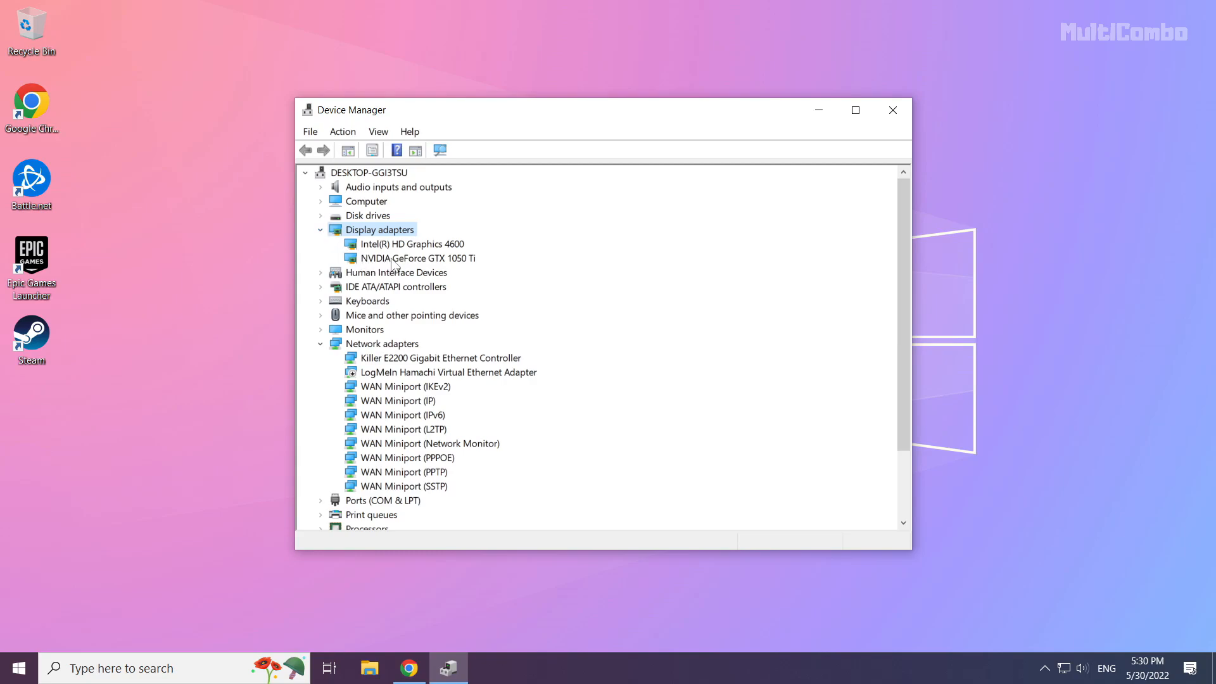
Run an automatic driver search for the GTX 1050 Ti; best driver already installed.
left_click(413, 257)
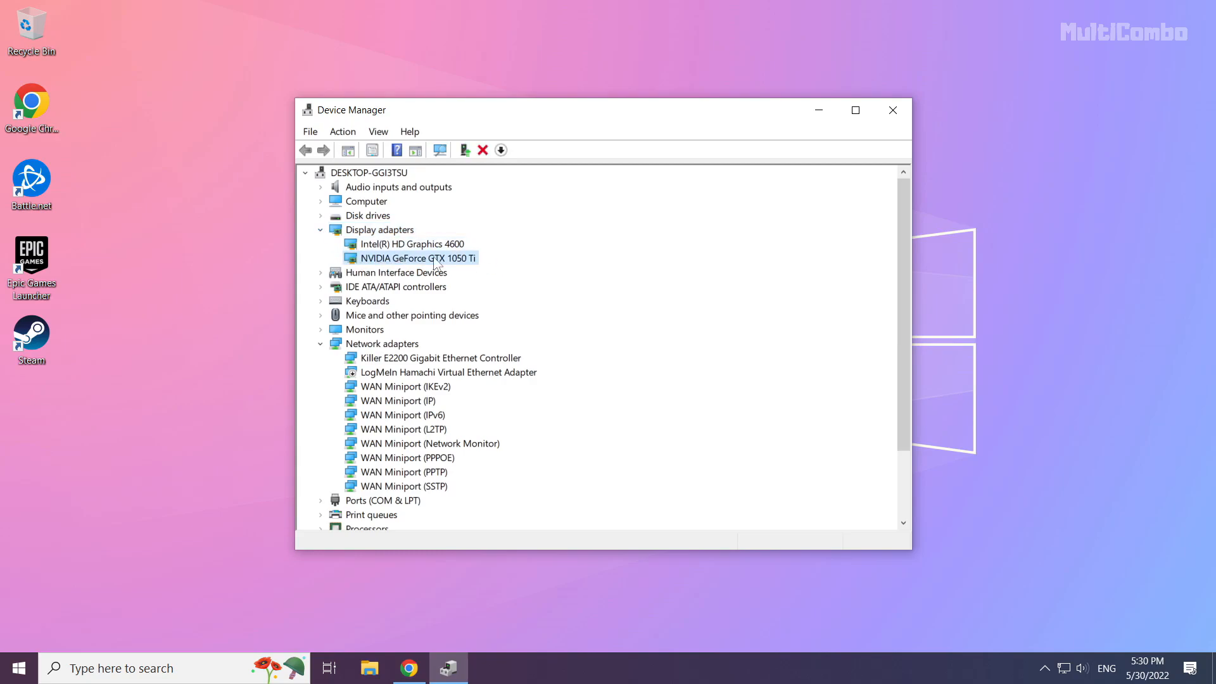
right_click(413, 257)
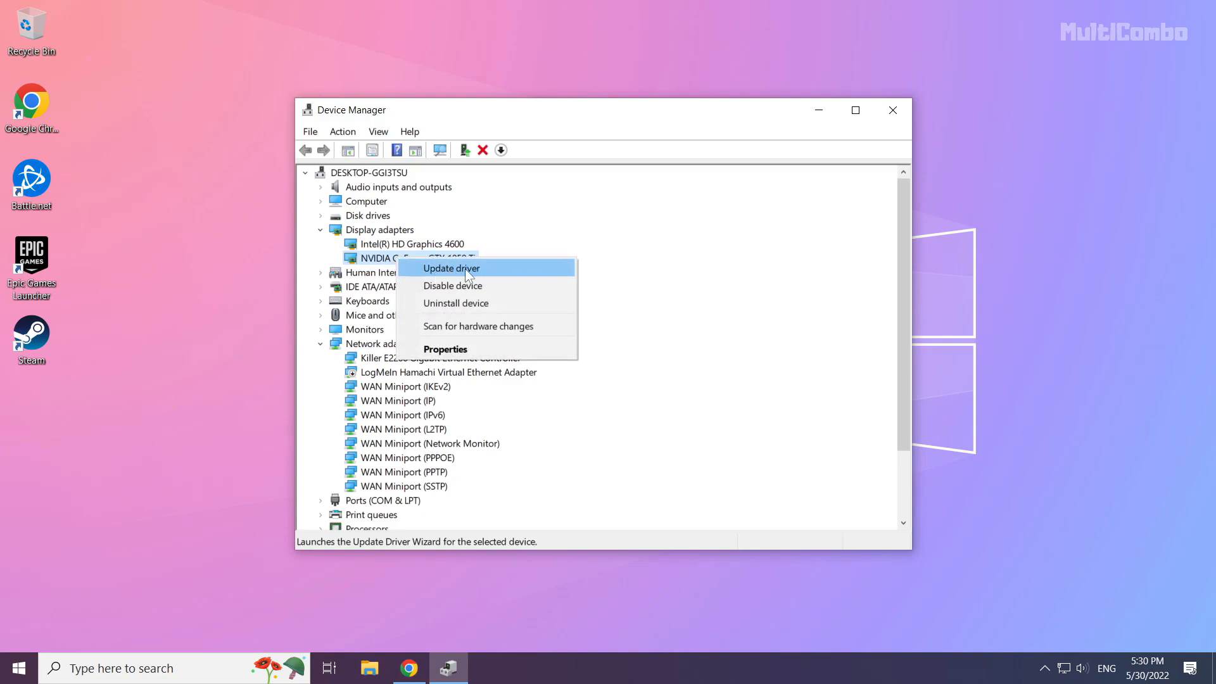
left_click(449, 268)
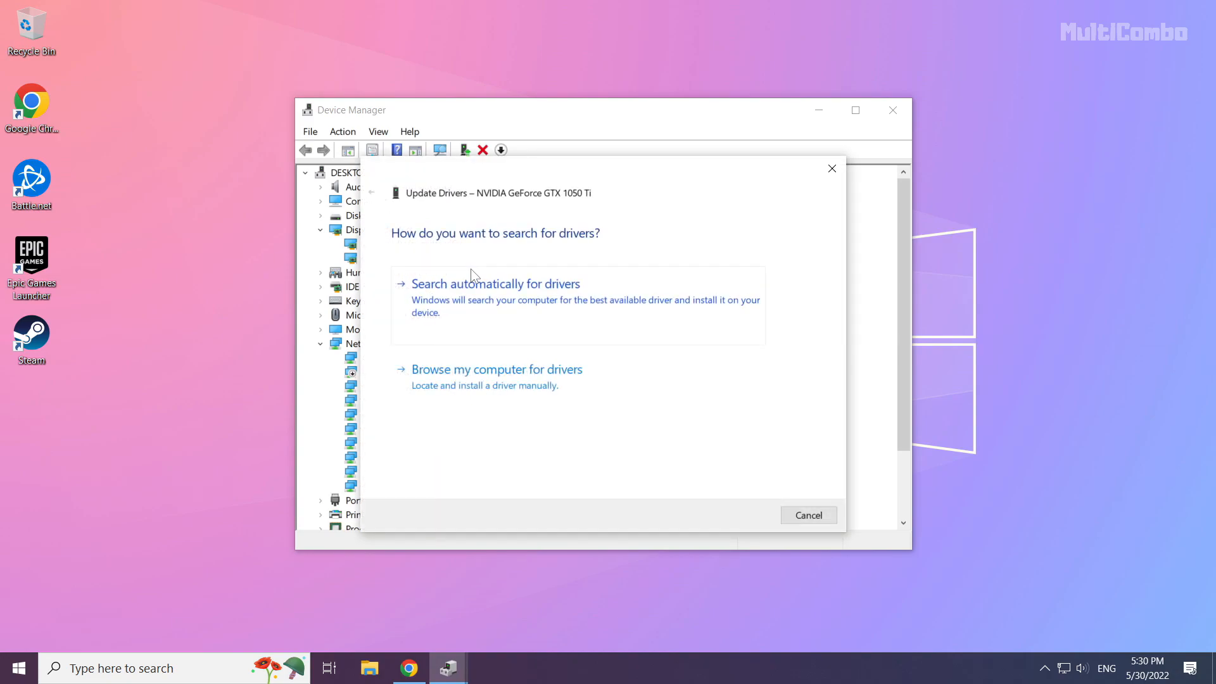
mouse_move(397, 282)
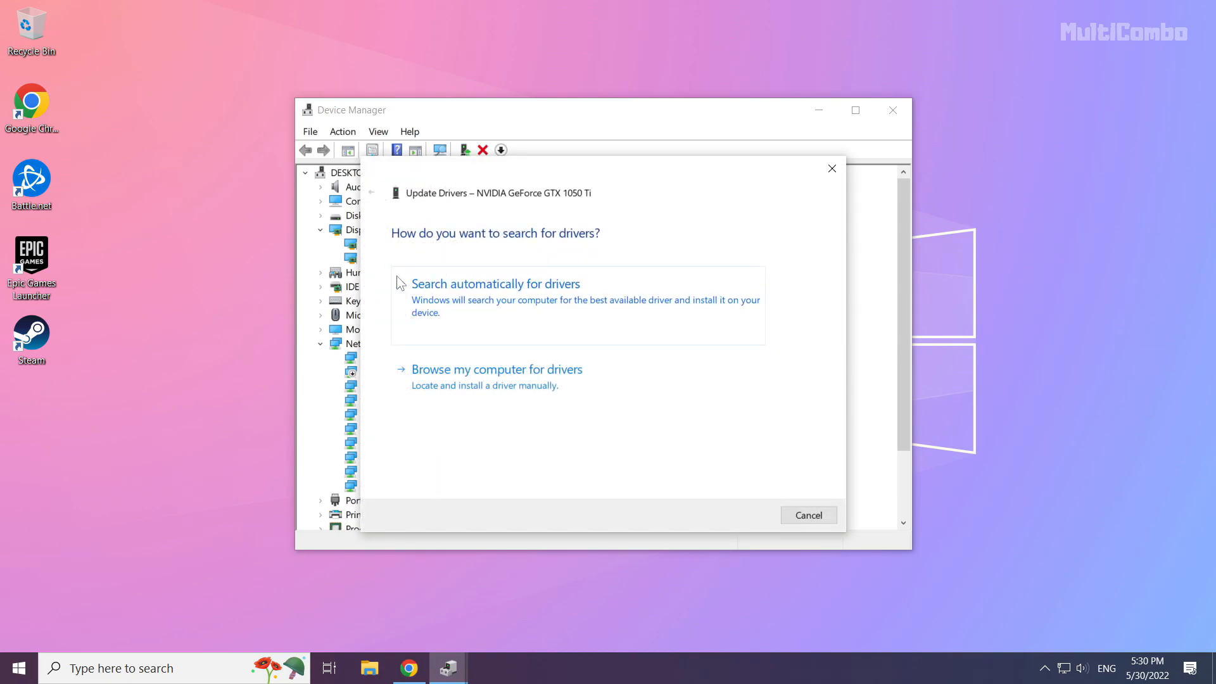
mouse_move(452, 319)
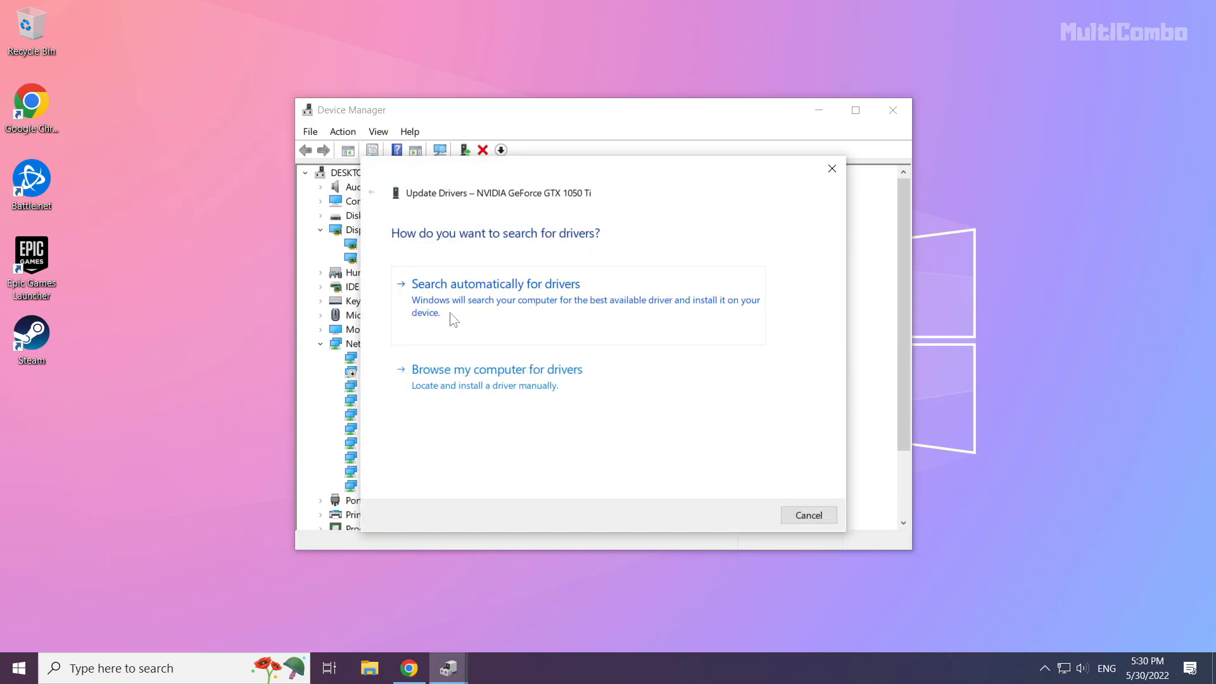
left_click(496, 283)
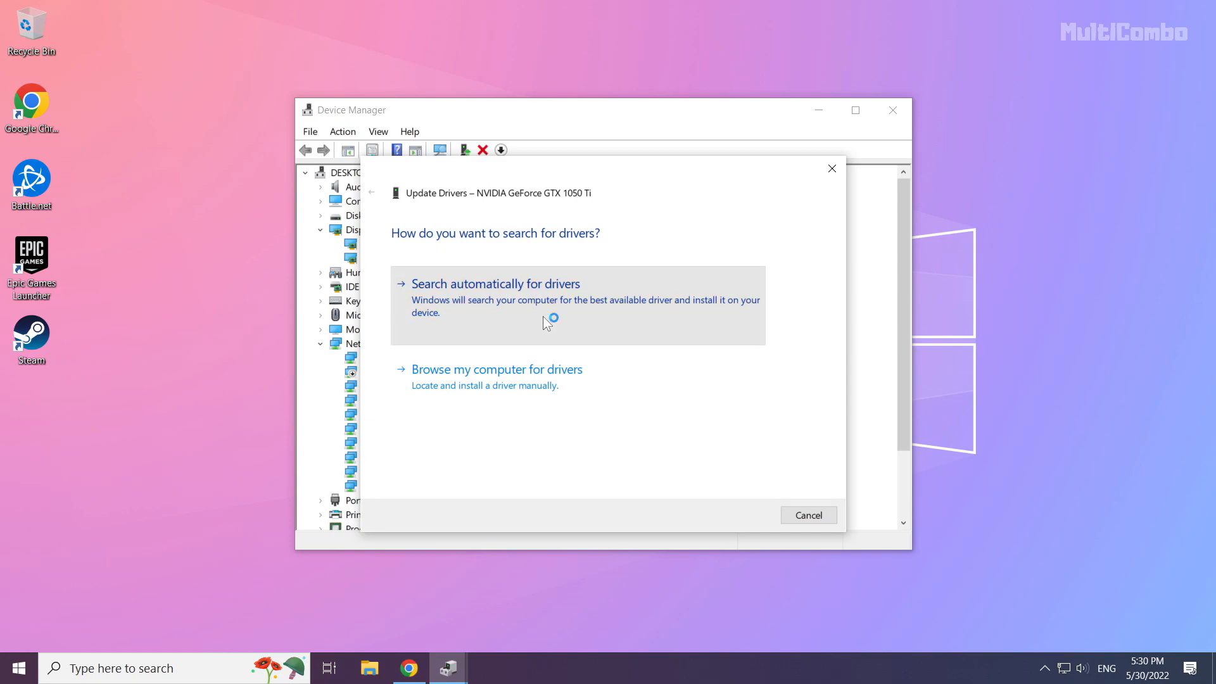
left_click(495, 282)
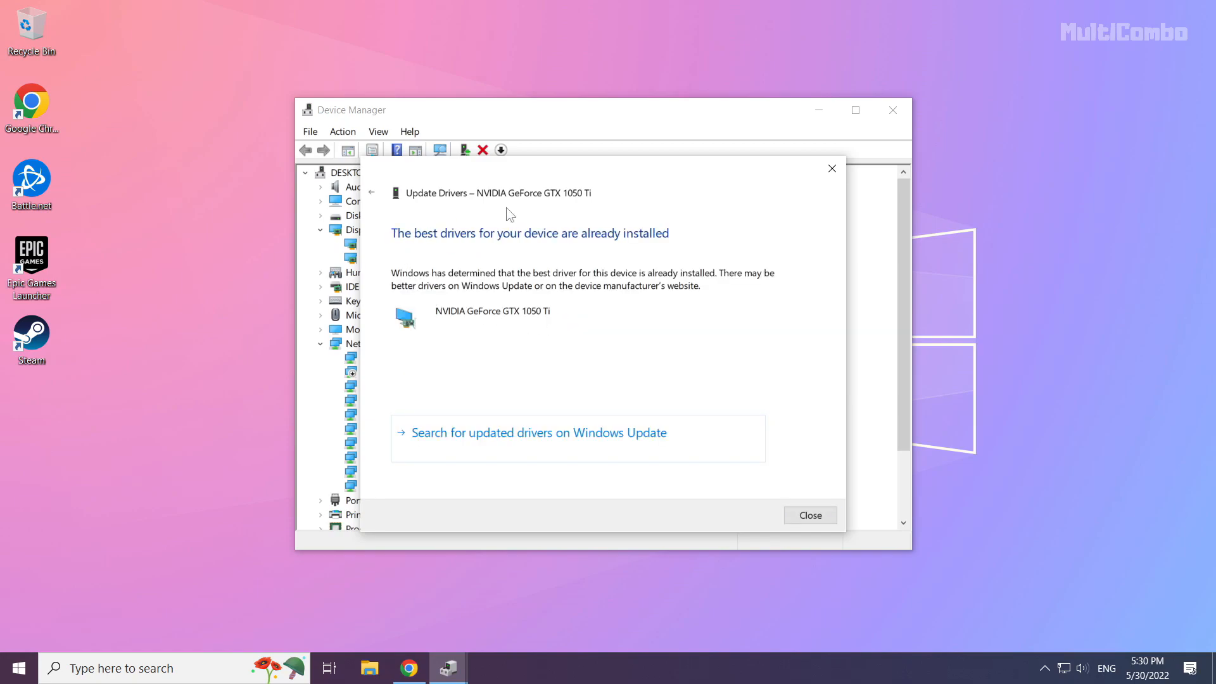
mouse_move(809, 515)
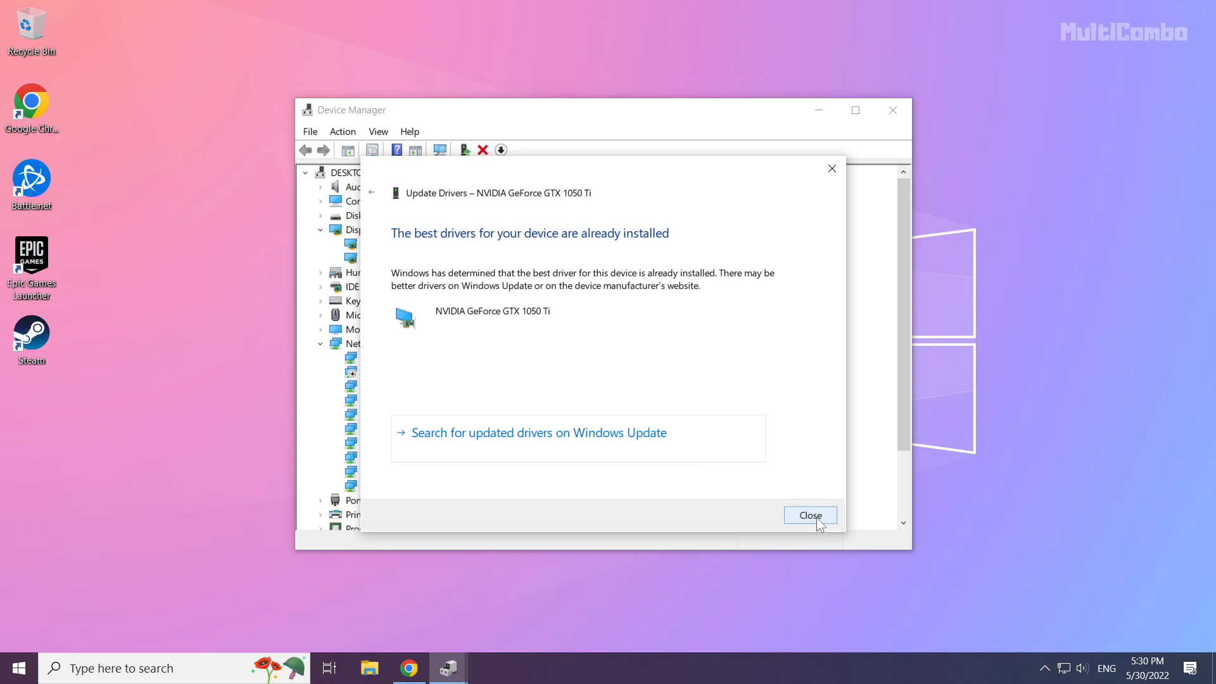
left_click(809, 515)
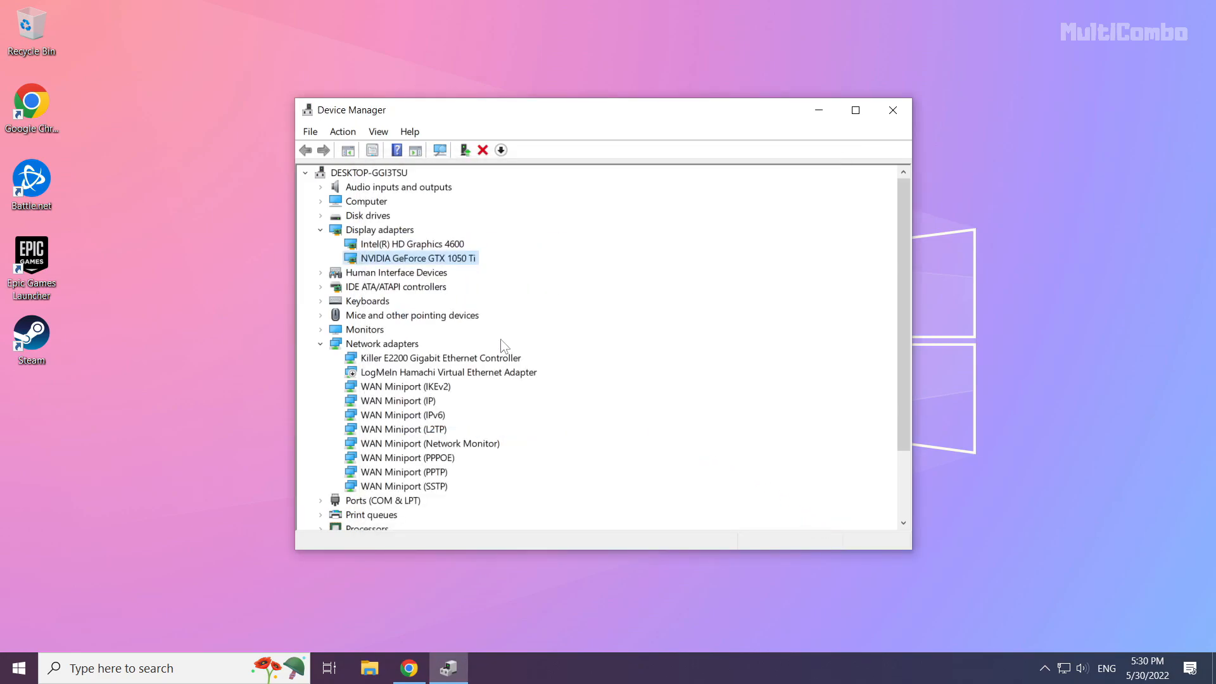
Run an automatic driver search for the Intel HD Graphics 4600; best driver already installed.
left_click(410, 243)
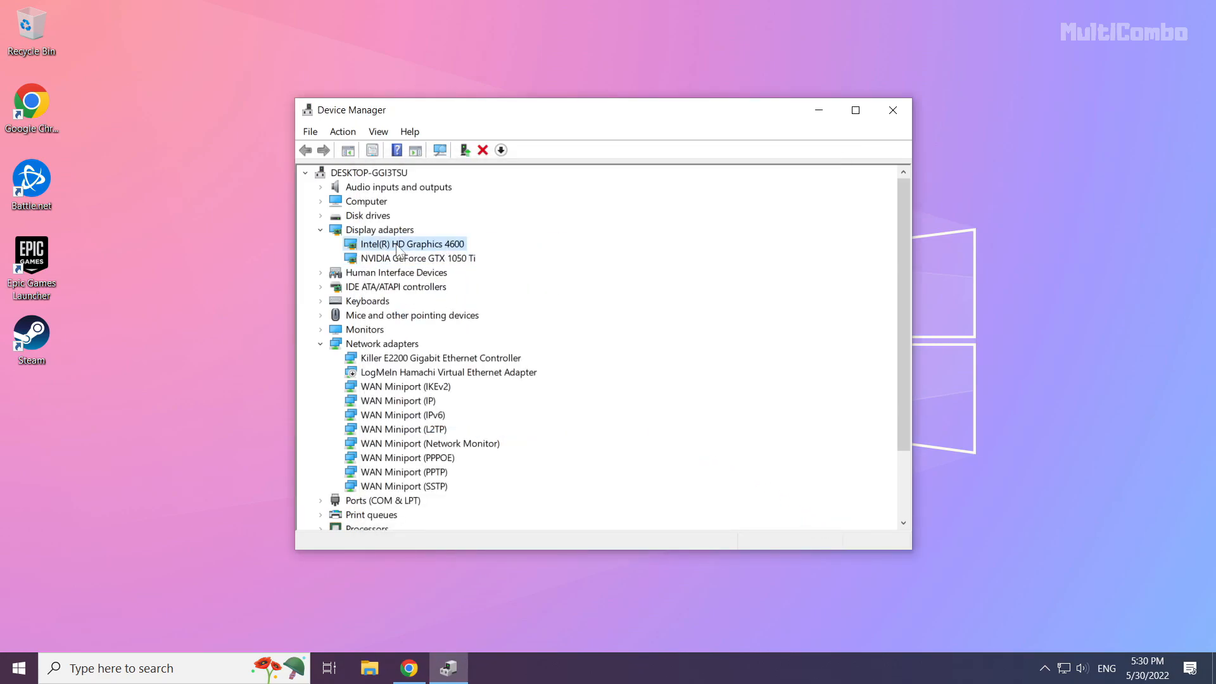
right_click(409, 243)
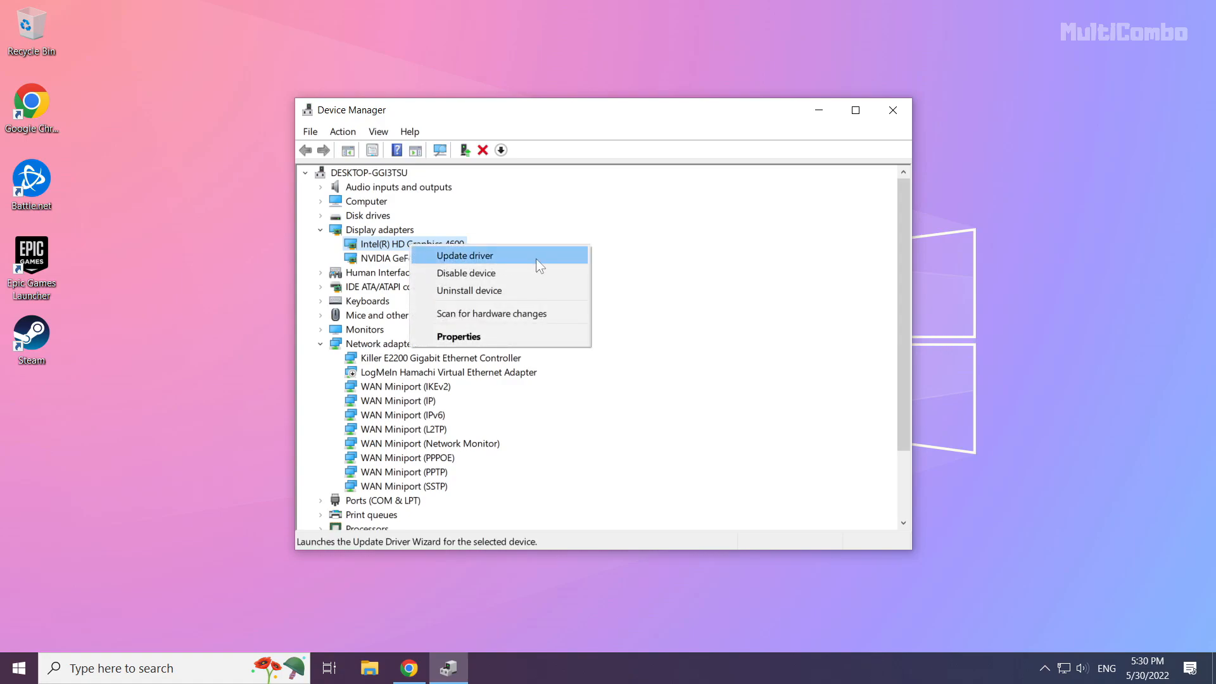
mouse_move(511, 263)
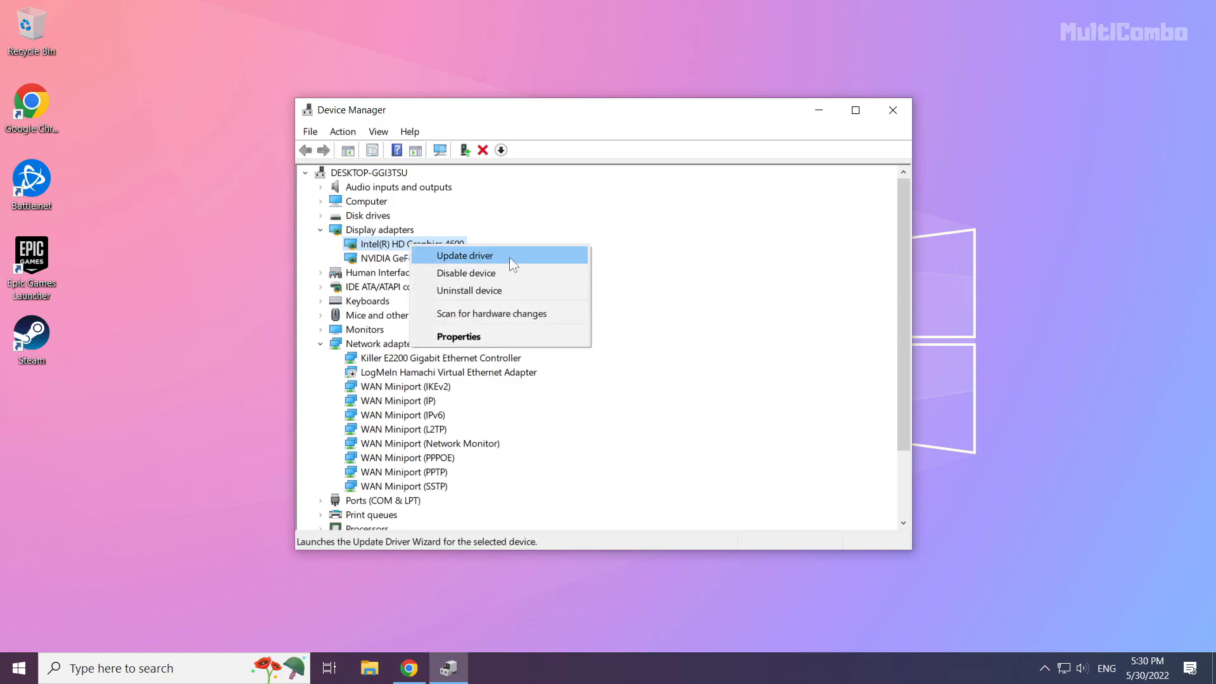
left_click(464, 254)
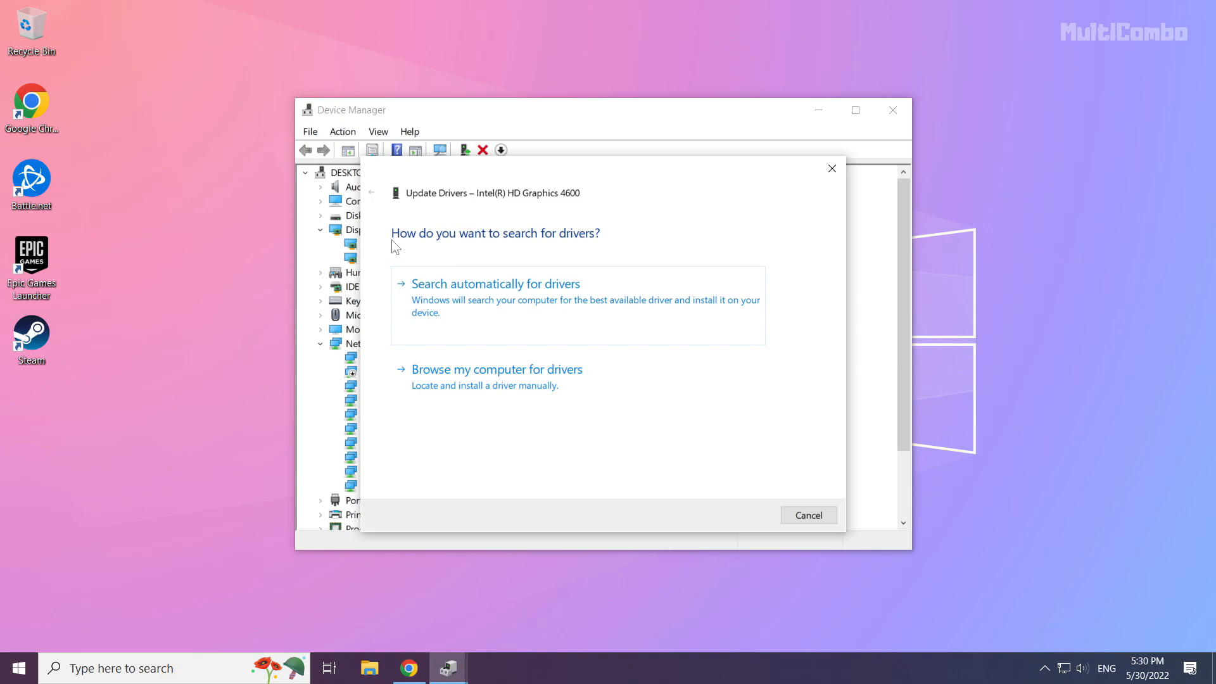
mouse_move(500, 302)
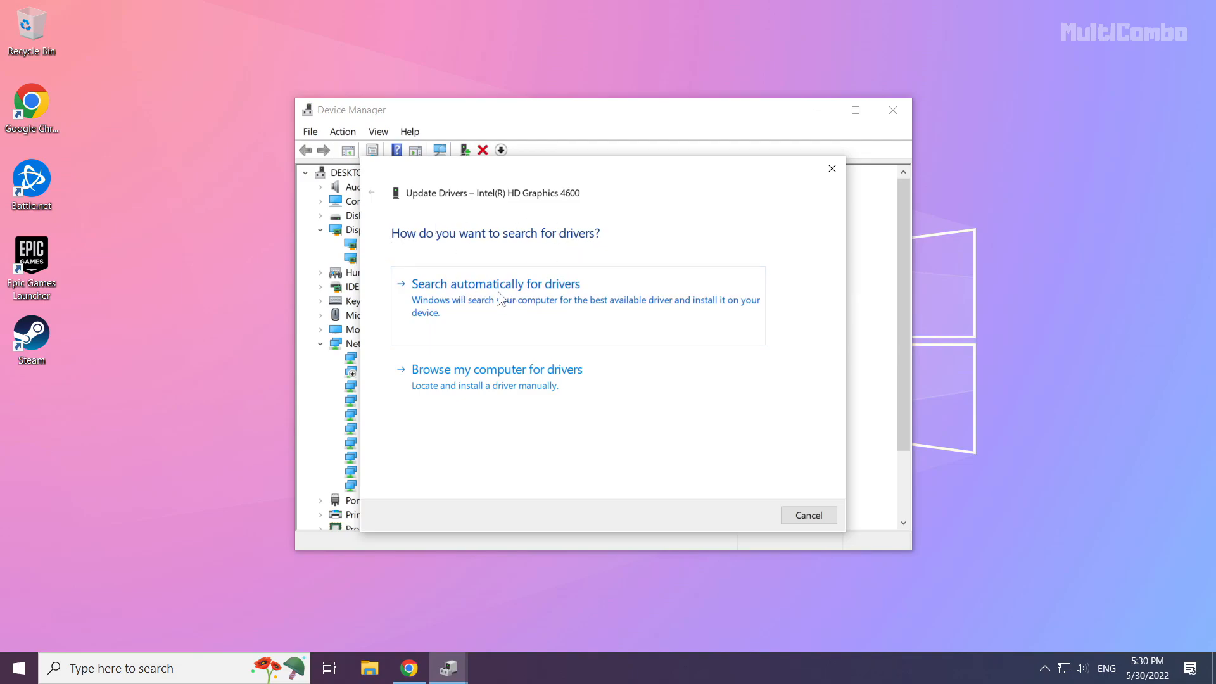
left_click(495, 283)
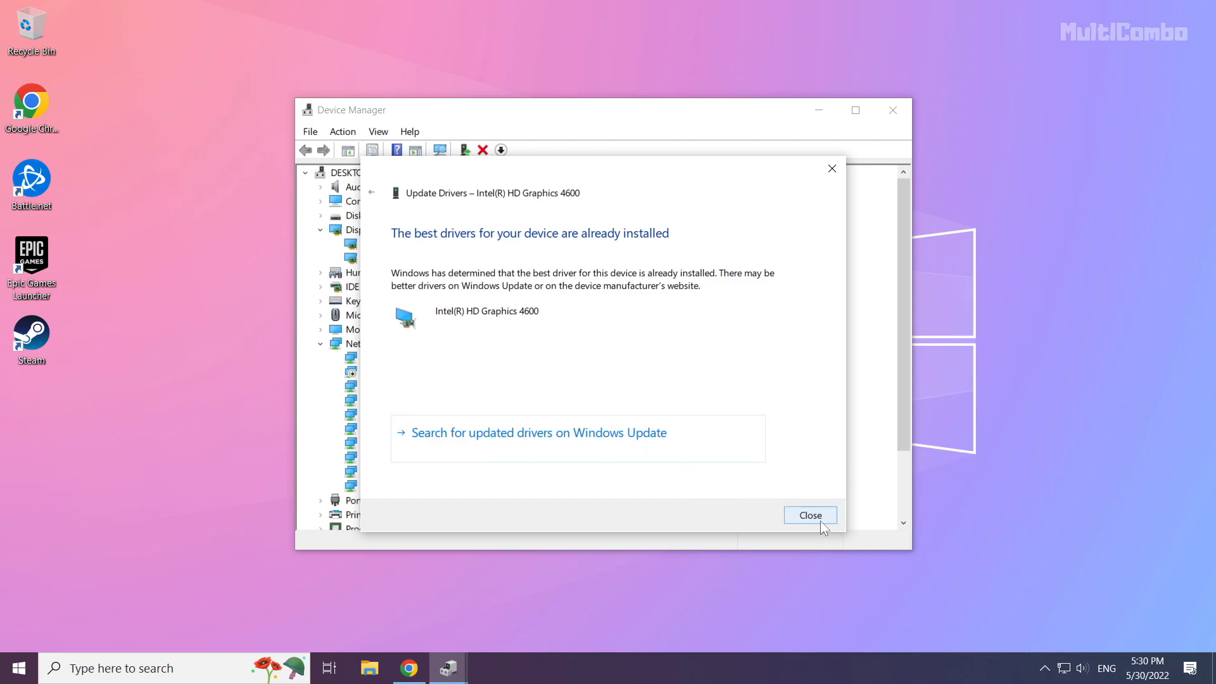
left_click(809, 515)
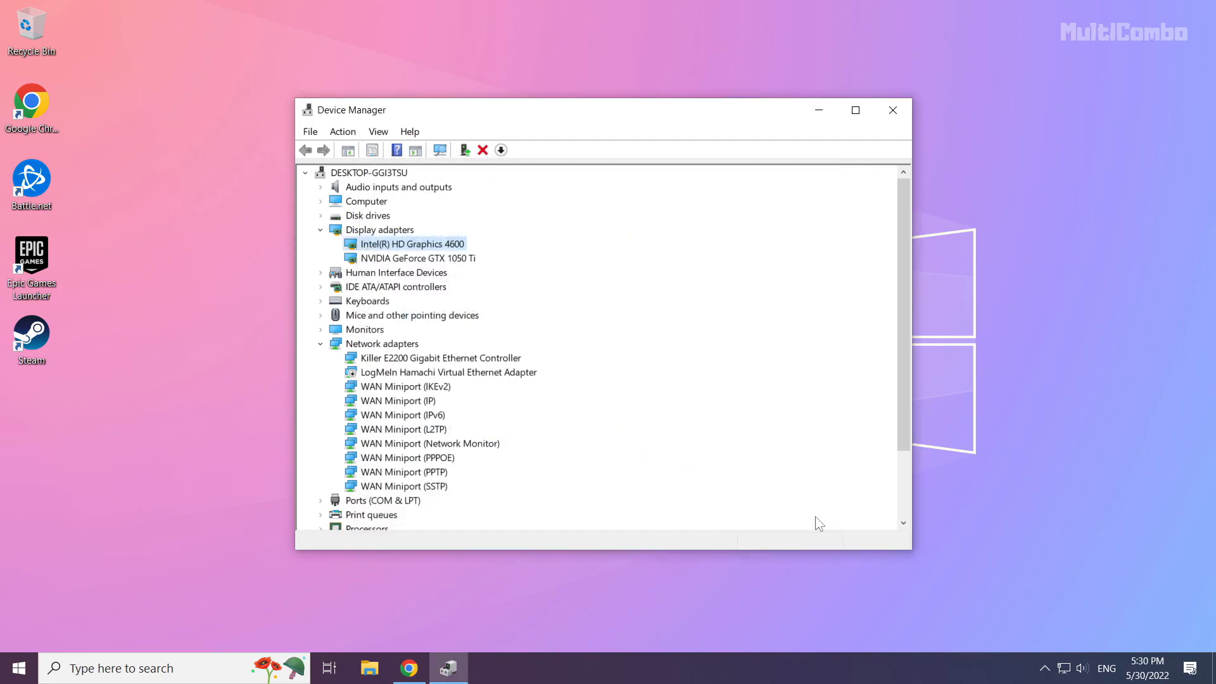
mouse_move(893, 109)
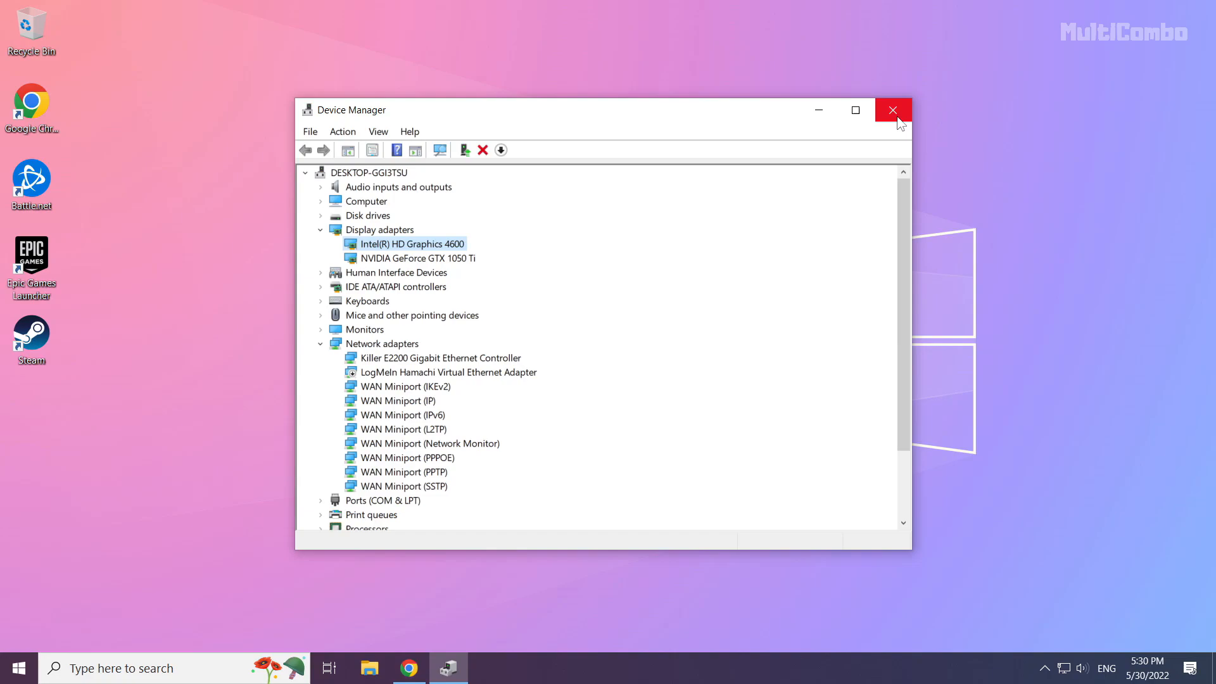
mouse_move(893, 109)
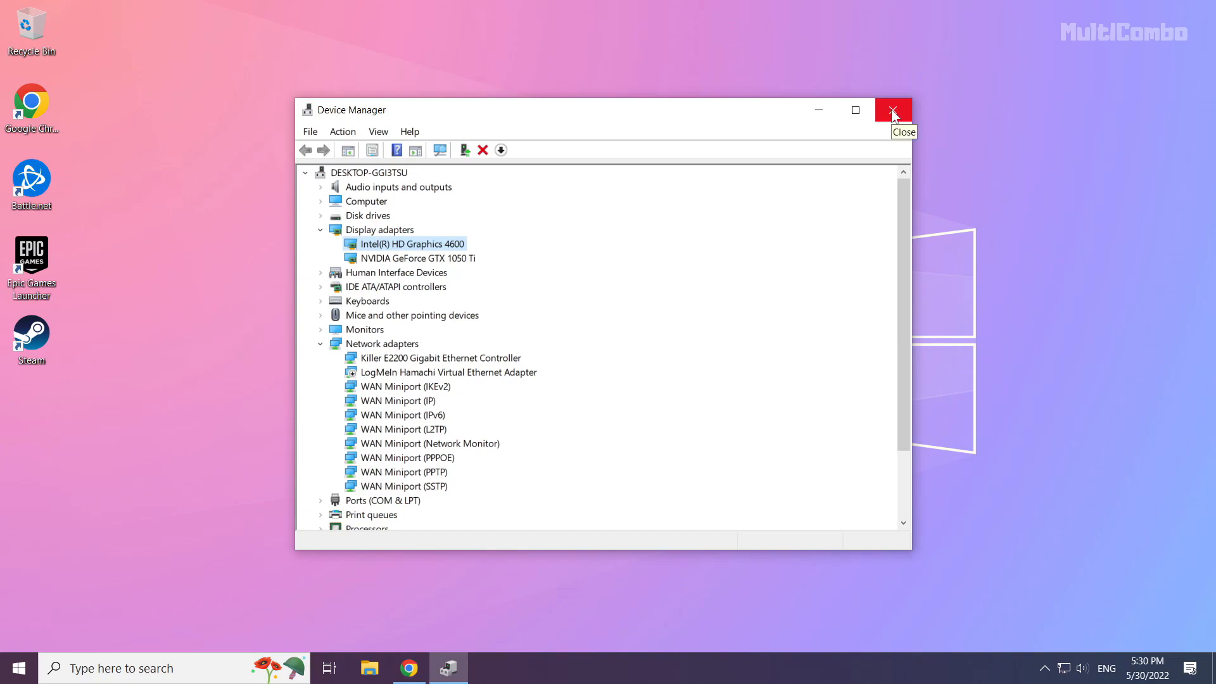
Close Device Manager and open Windows Update settings via the 'update' search.
left_click(892, 109)
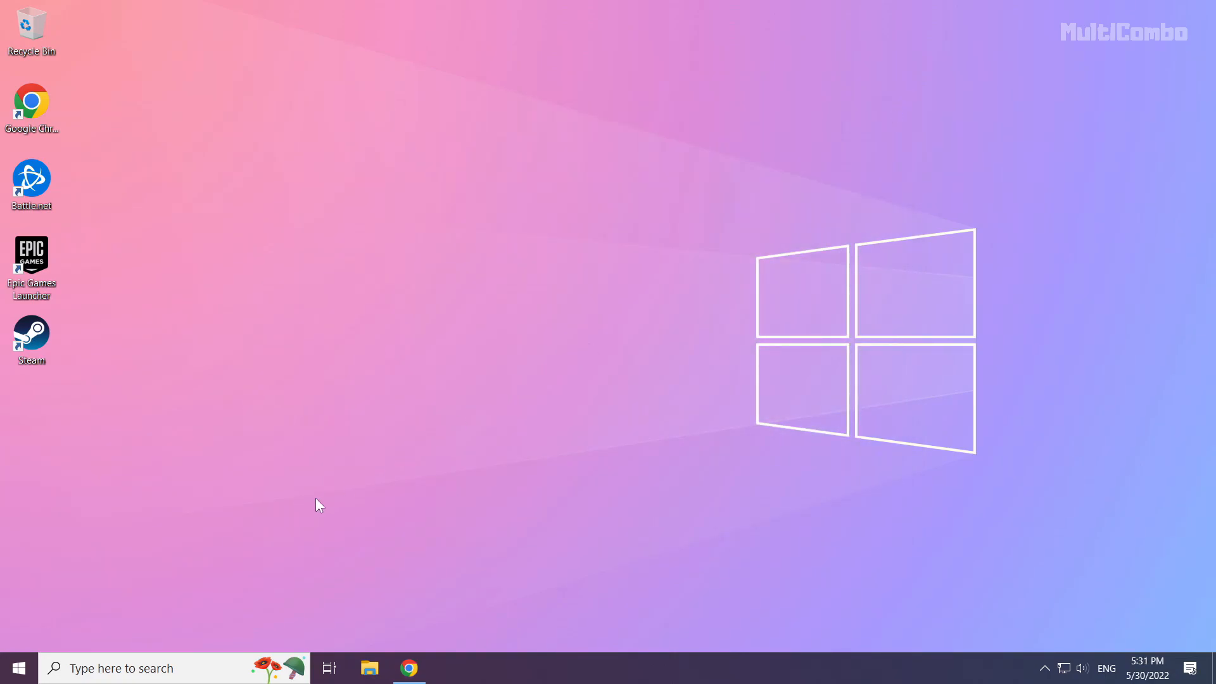
mouse_move(130, 668)
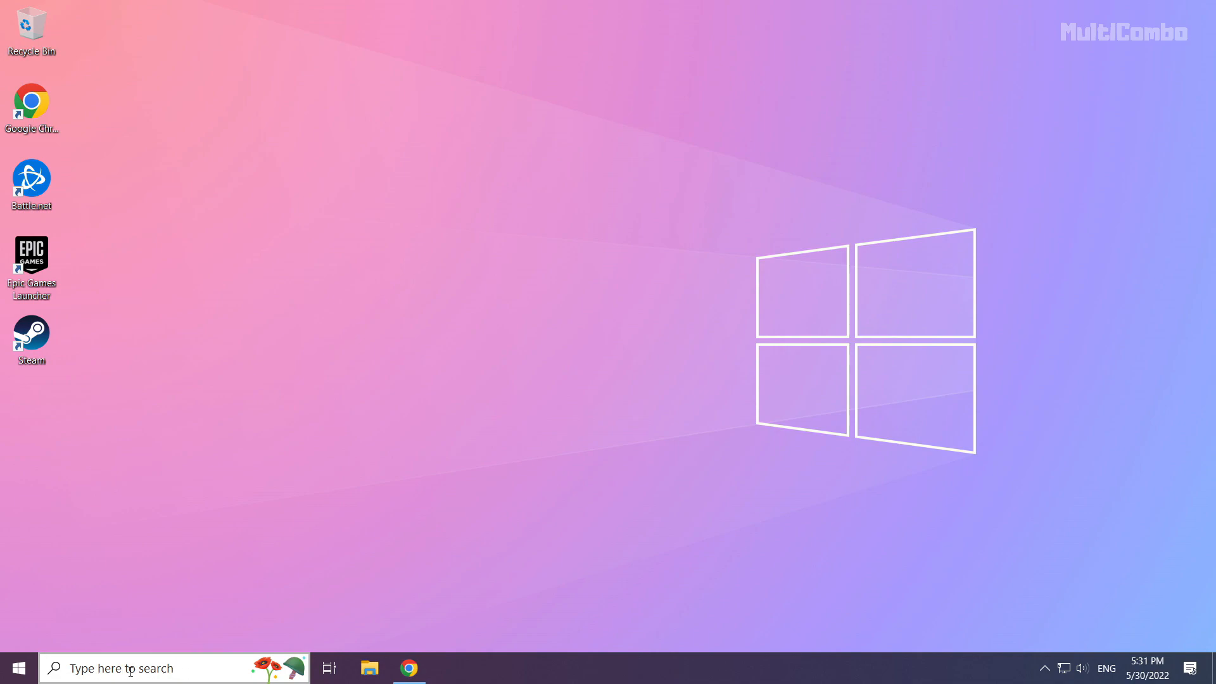
left_click(155, 667)
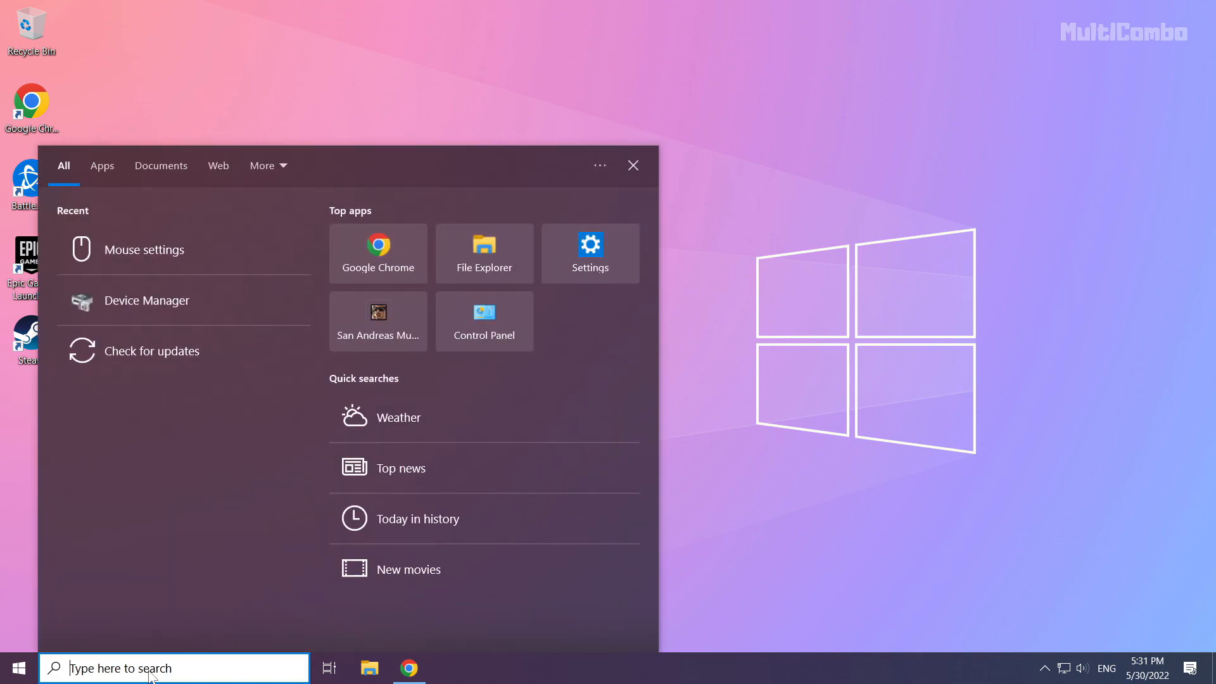
type("update")
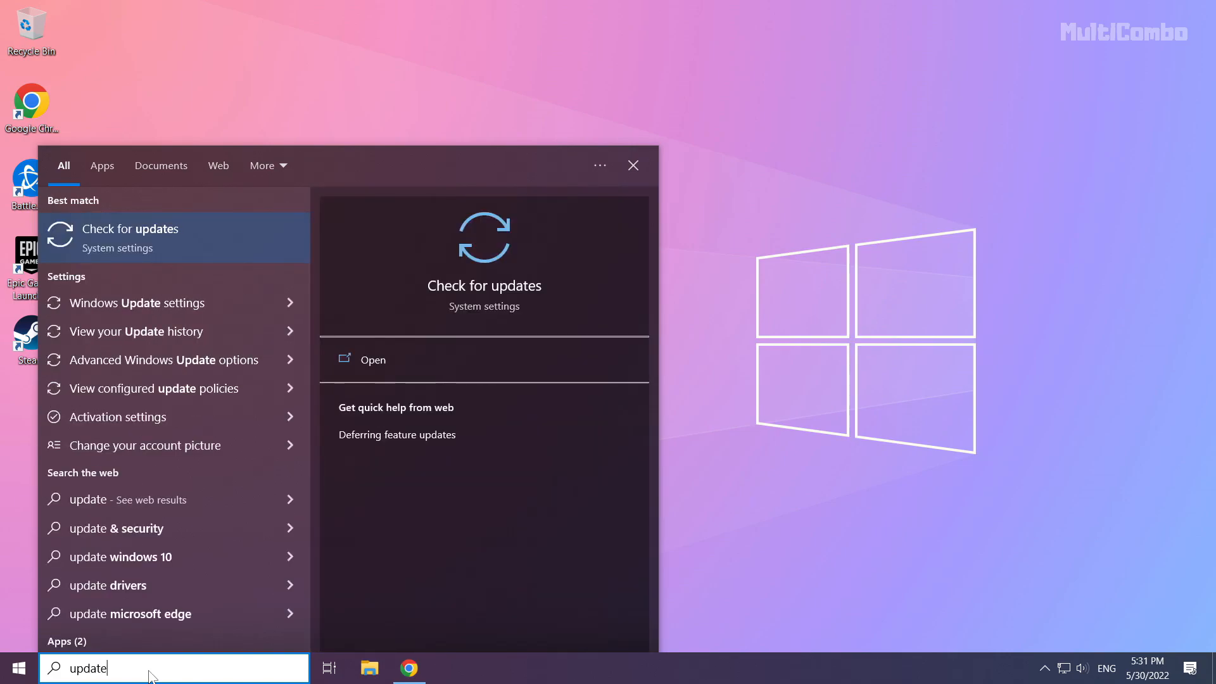
mouse_move(237, 229)
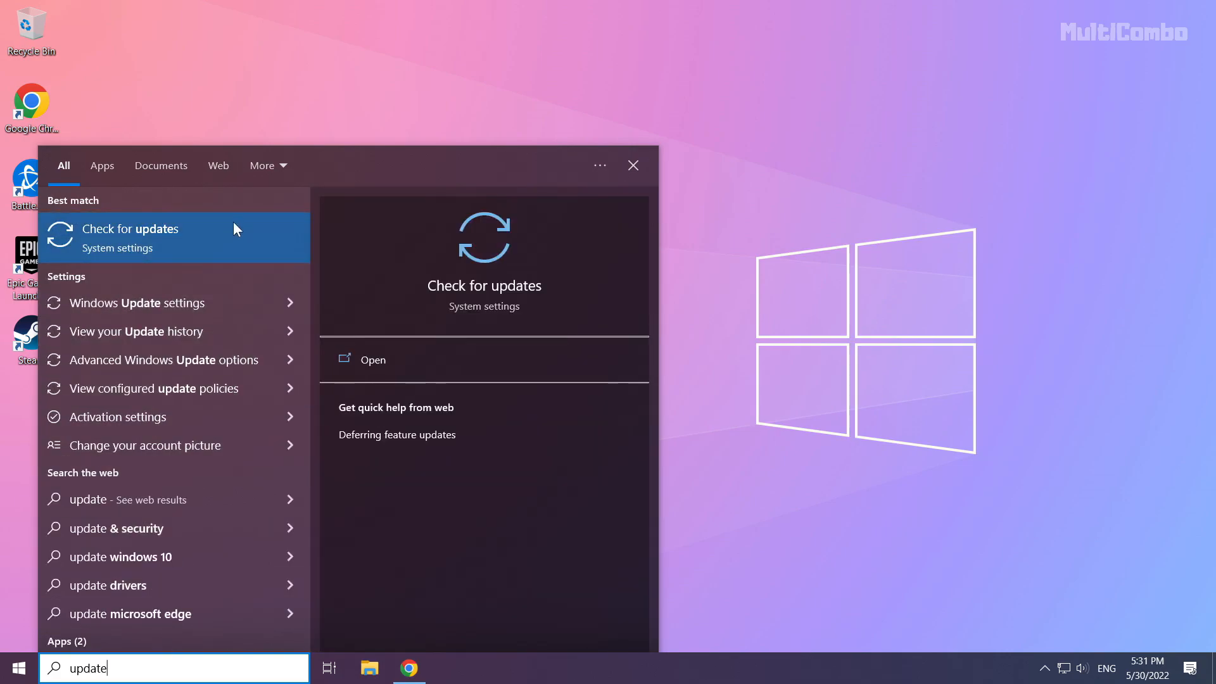
mouse_move(99, 247)
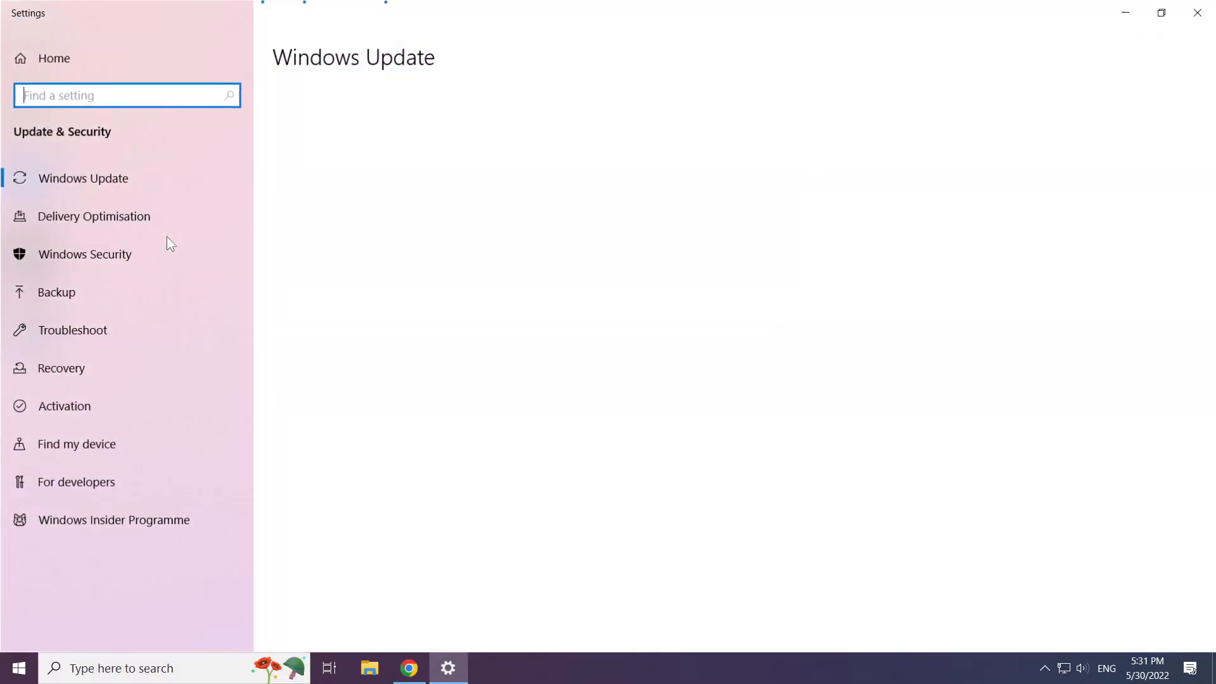
left_click(84, 178)
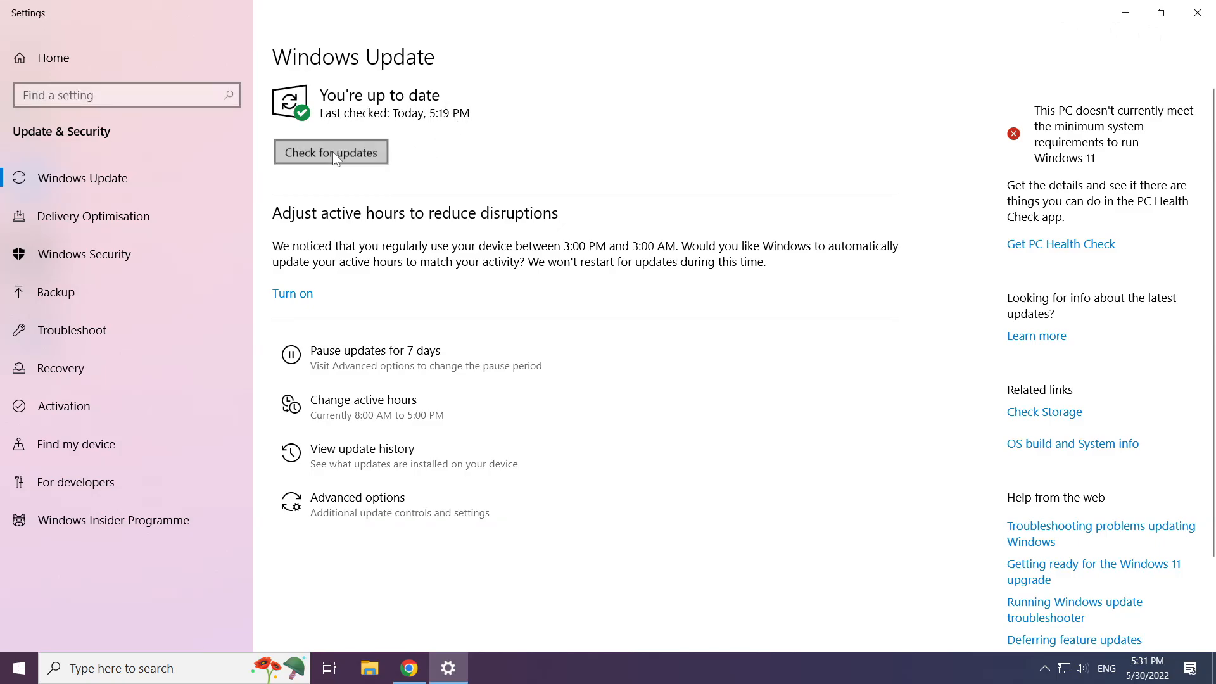
Check for Windows updates, confirm 'You're up to date', and close Settings.
left_click(331, 152)
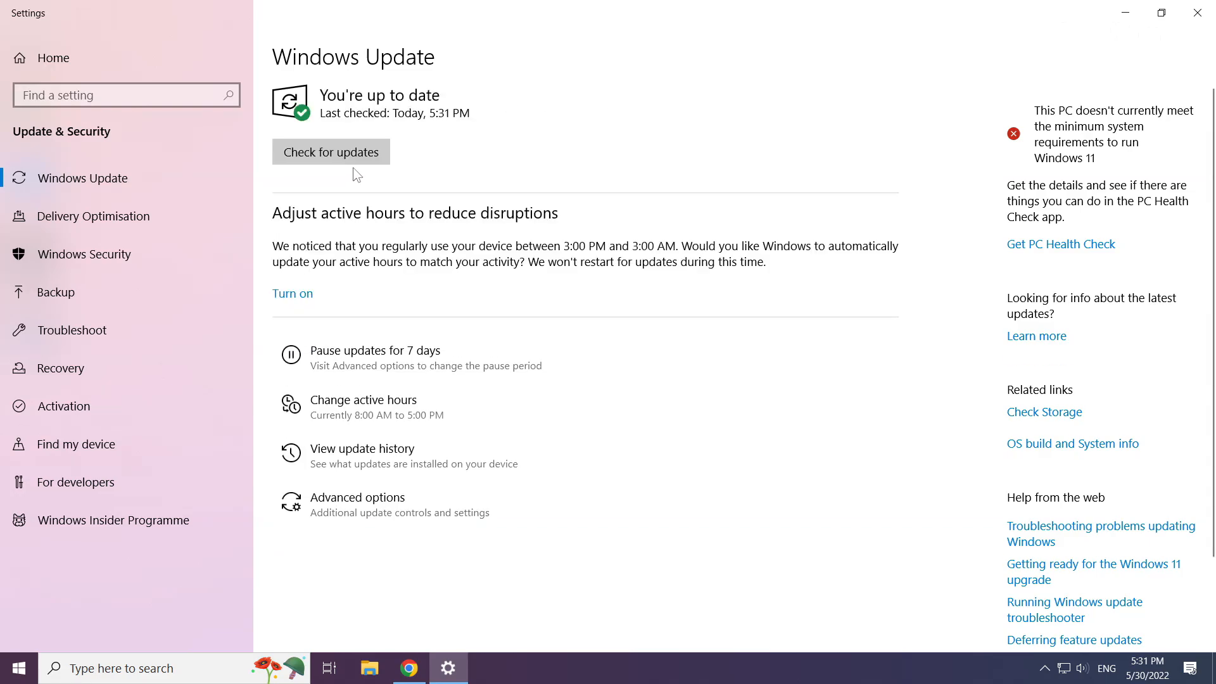
mouse_move(1198, 14)
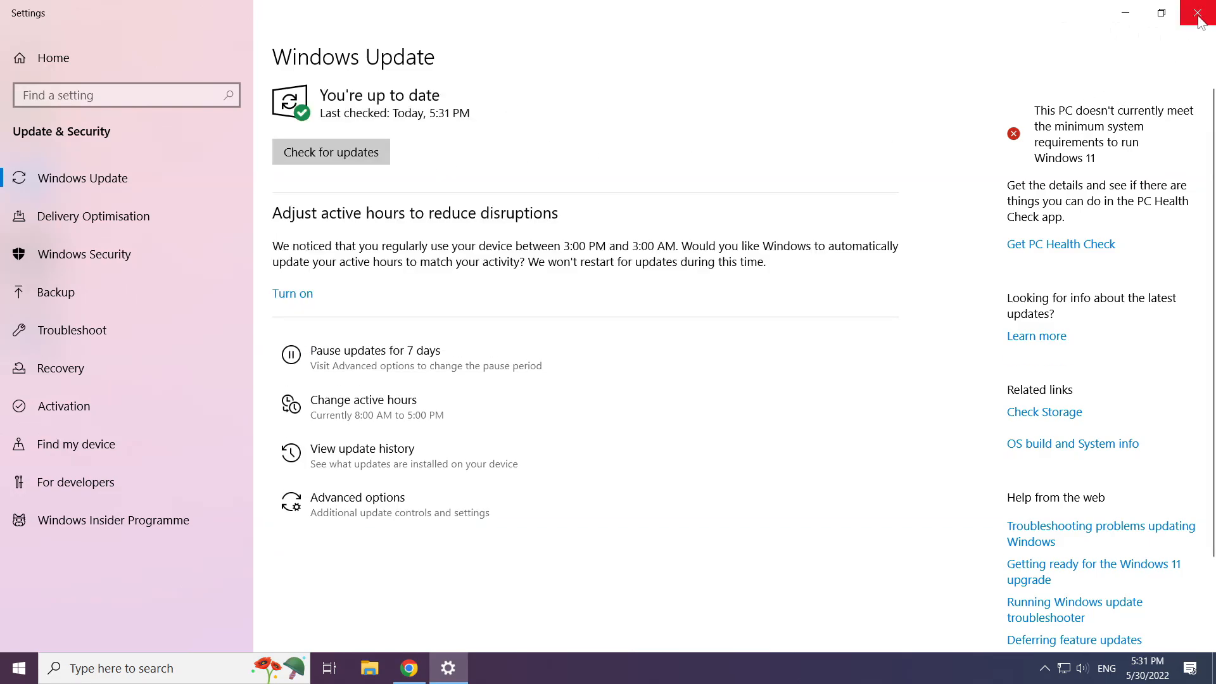
left_click(1201, 12)
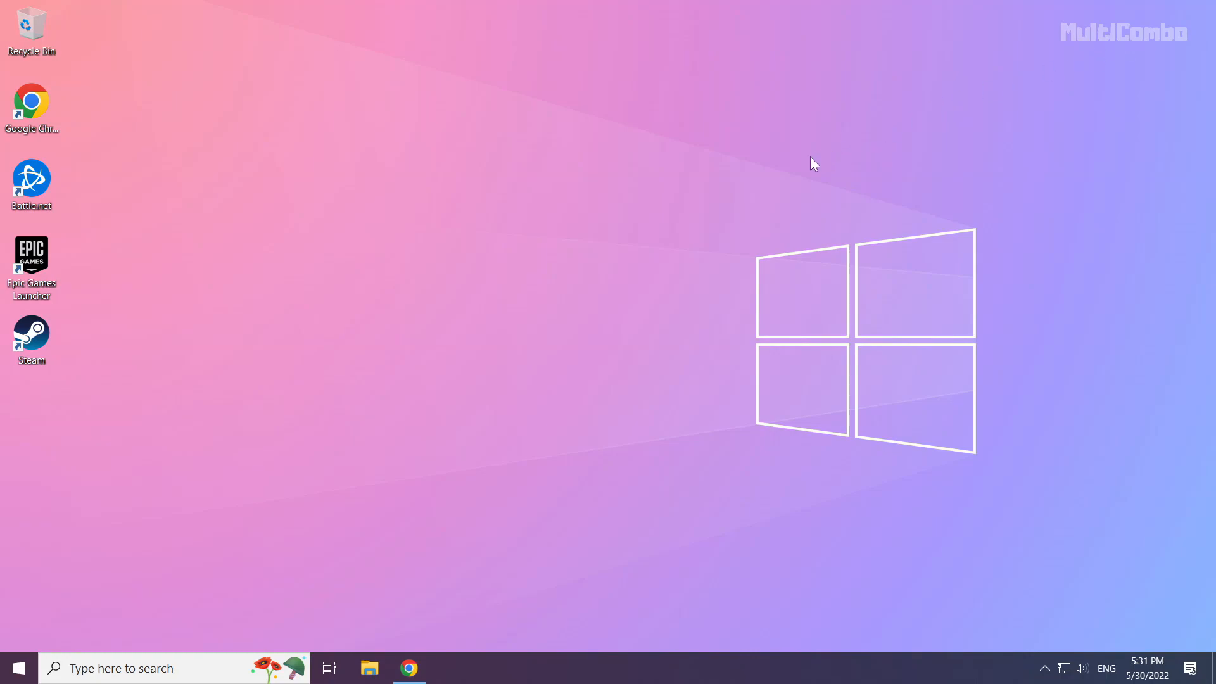
mouse_move(563, 350)
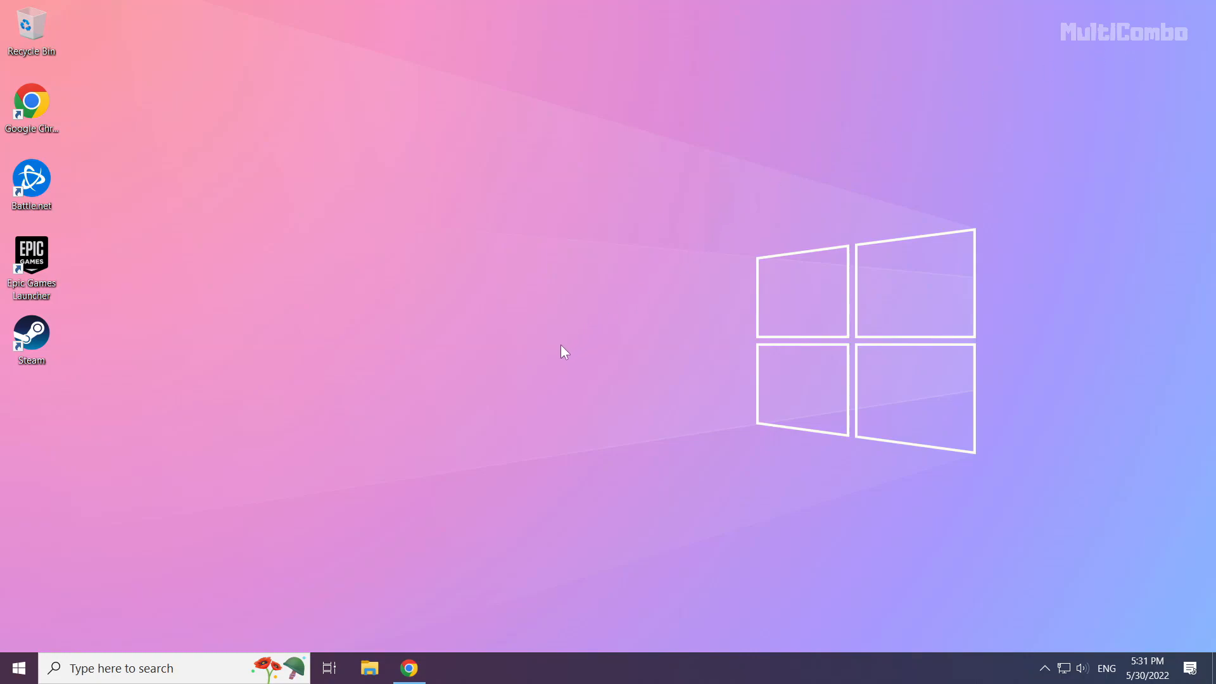
mouse_move(410, 667)
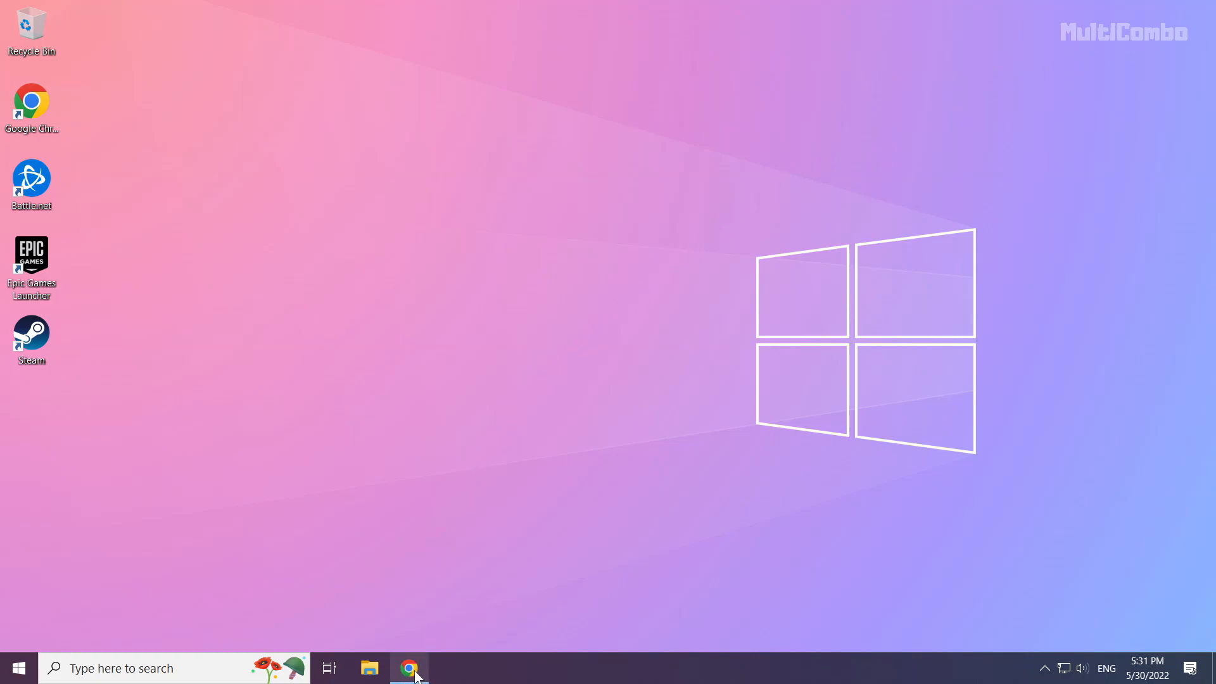
Download the DirectX End-User Runtime Web Installer (dxwebsetup.exe) from Microsoft Download Center.
left_click(409, 668)
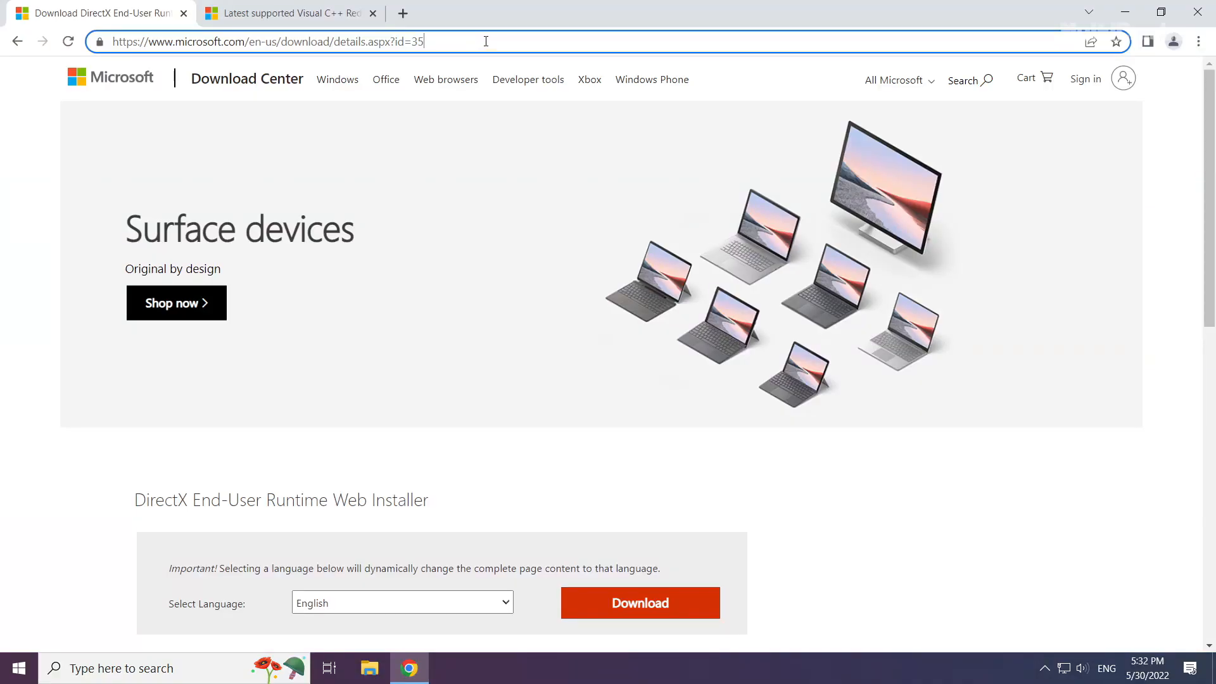
mouse_move(511, 40)
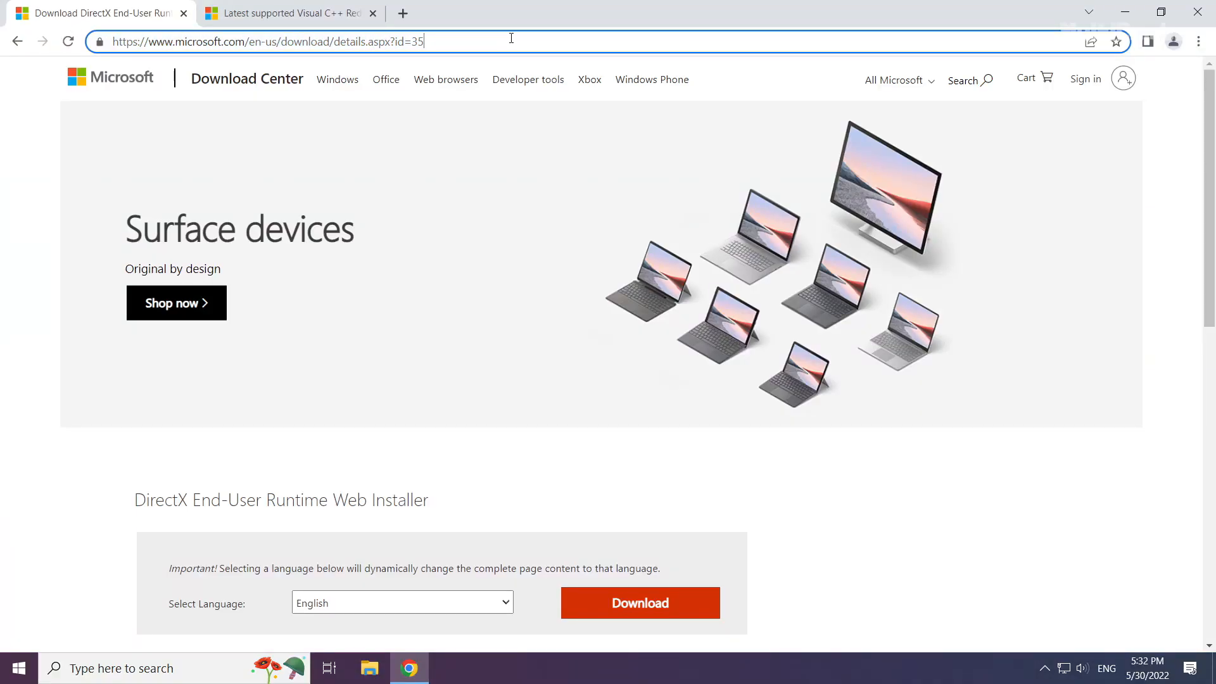
scroll("down", 3)
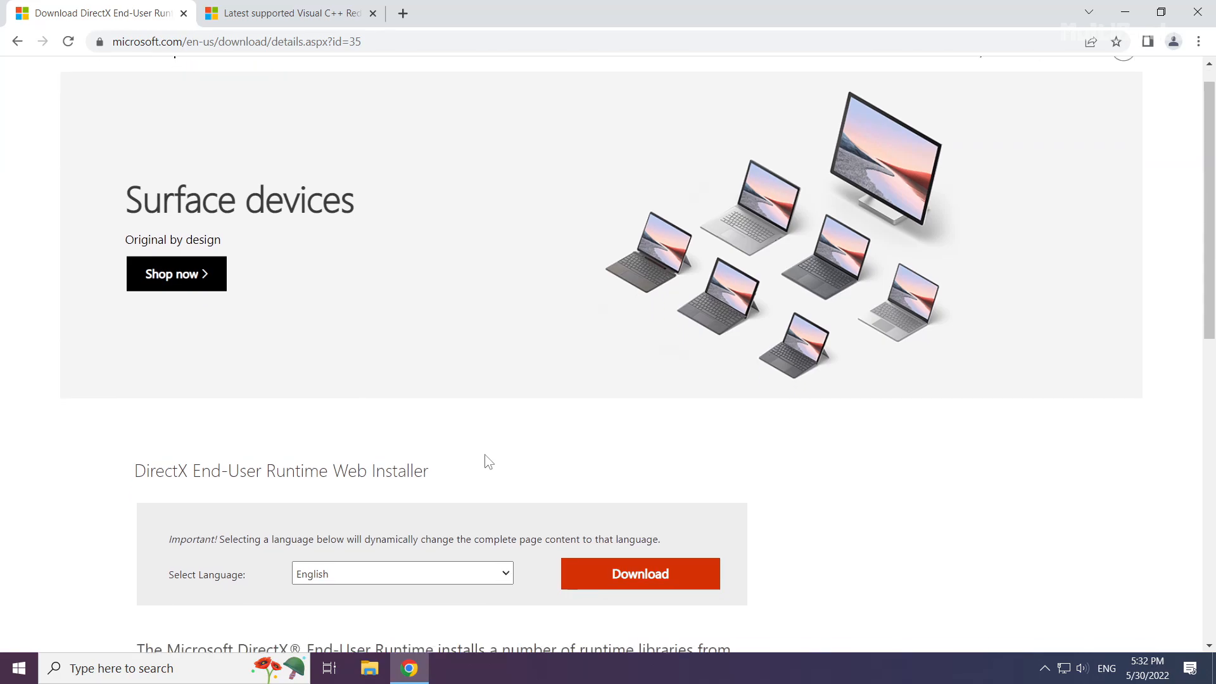
scroll("down", 3)
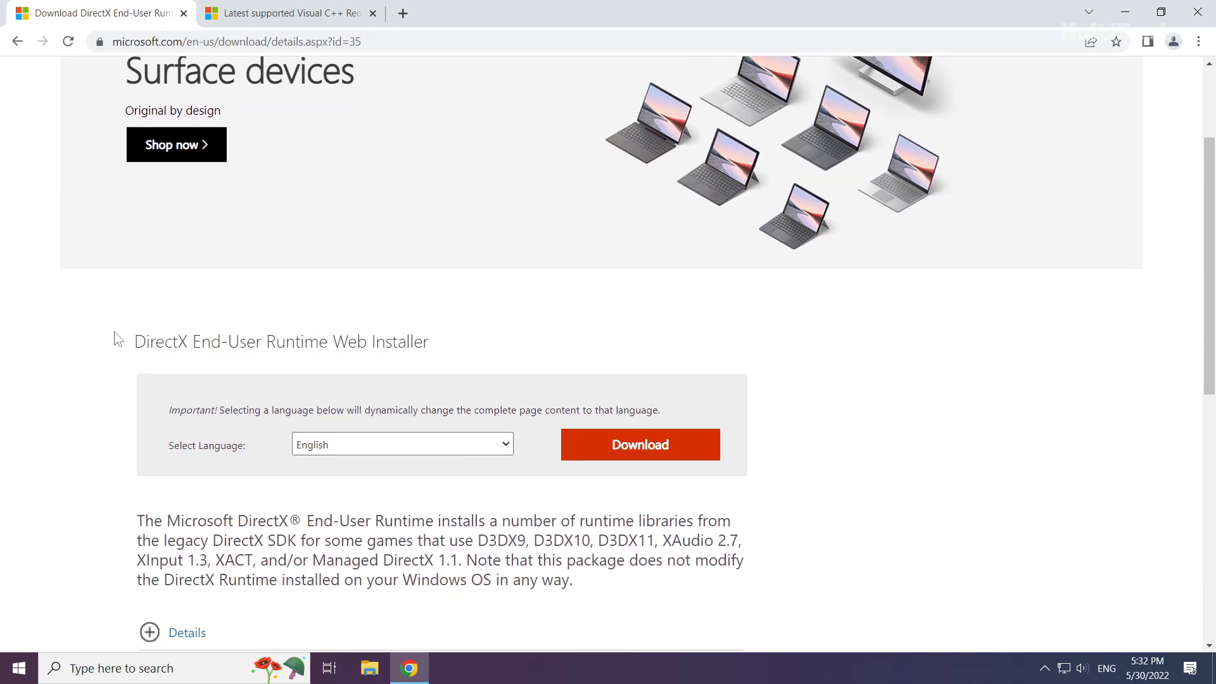
mouse_move(637, 455)
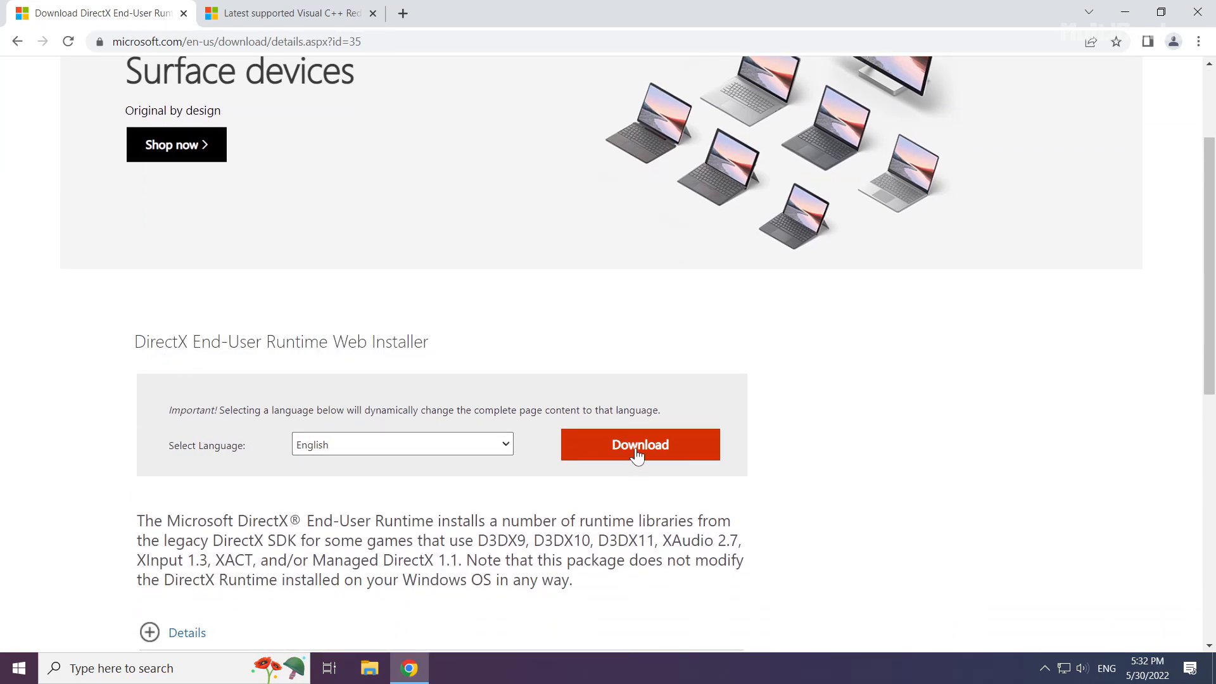
left_click(638, 445)
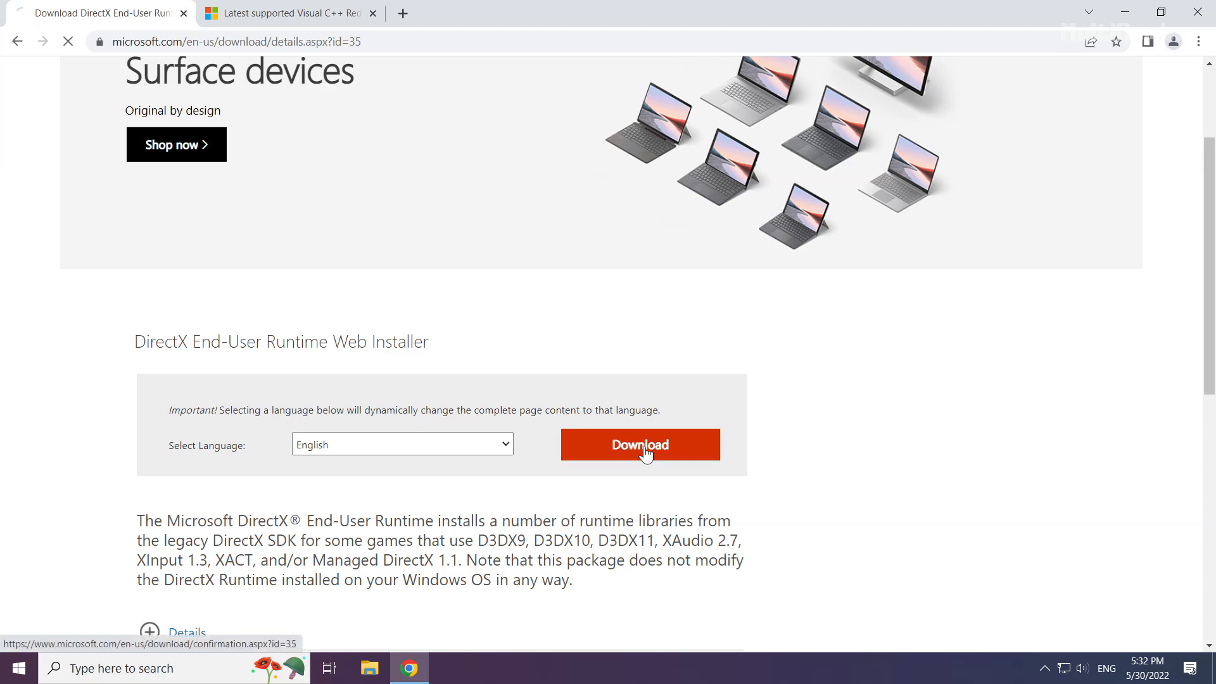
left_click(638, 444)
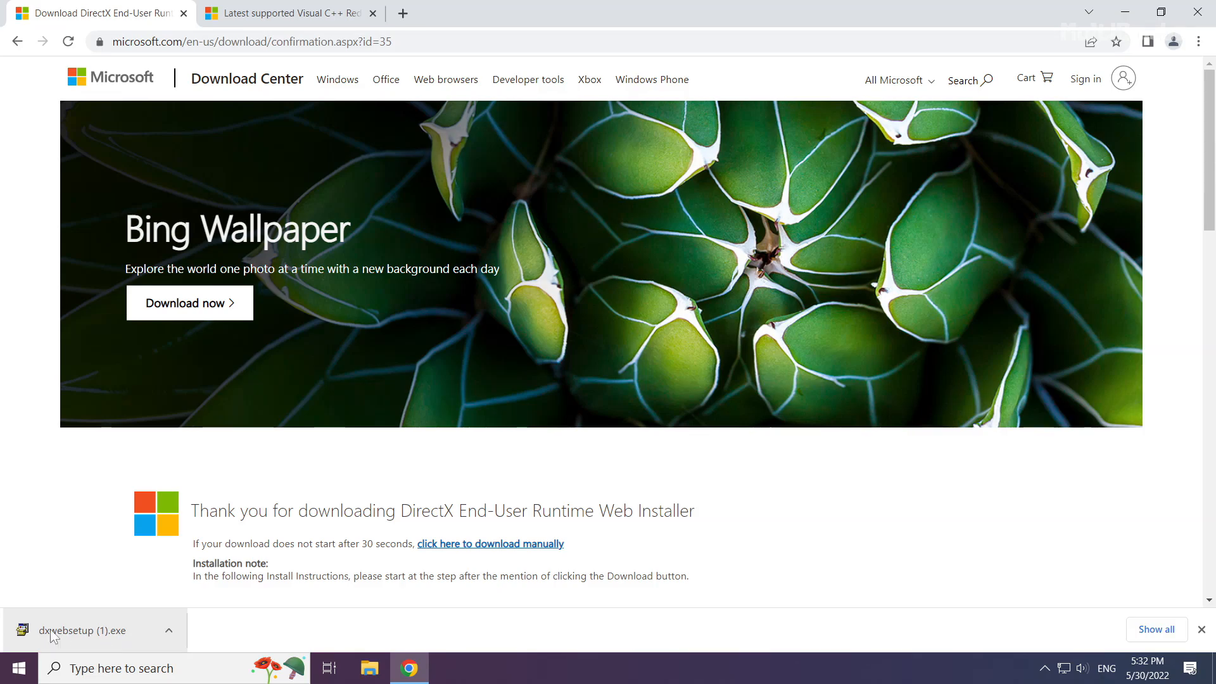
Run dxwebsetup.exe, accepting the license and declining the Bing Bar; DirectX already up to date.
left_click(85, 630)
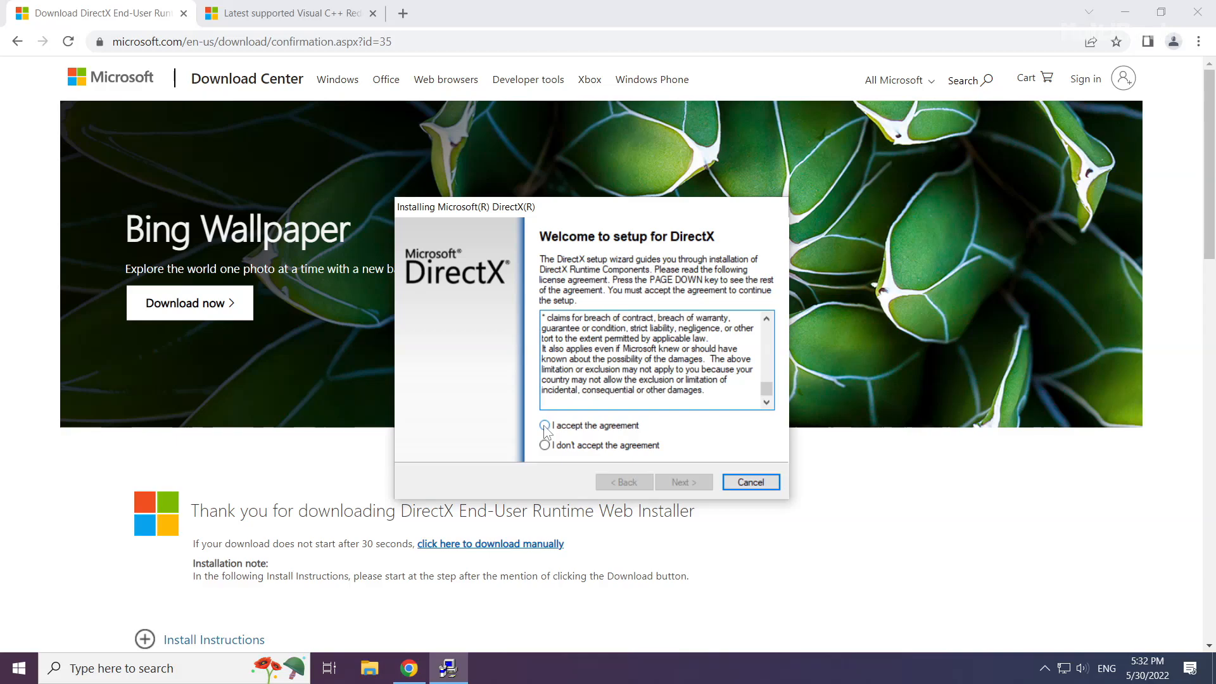
left_click(544, 426)
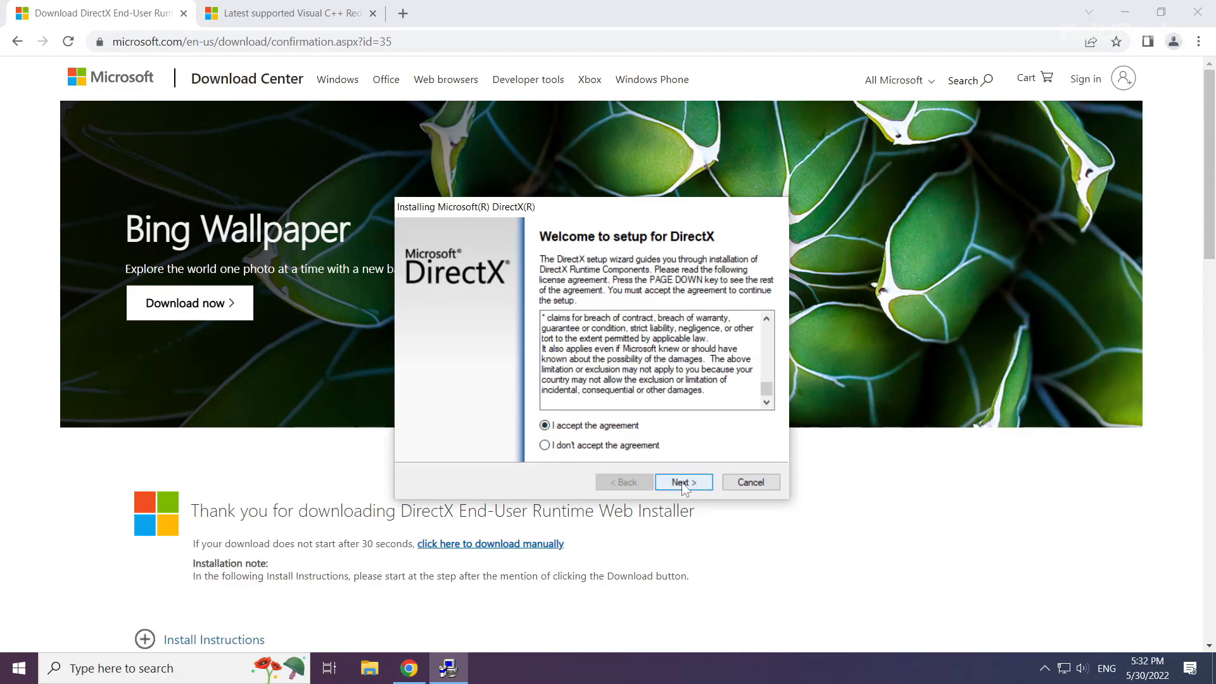
left_click(681, 481)
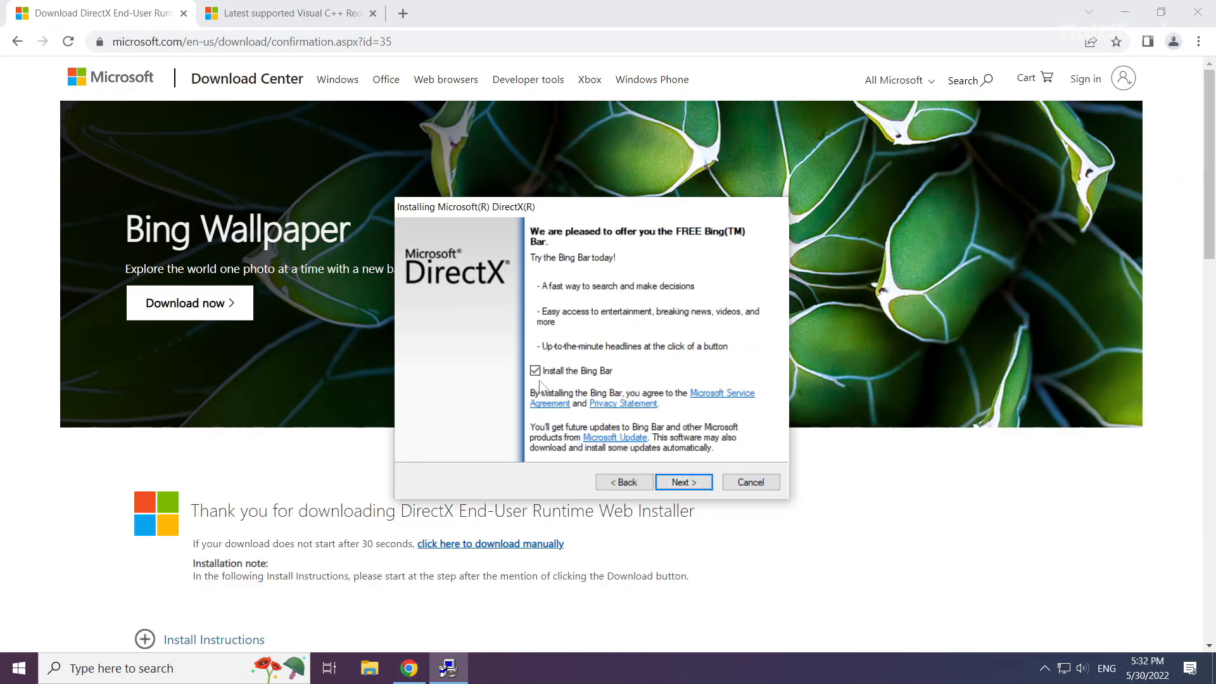
left_click(534, 371)
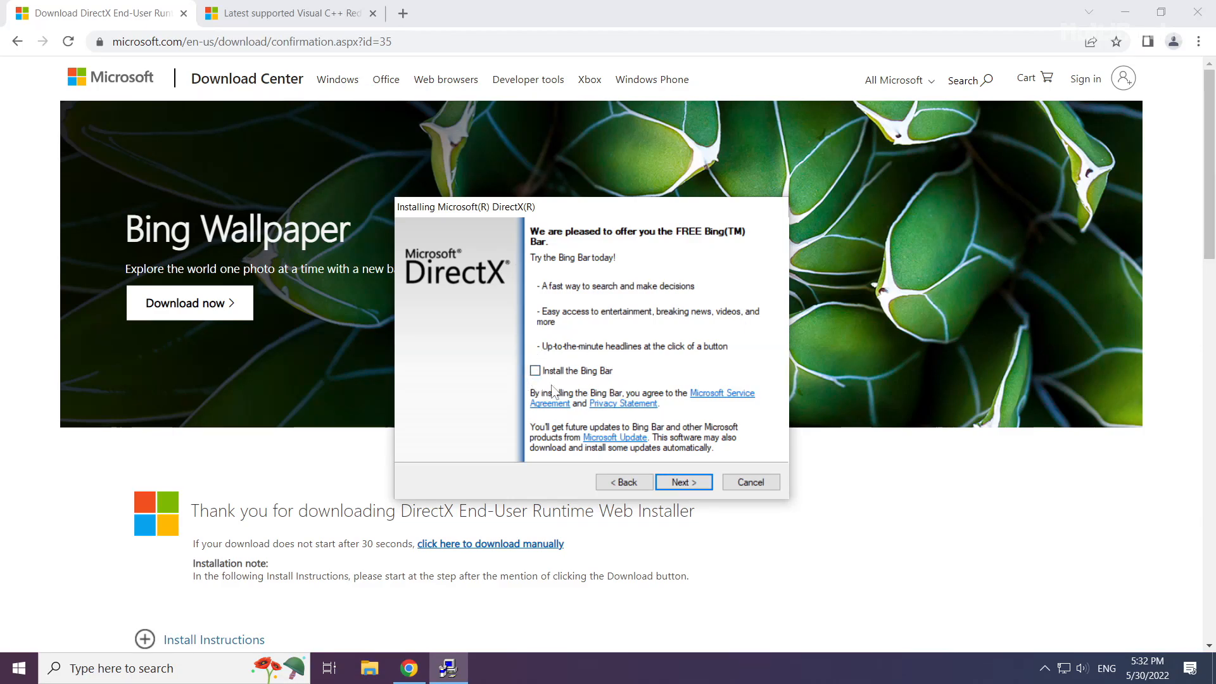
left_click(683, 482)
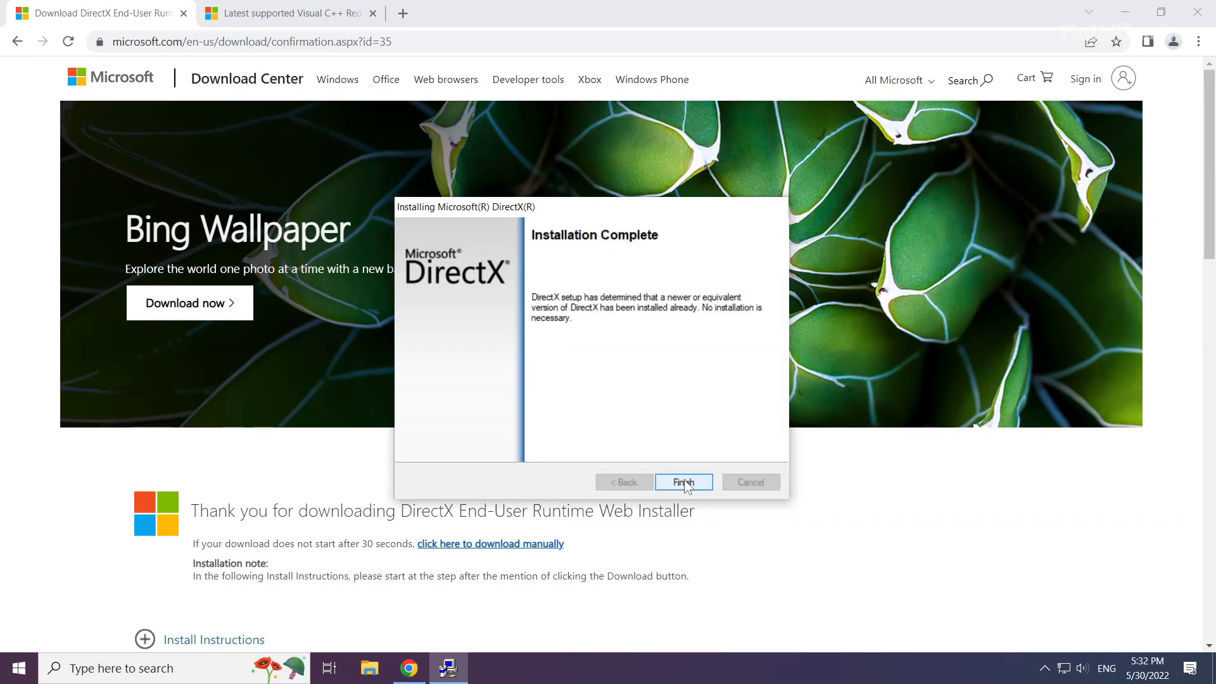
left_click(683, 481)
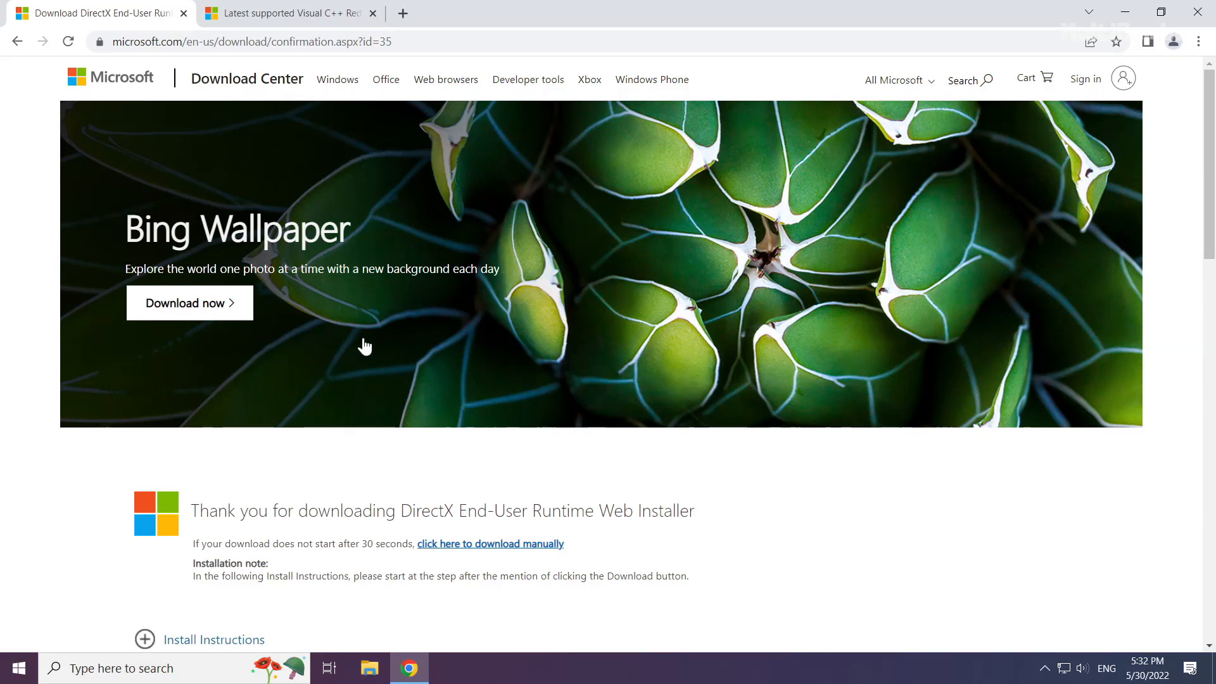
left_click(184, 13)
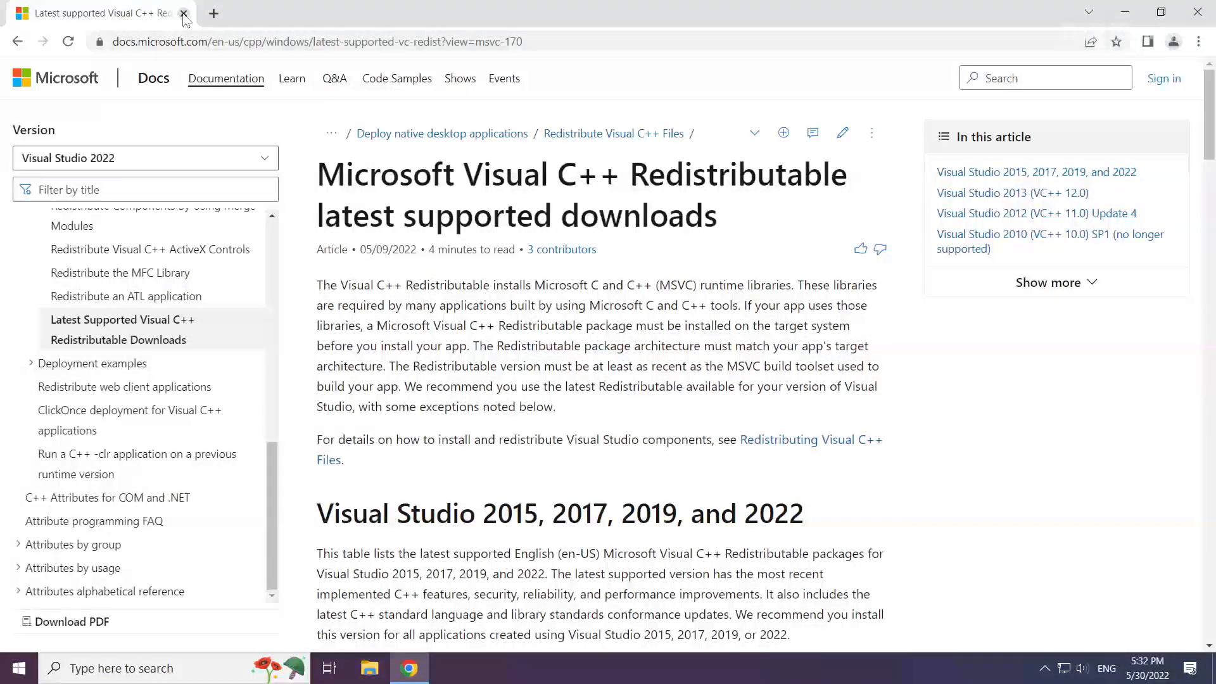
Download the Visual Studio 2015-2022 vc_redist installers from the Microsoft docs page.
left_click(310, 41)
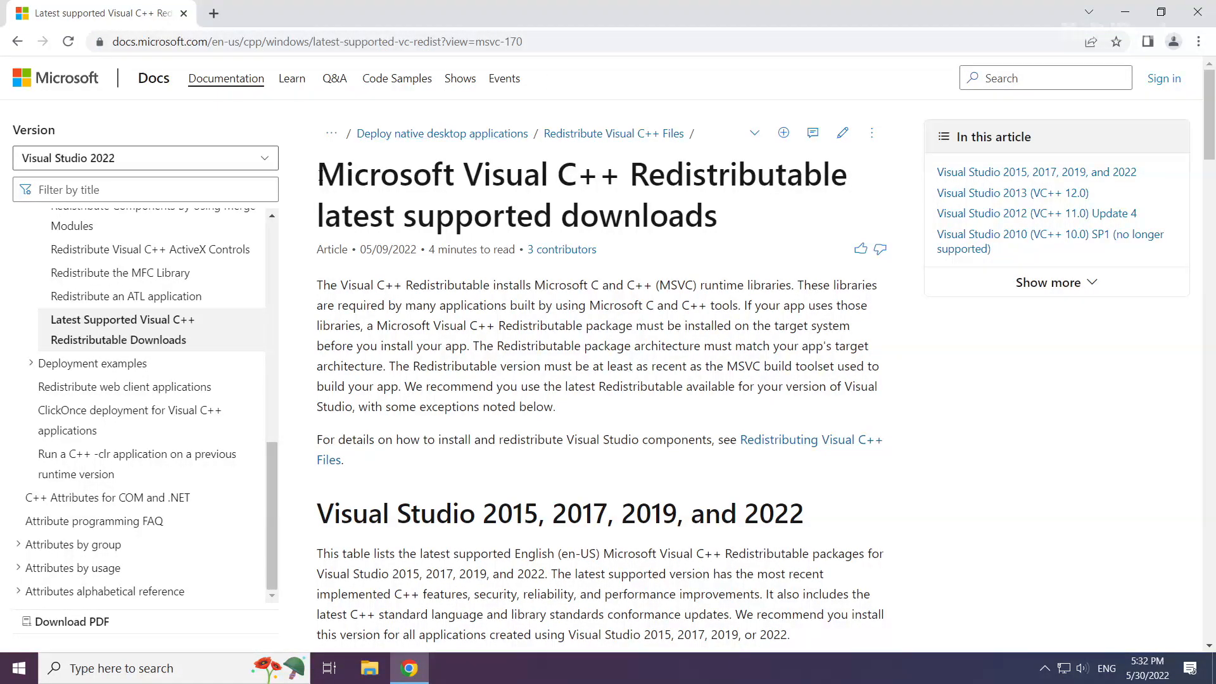
mouse_move(328, 471)
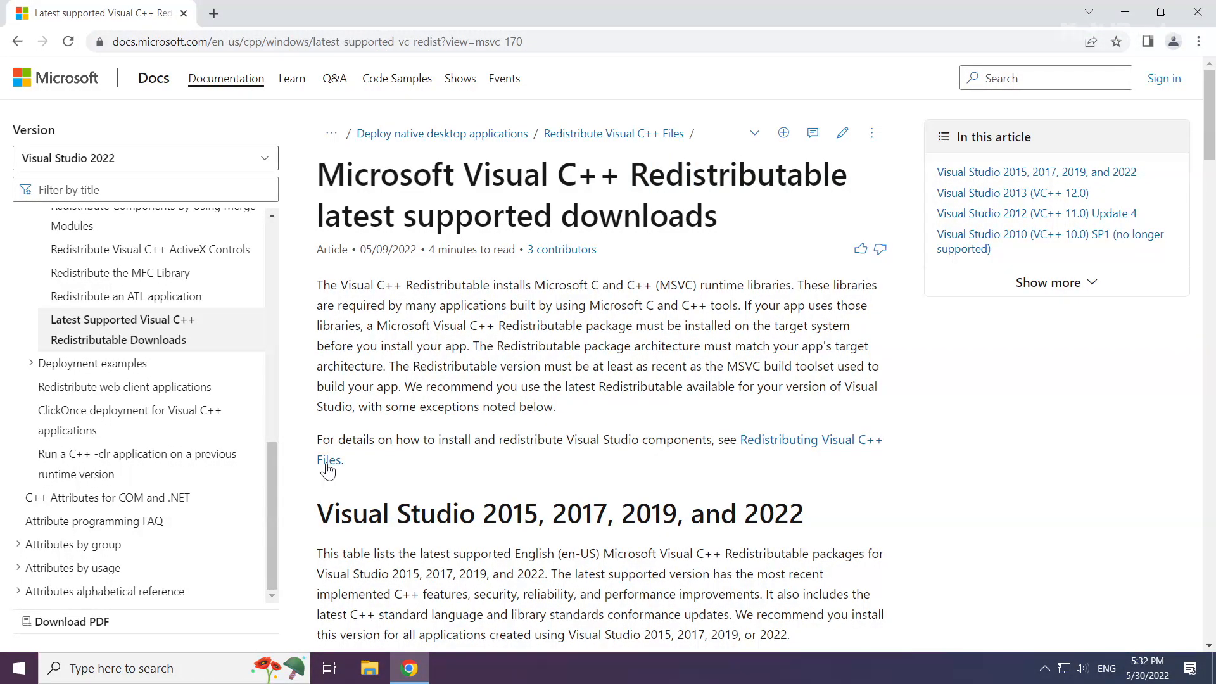
scroll("down", 3)
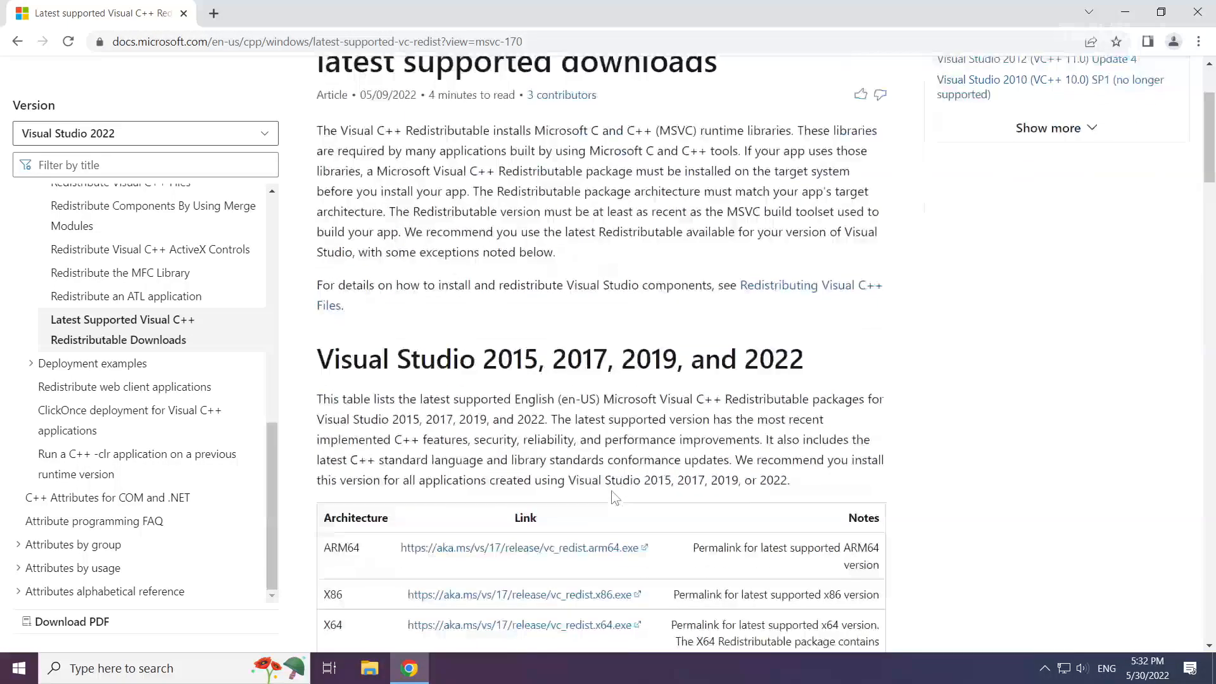
scroll("down", 3)
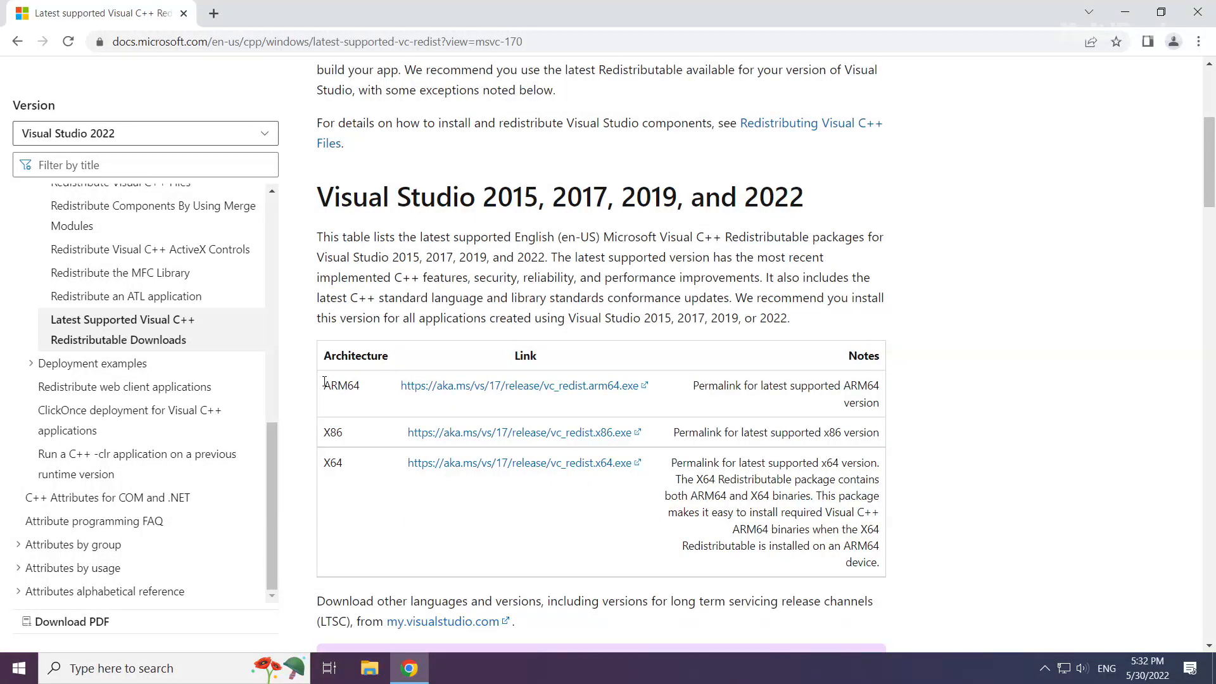
mouse_move(482, 390)
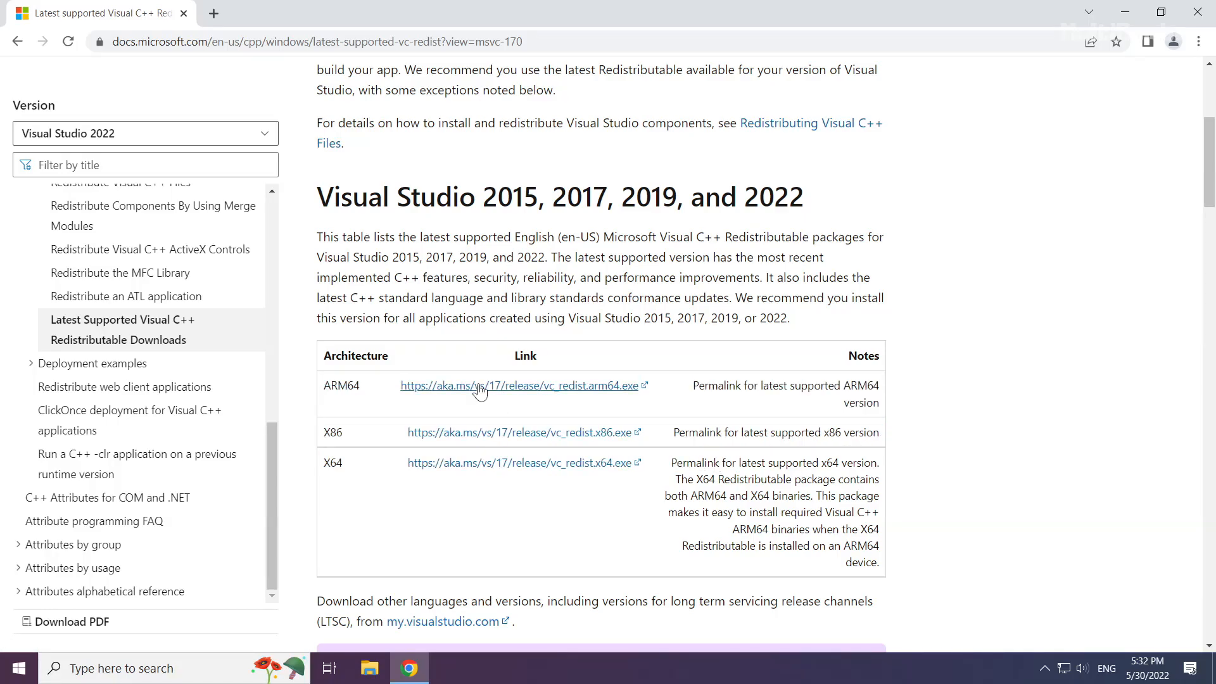
mouse_move(485, 385)
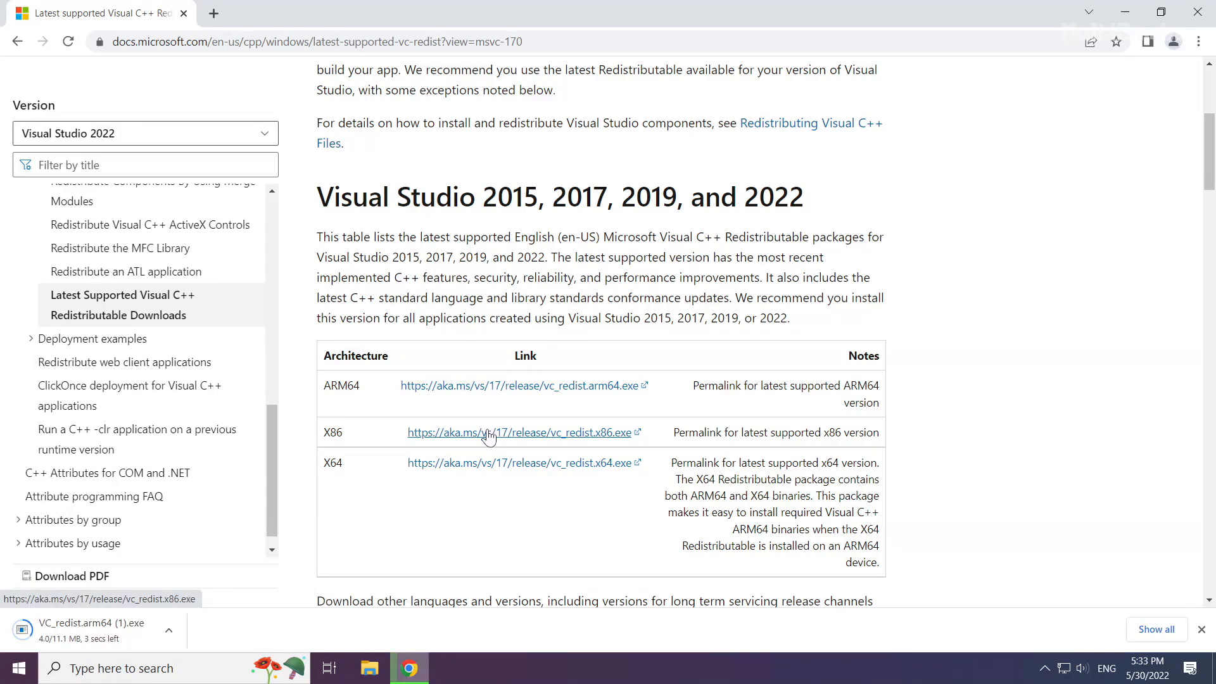
left_click(517, 432)
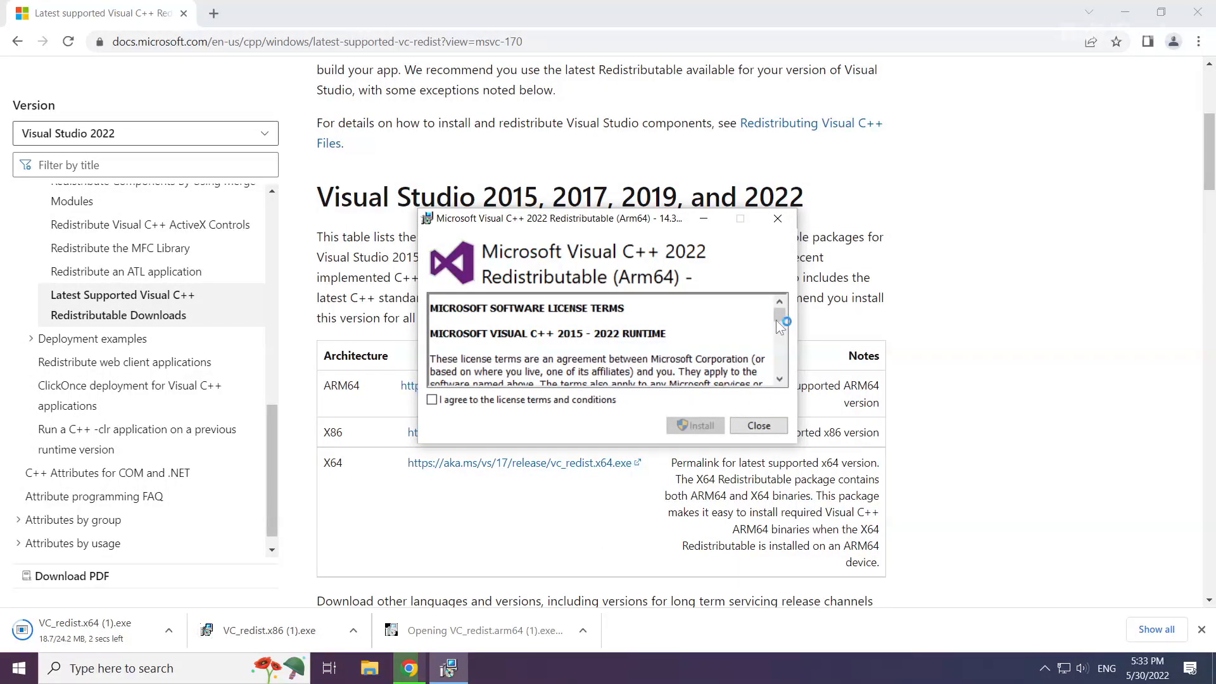
Agree to the license terms and install the ARM64 Visual C++ Redistributable.
scroll("down", 3)
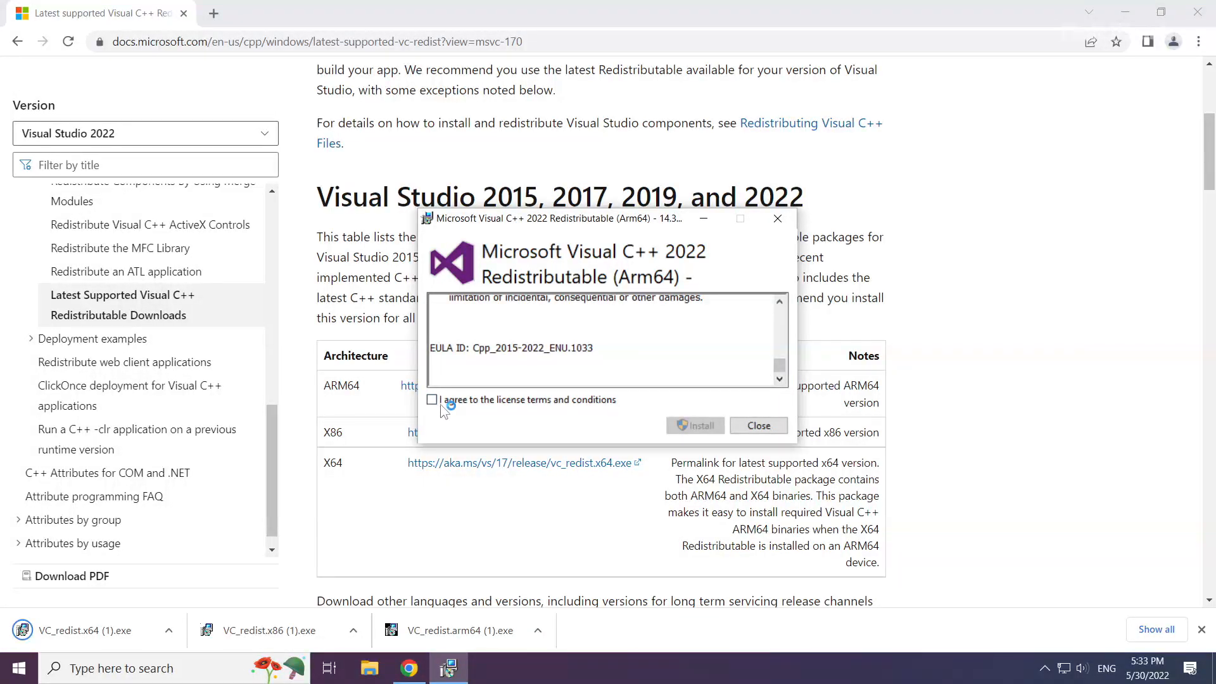
left_click(431, 399)
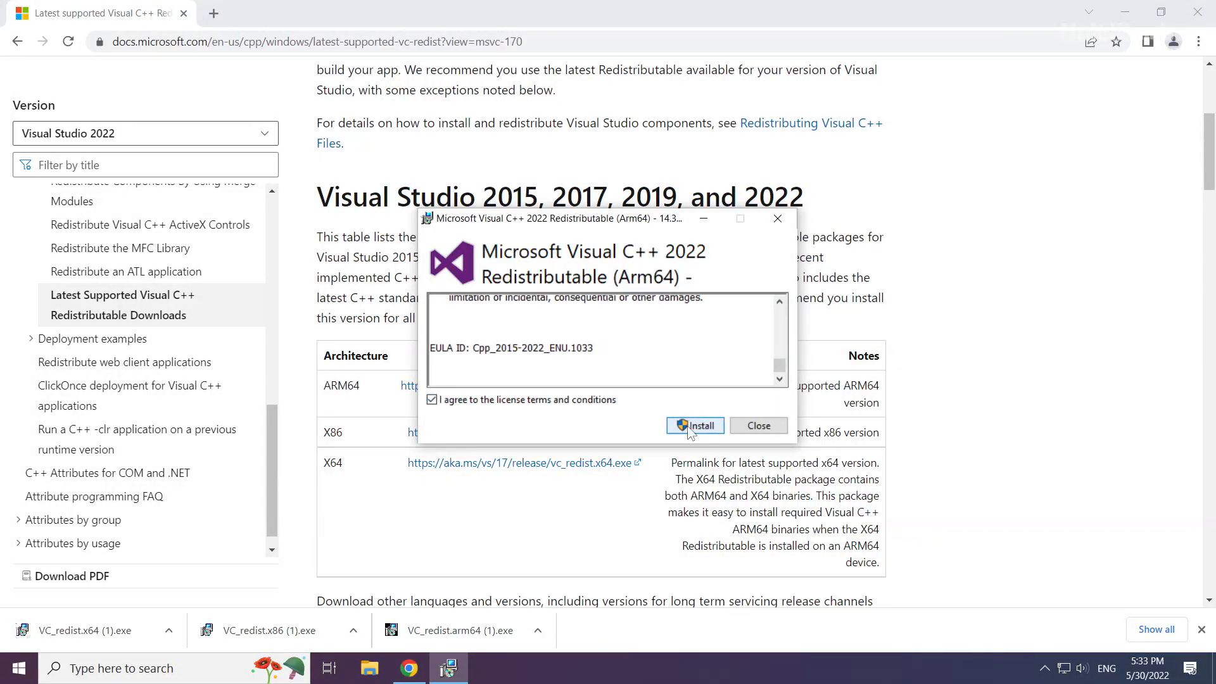
left_click(694, 426)
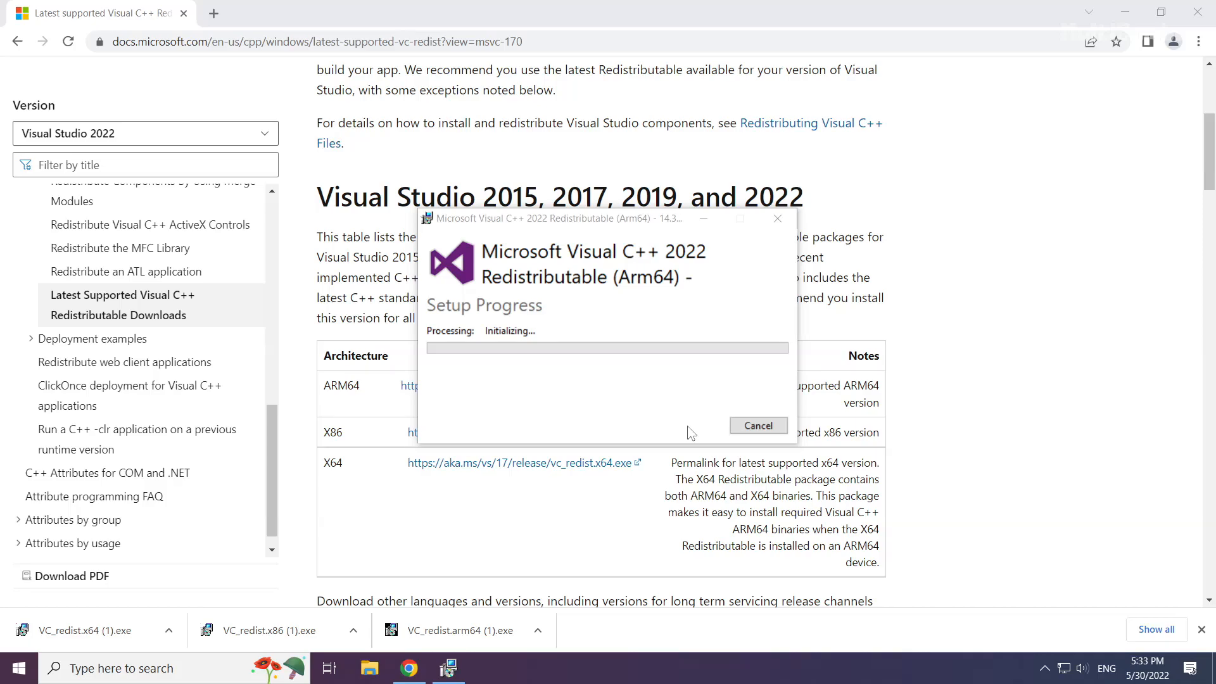
left_click(758, 425)
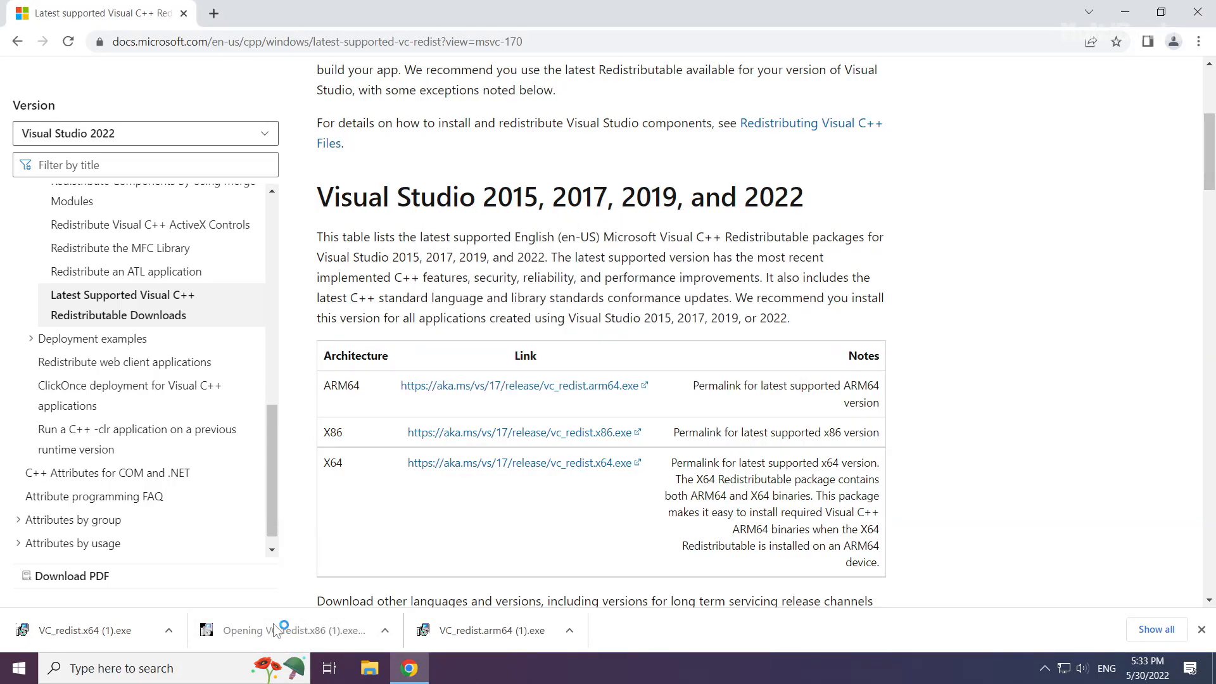
Install the x86 Visual C++ Redistributable and close Setup Successful without restarting.
left_click(295, 629)
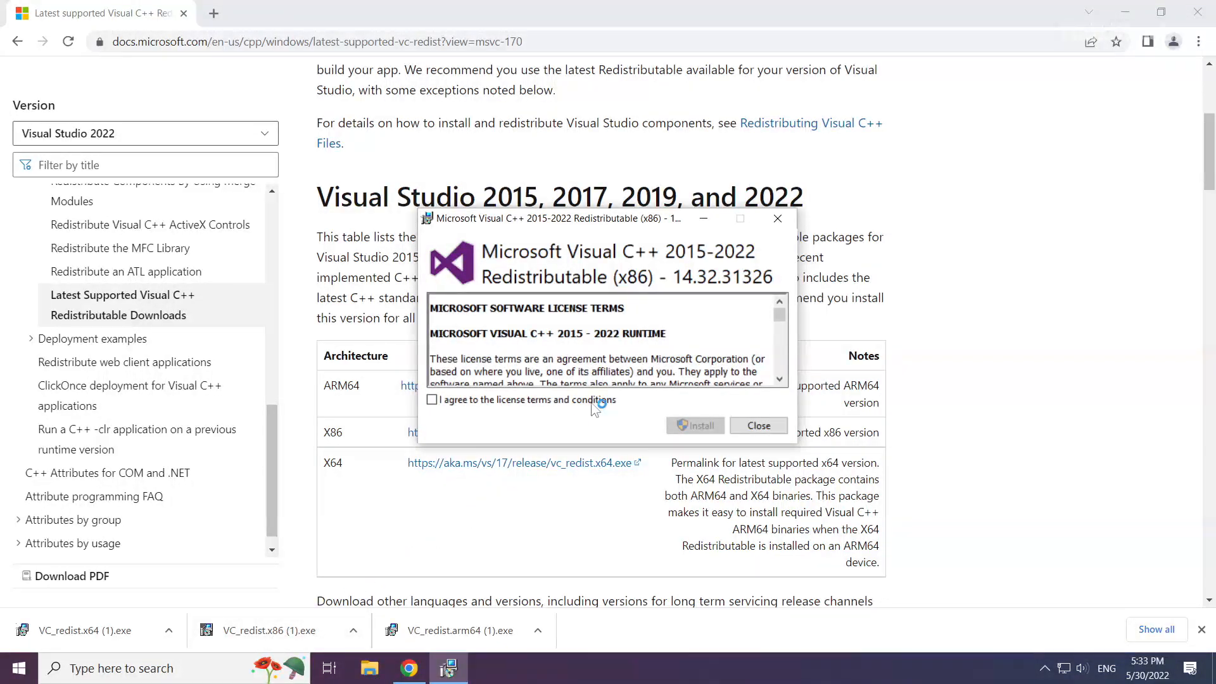
scroll("down", 3)
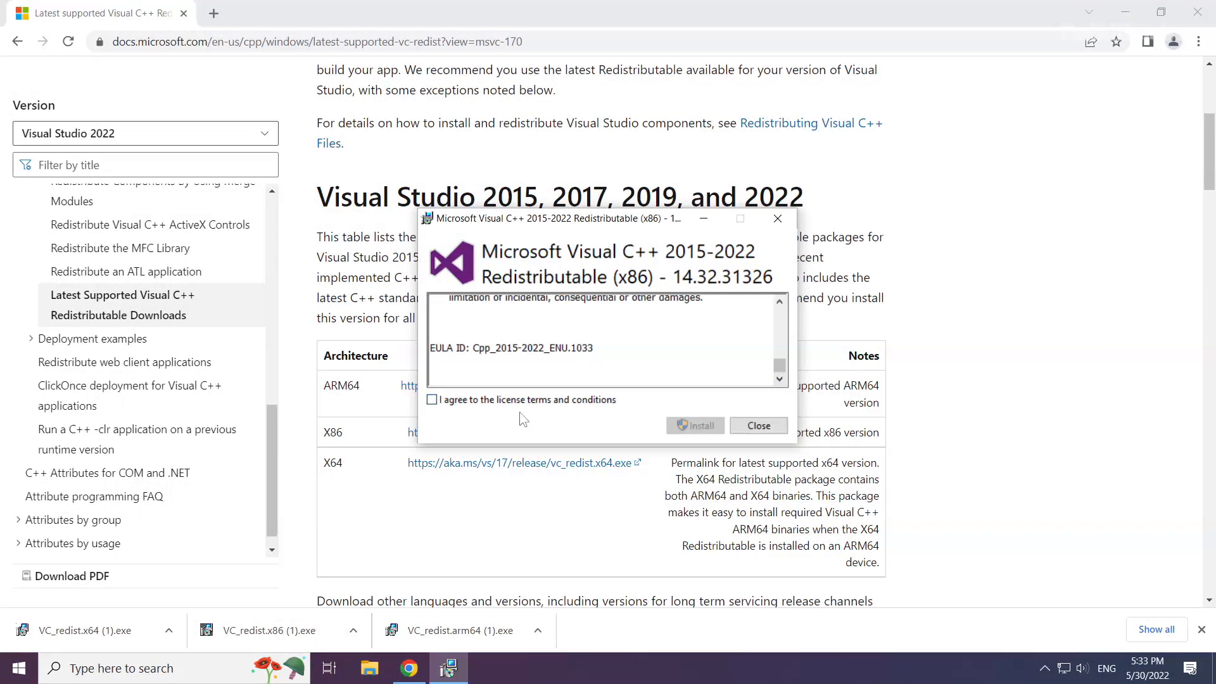
left_click(695, 426)
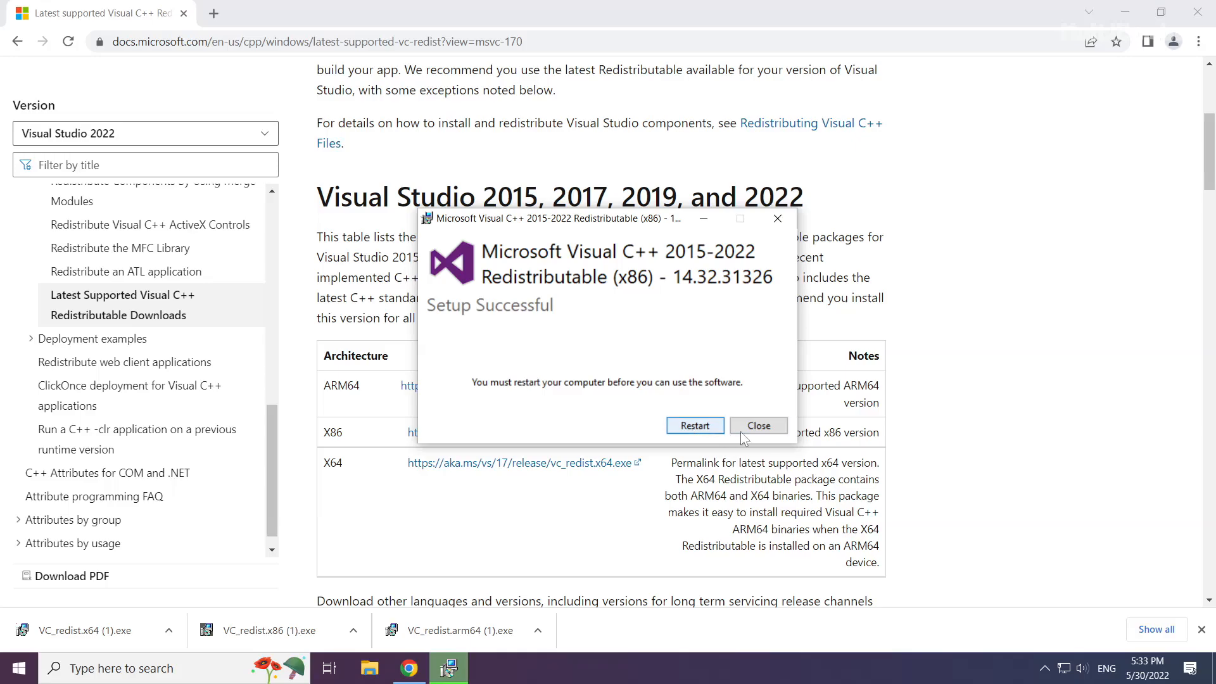
left_click(757, 425)
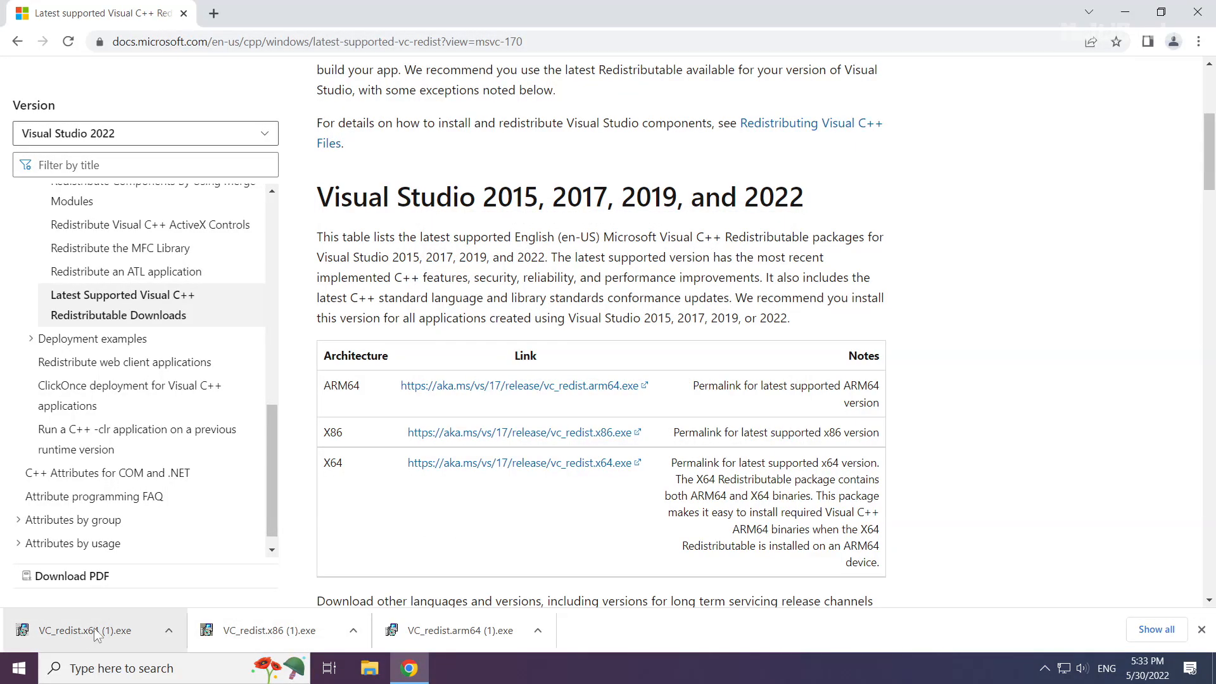
Install the x64 Visual C++ Redistributable without restarting, then close Chrome.
left_click(84, 629)
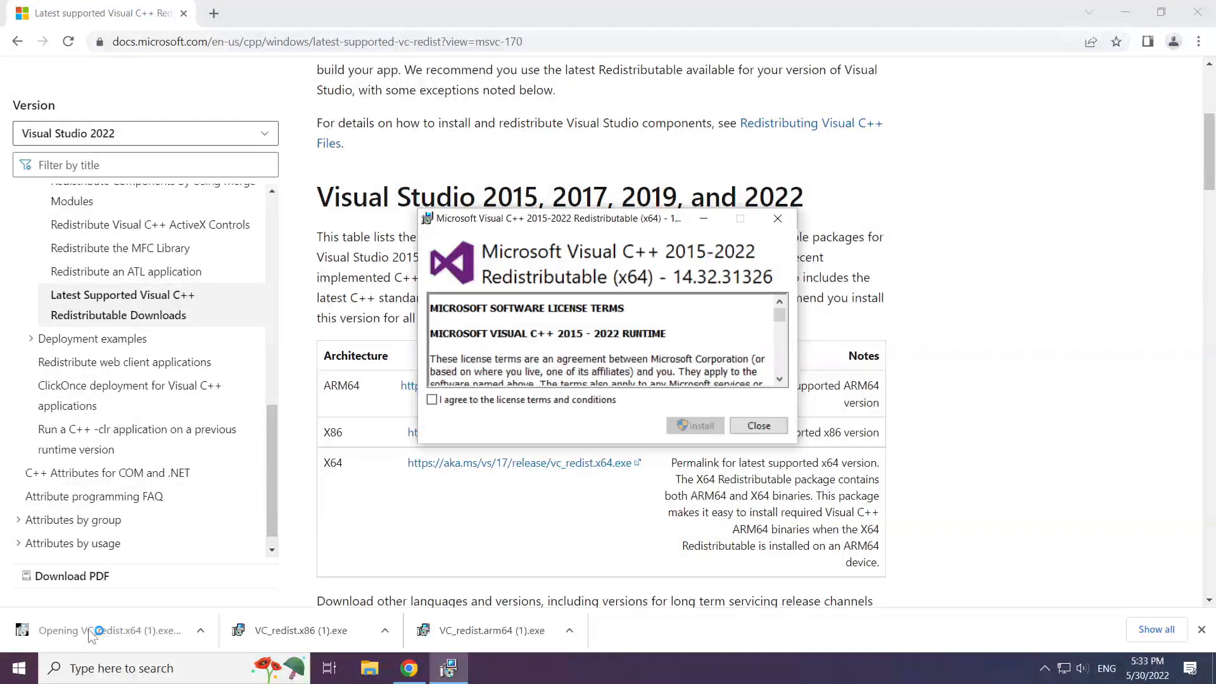
scroll("down", 3)
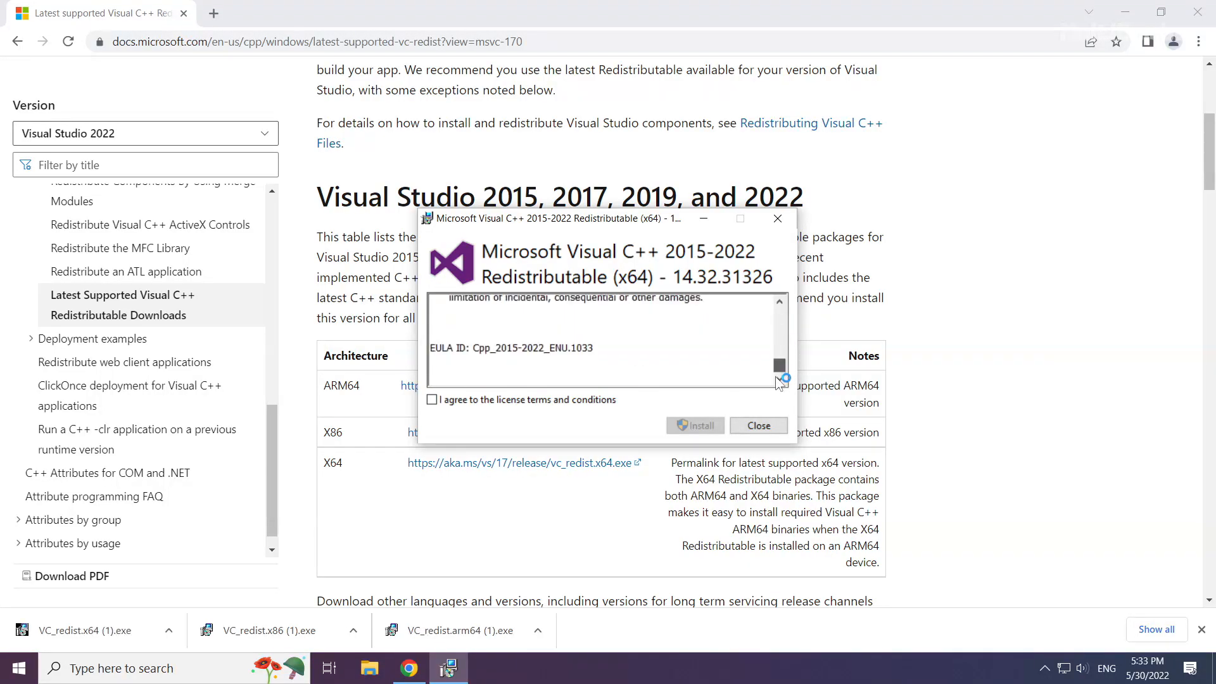
left_click(430, 399)
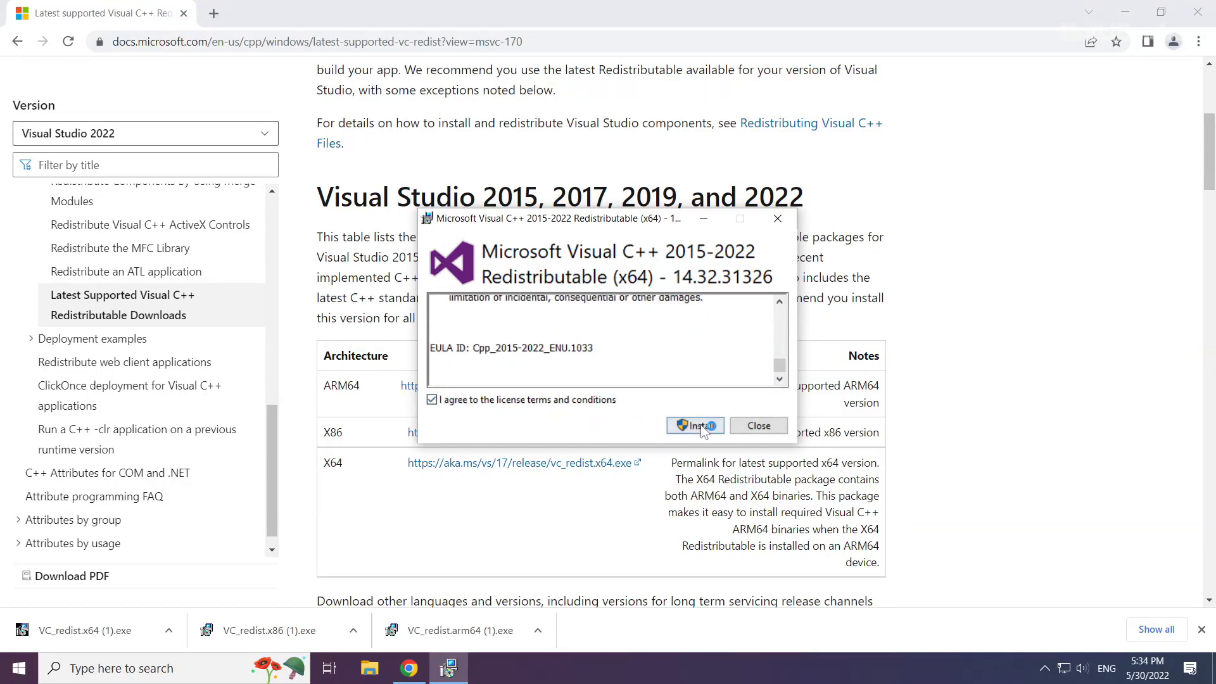
left_click(695, 426)
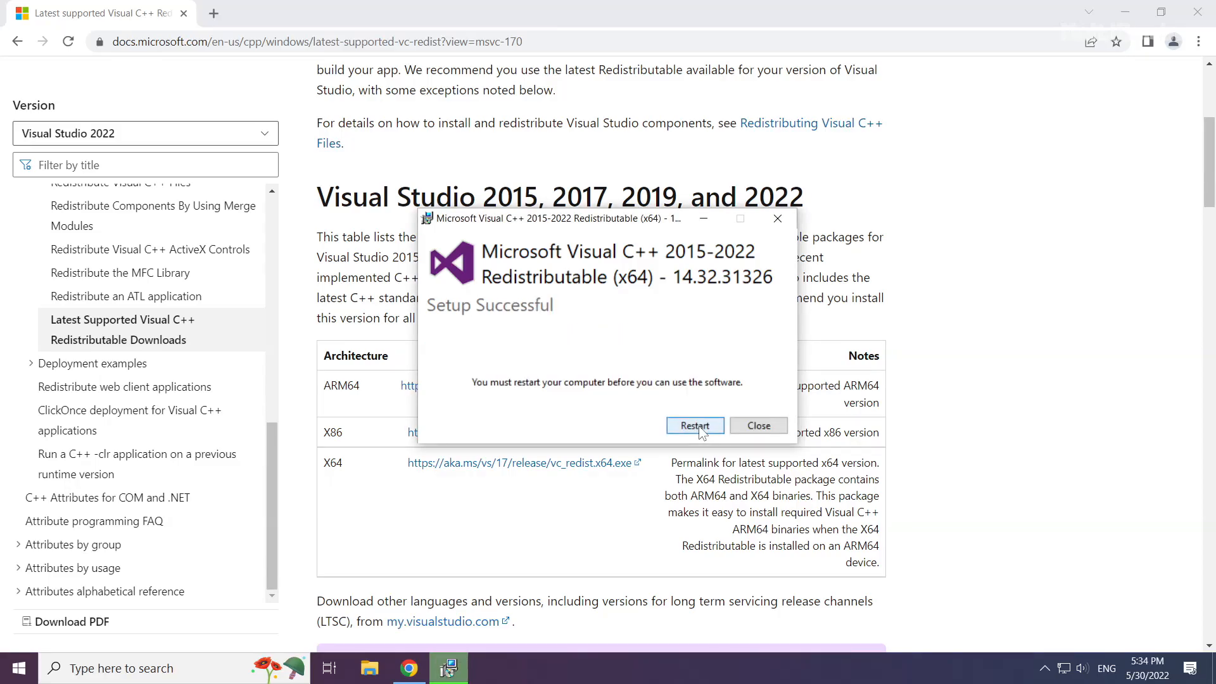
mouse_move(757, 426)
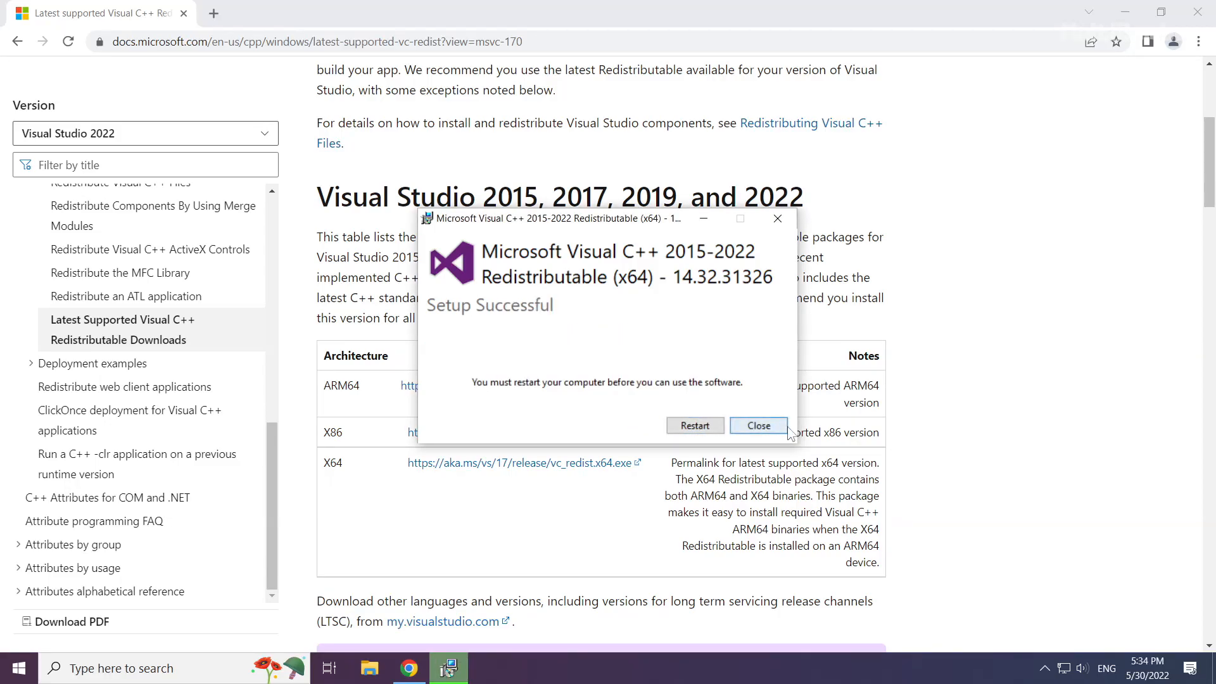
left_click(757, 425)
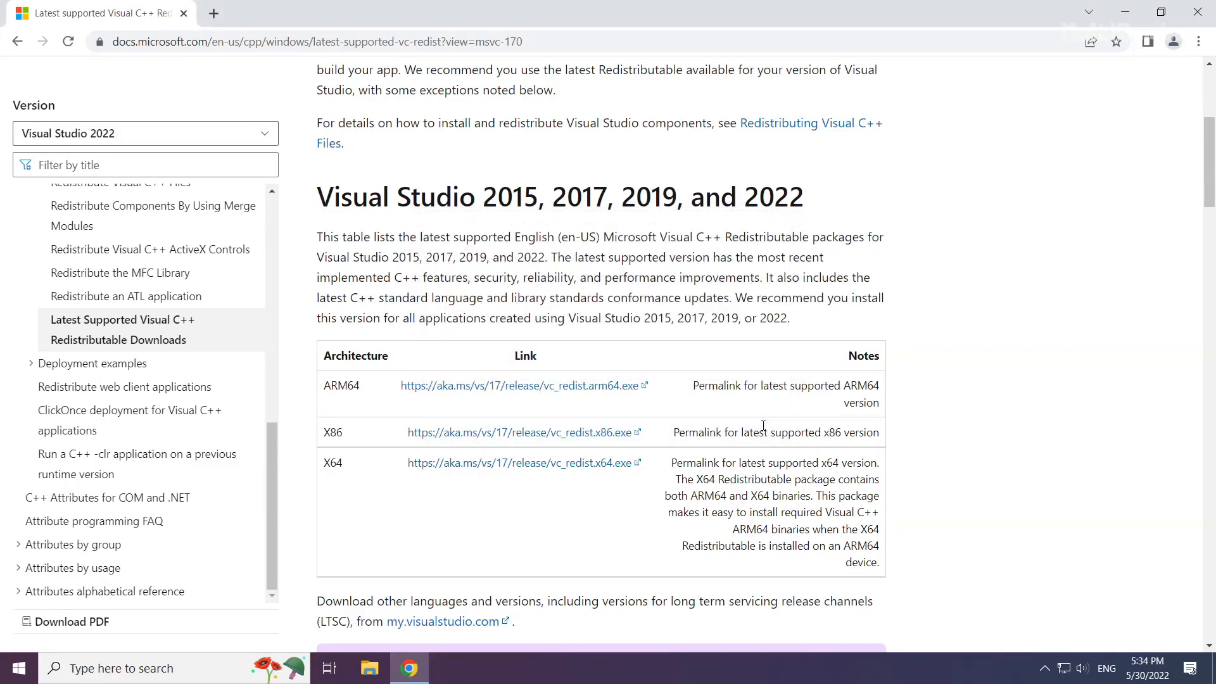
mouse_move(1194, 69)
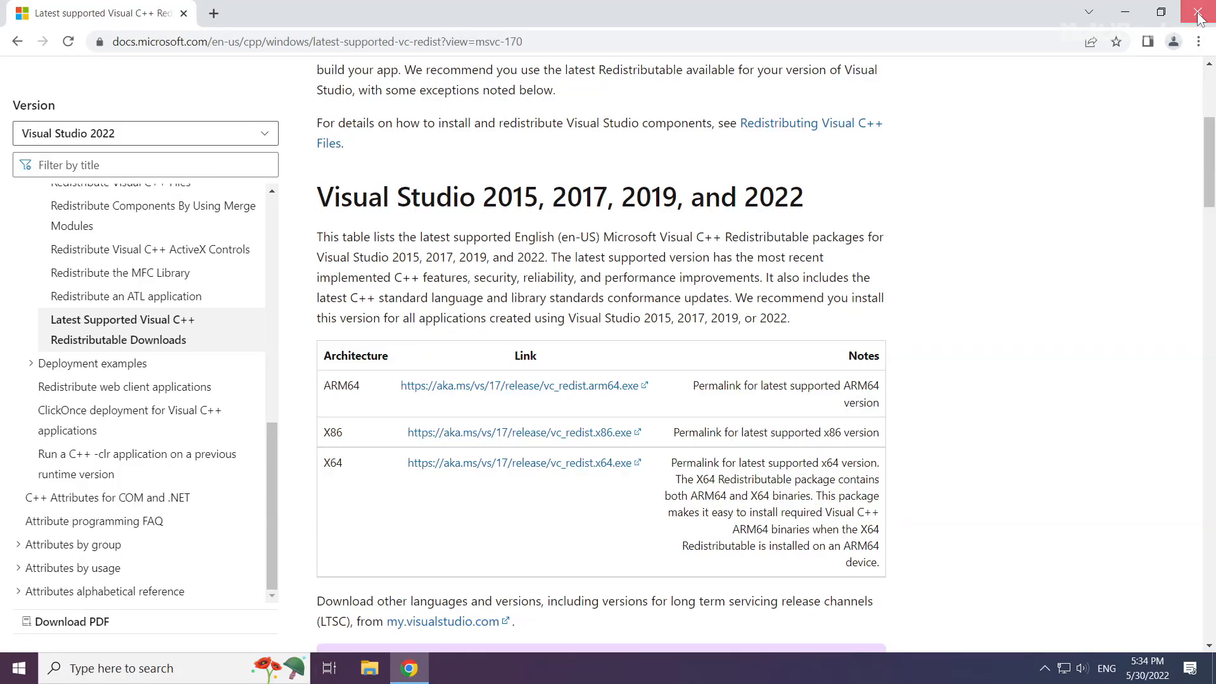
left_click(1198, 13)
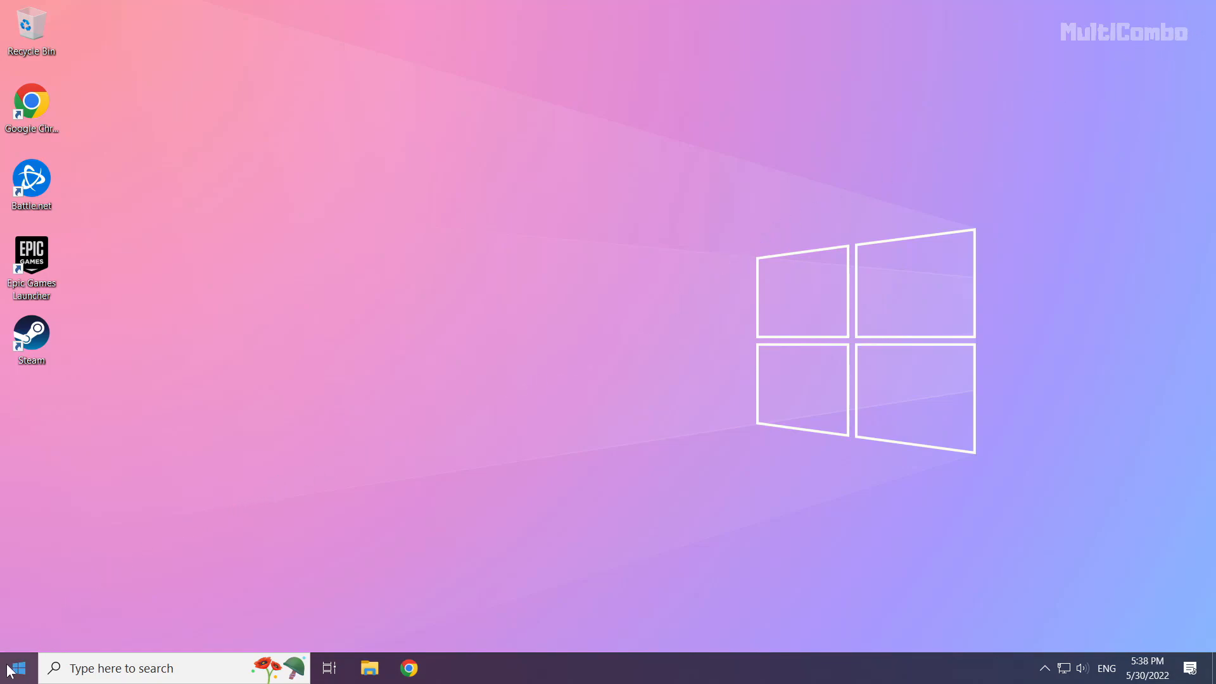
Launch Task Manager from the Start button's right-click menu.
right_click(15, 667)
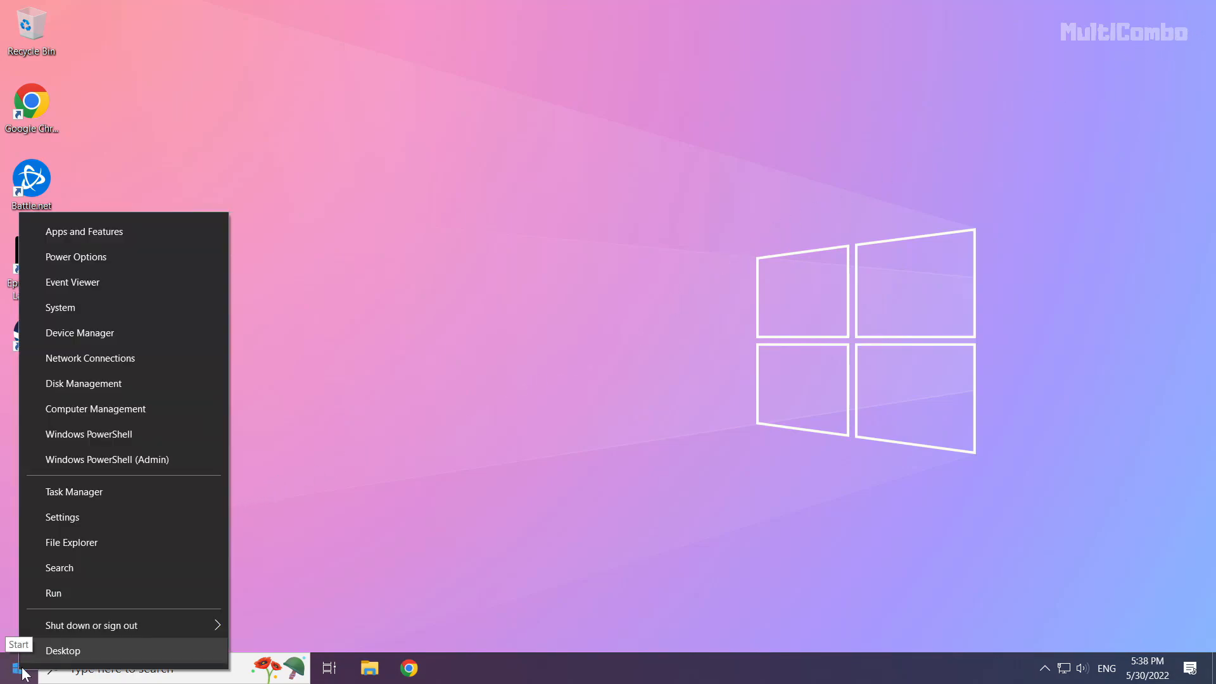
mouse_move(163, 491)
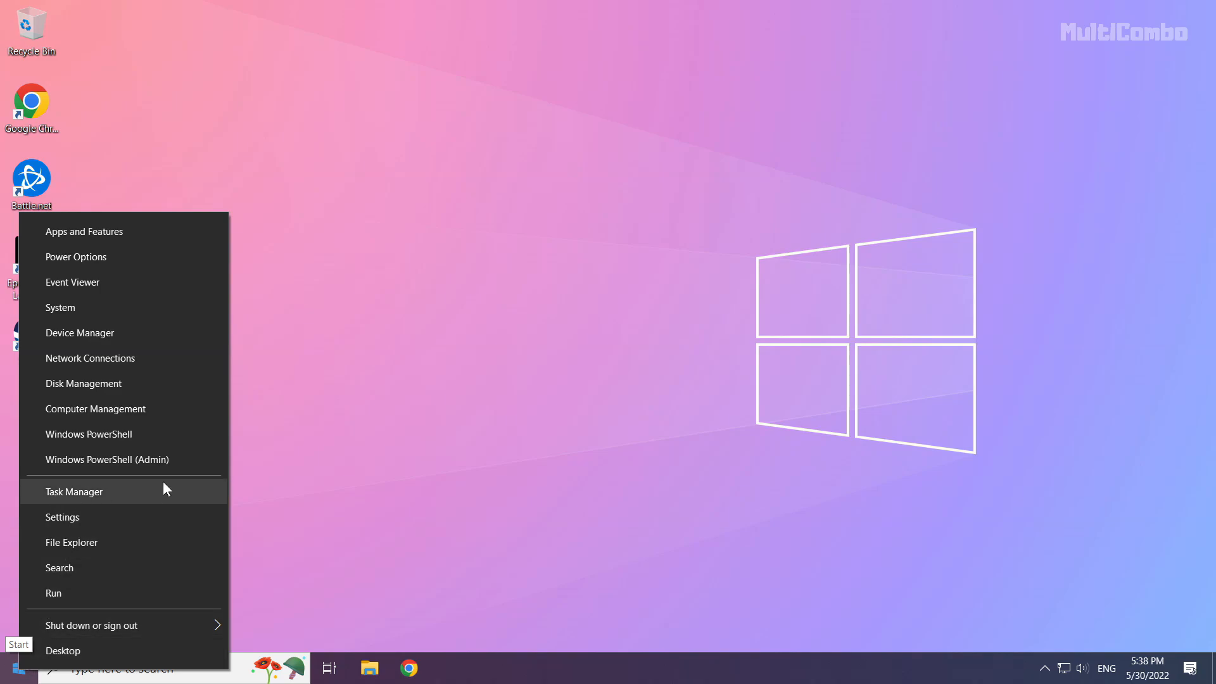
mouse_move(114, 495)
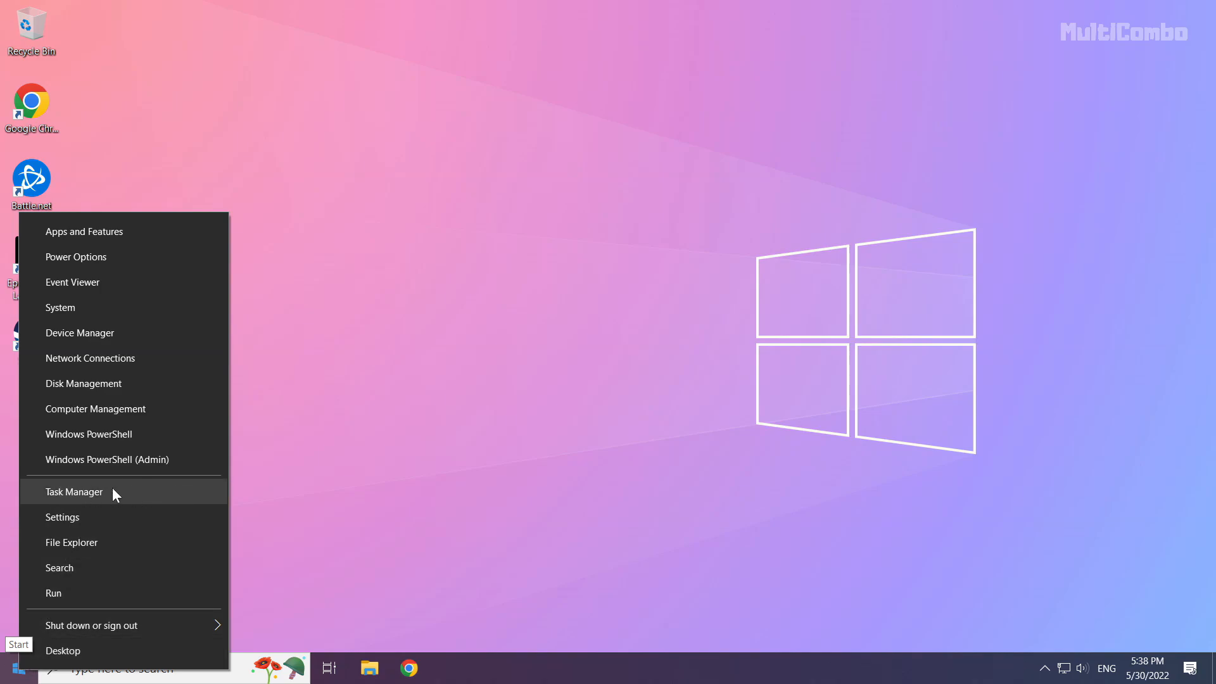
left_click(113, 496)
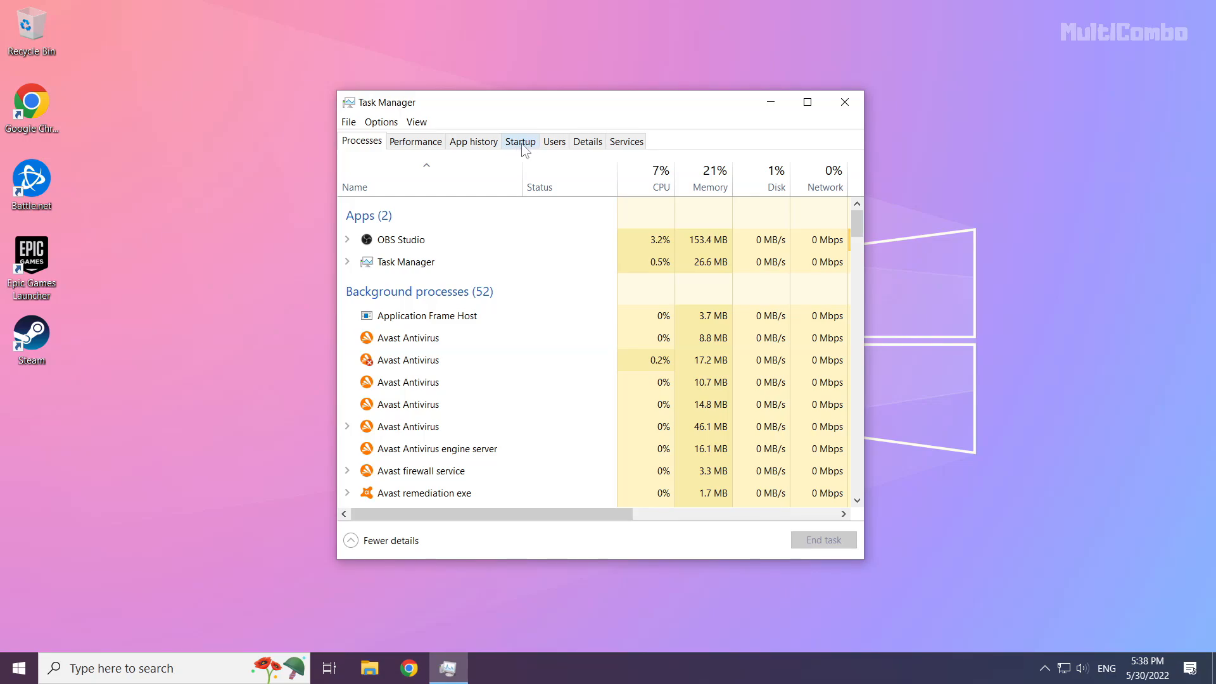
Disable Microsoft Edge and Java Update Scheduler in the Startup list.
left_click(519, 141)
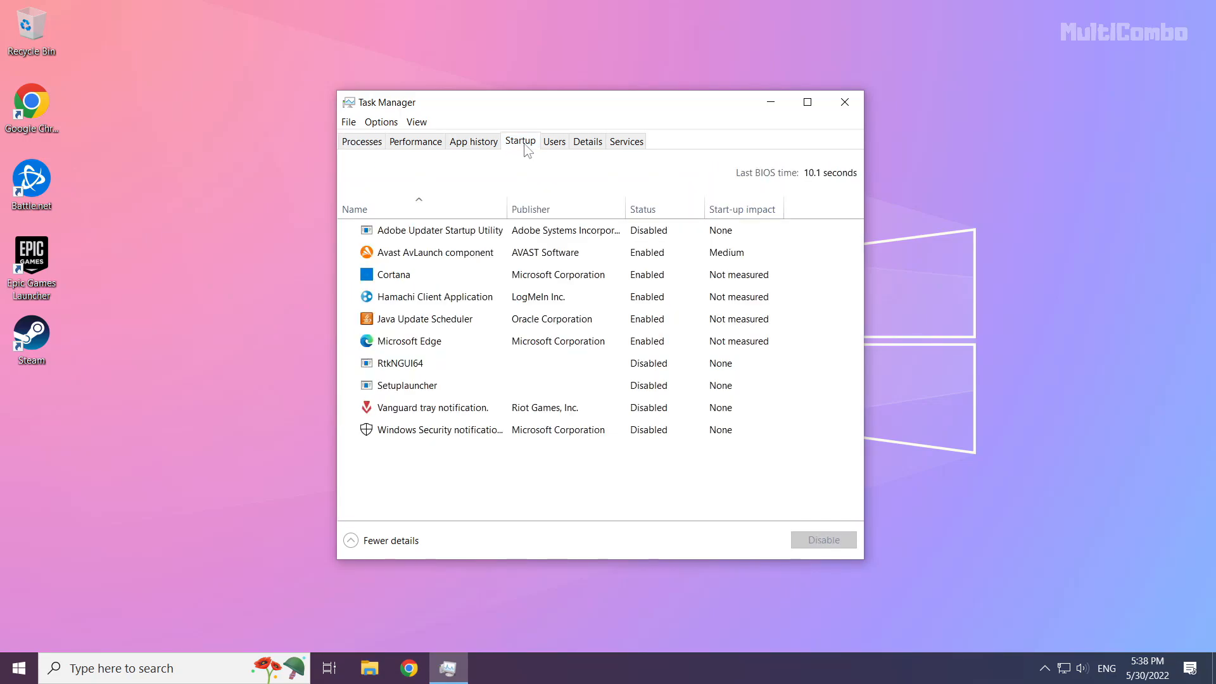
left_click(424, 319)
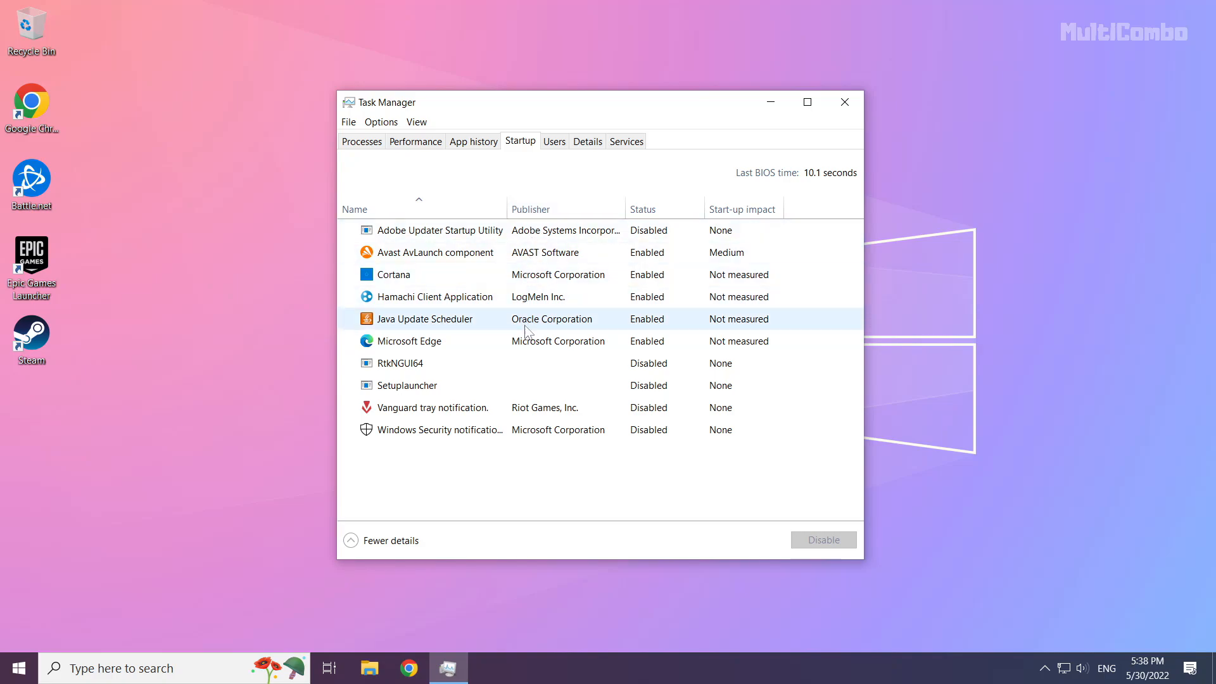
left_click(405, 340)
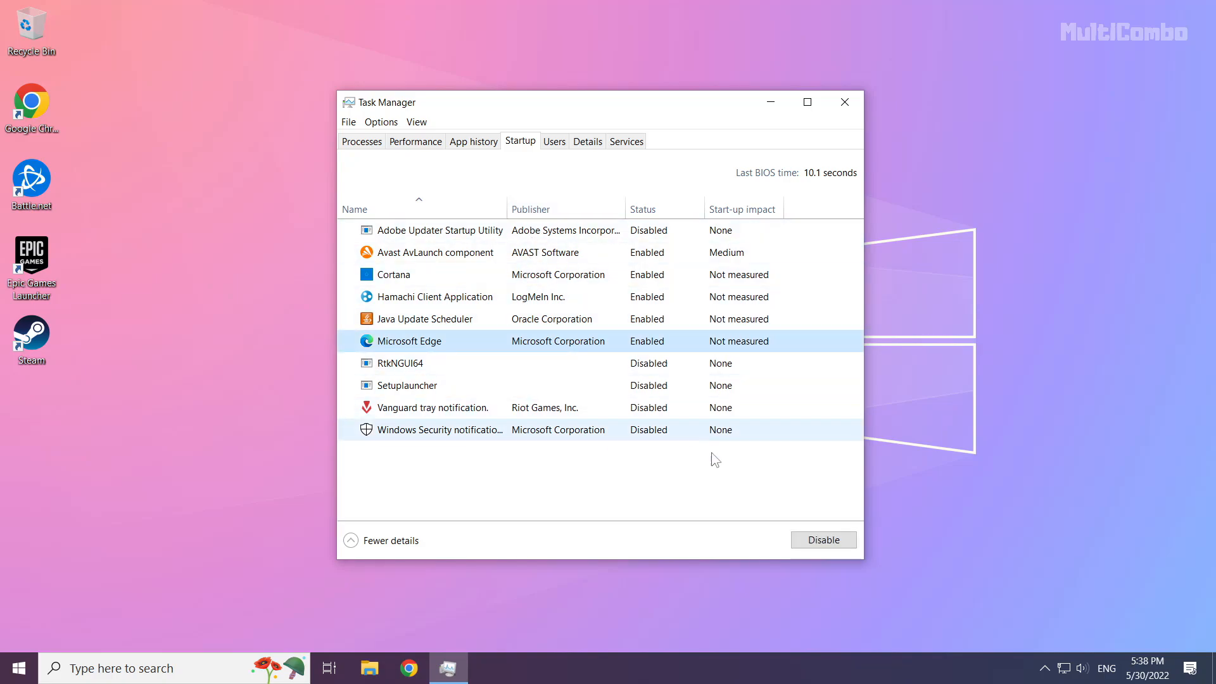
left_click(821, 539)
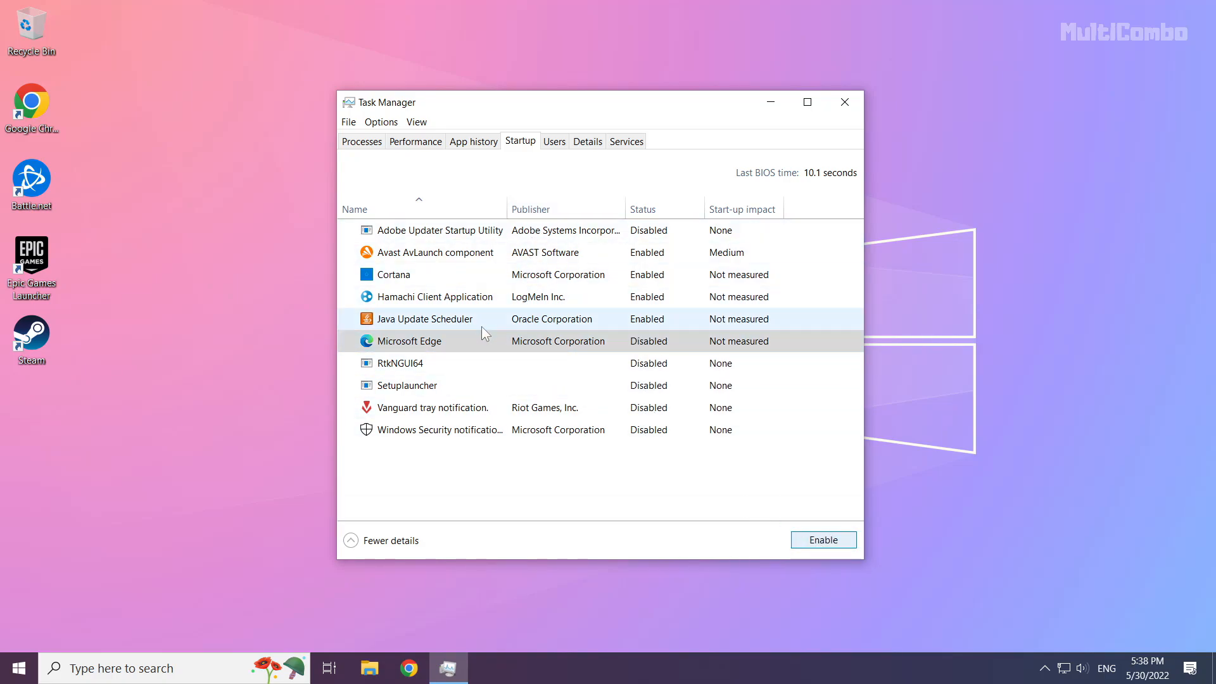
left_click(425, 319)
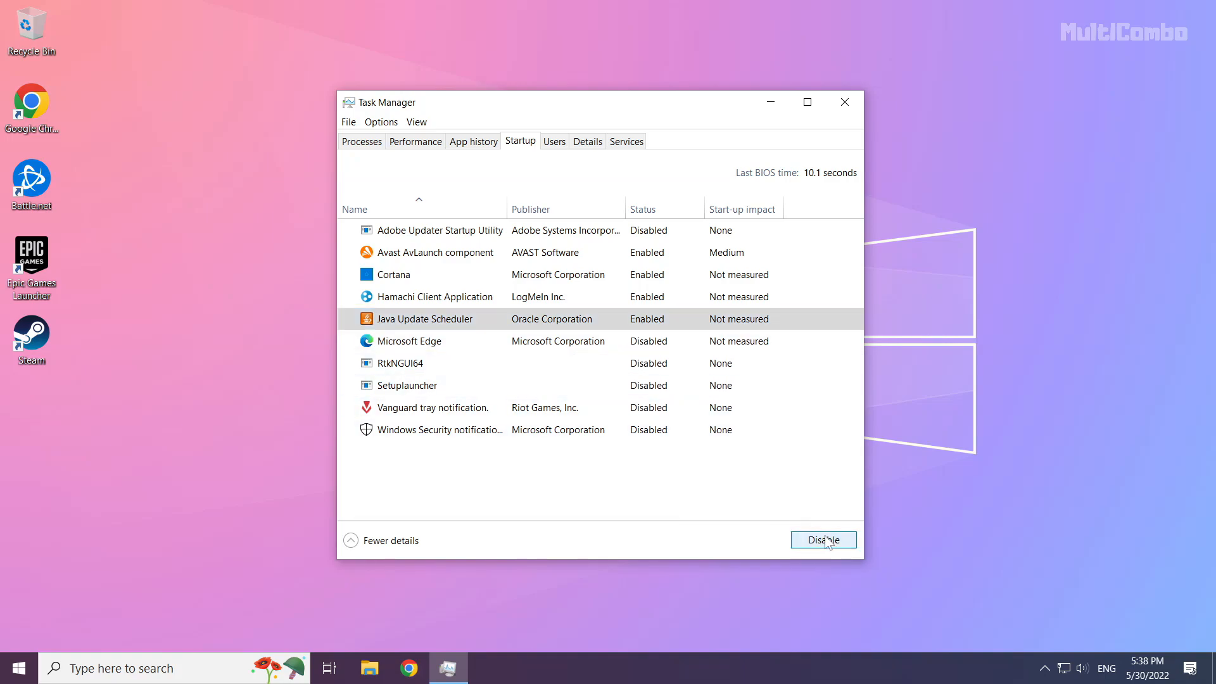
left_click(823, 540)
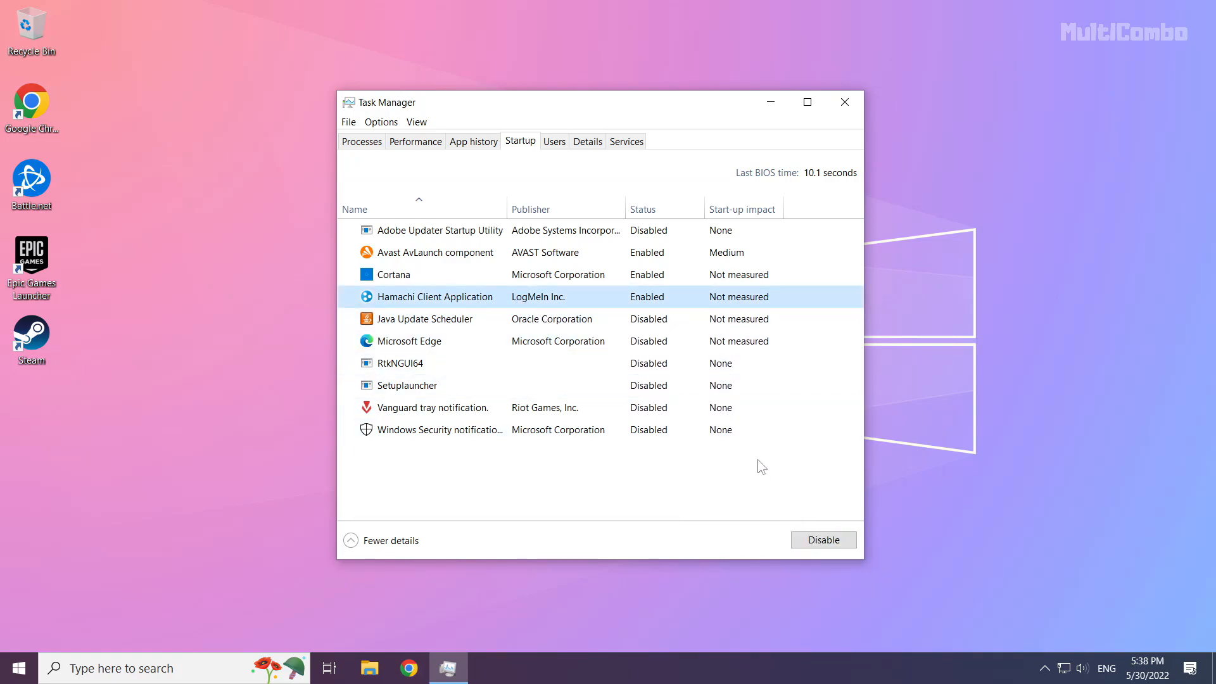
Disable Hamachi Client Application and Cortana at startup, then close Task Manager.
left_click(823, 540)
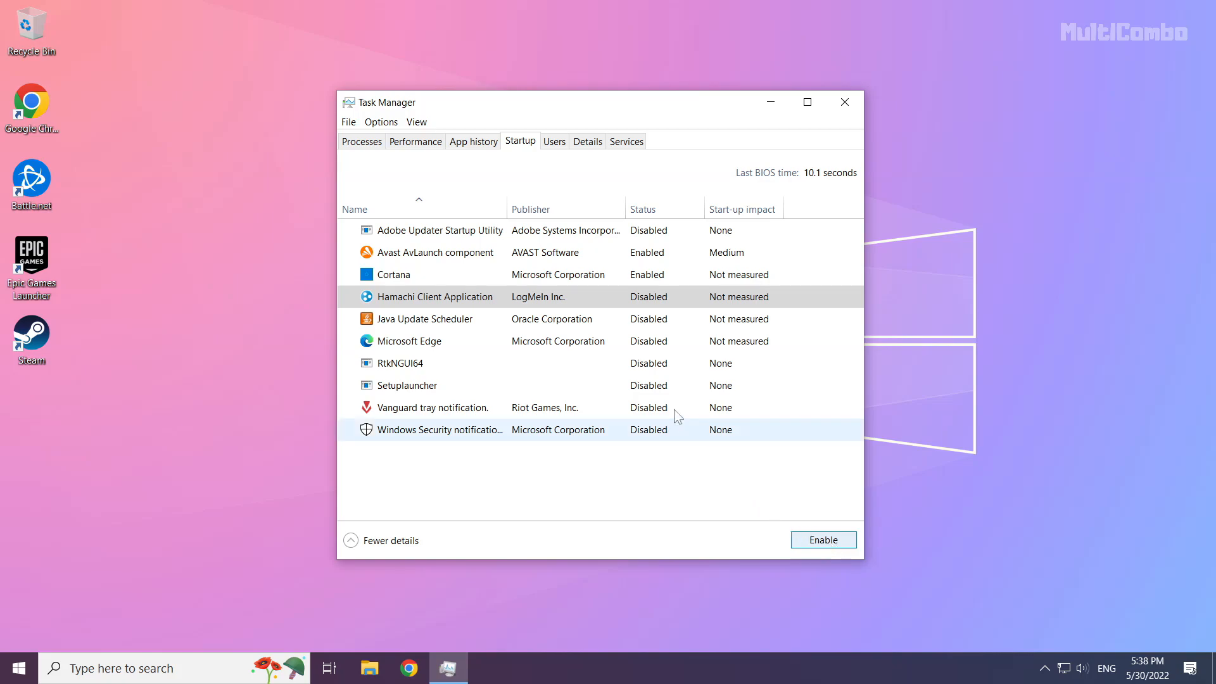
left_click(391, 273)
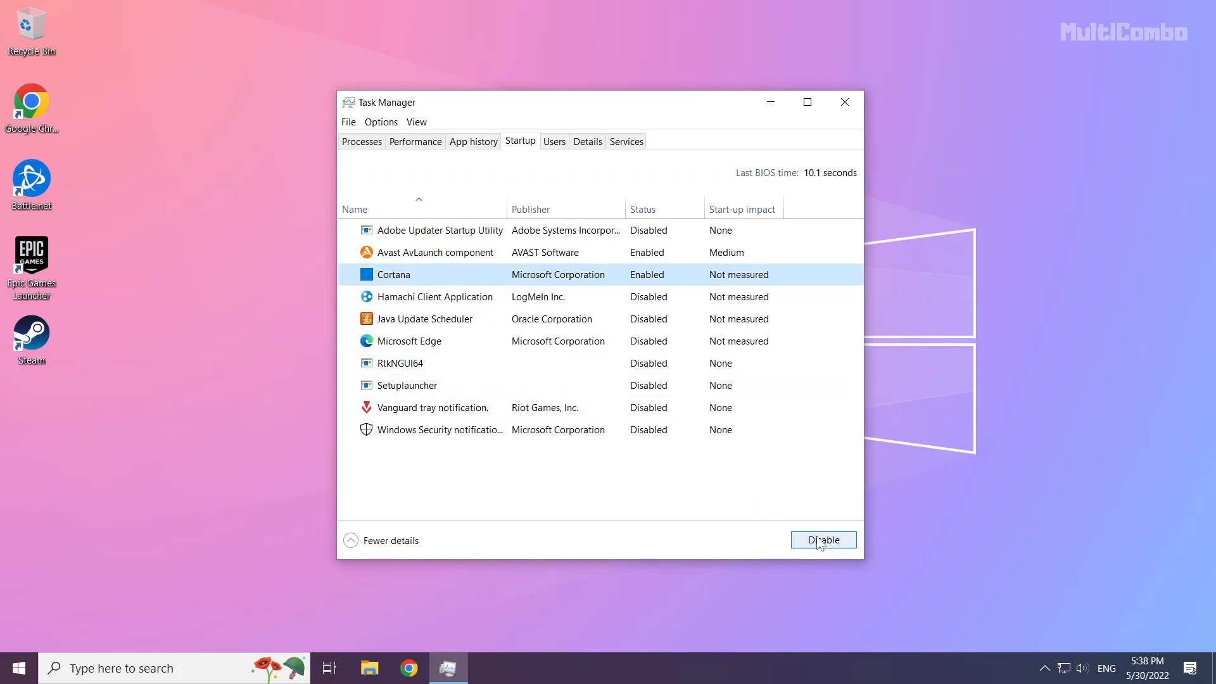
left_click(822, 540)
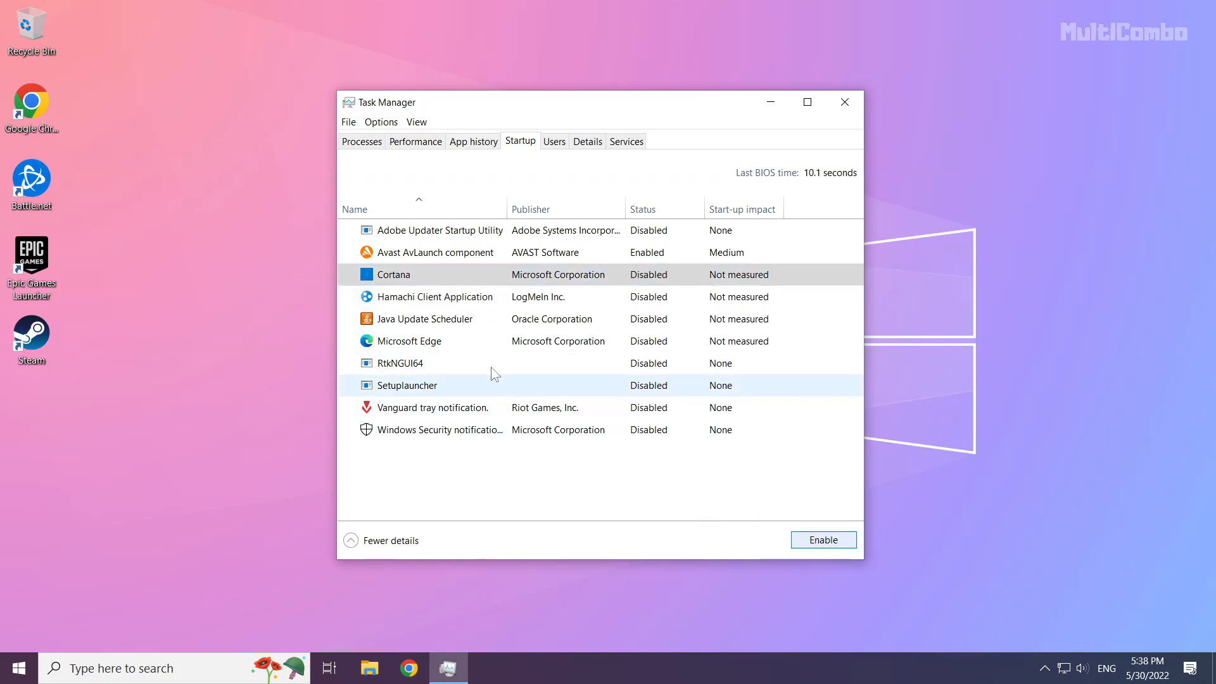
mouse_move(845, 101)
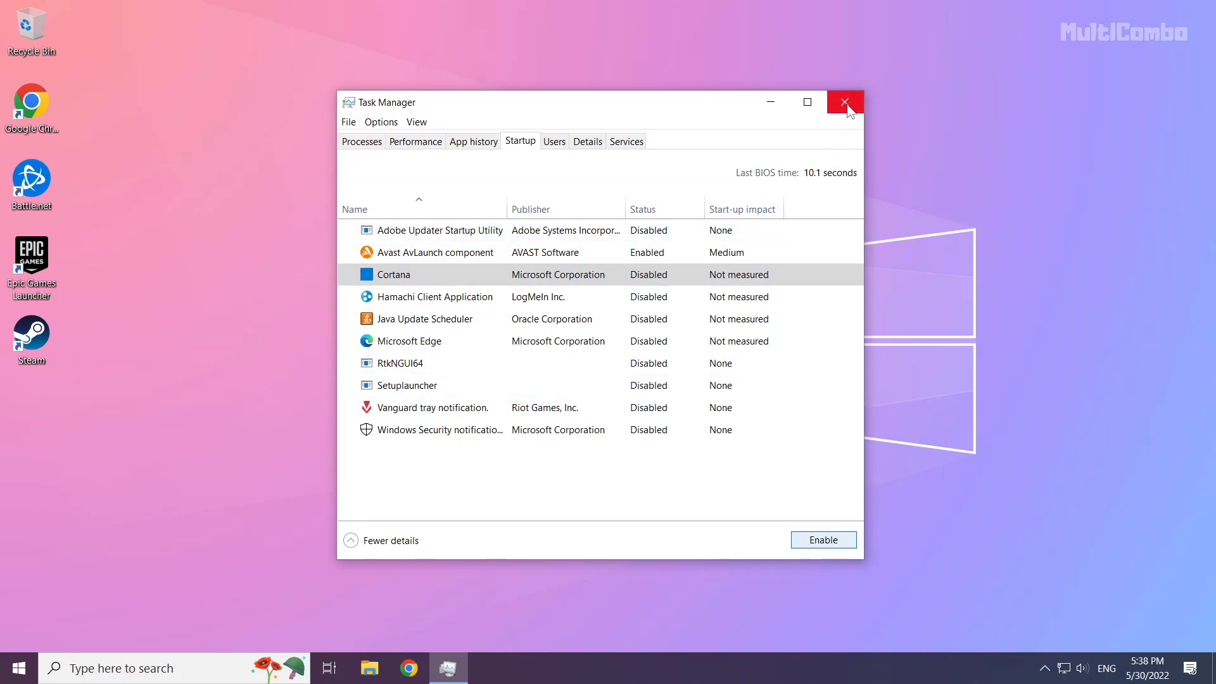
left_click(845, 102)
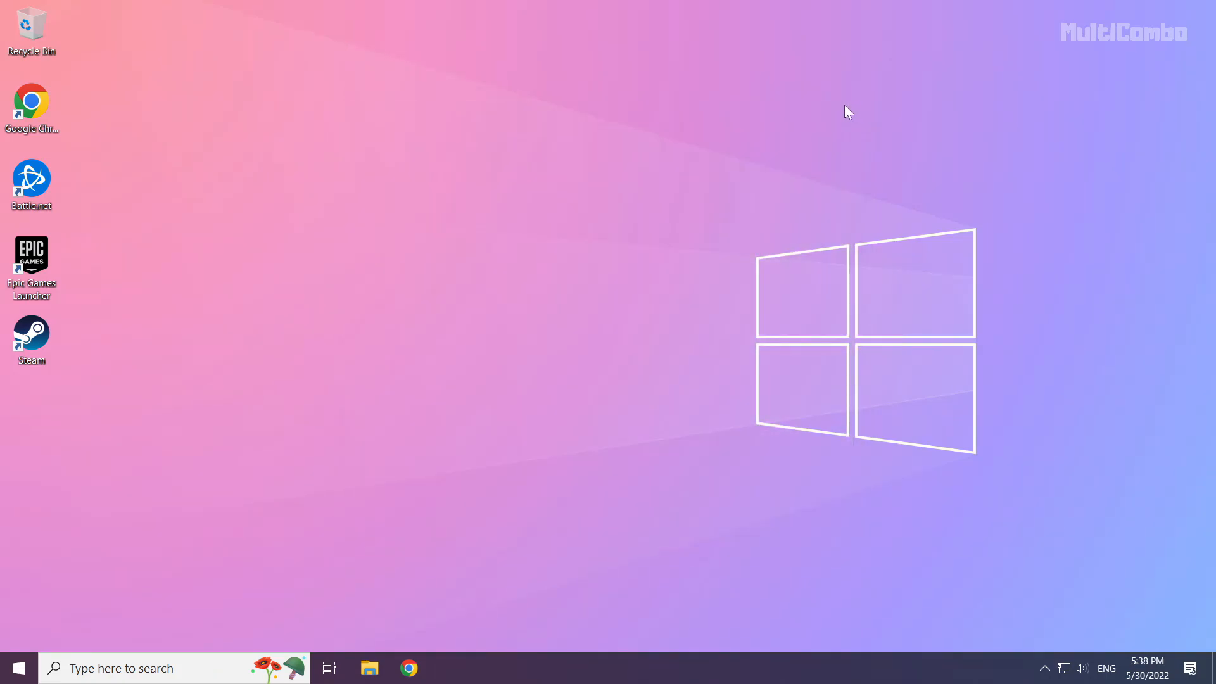
mouse_move(128, 556)
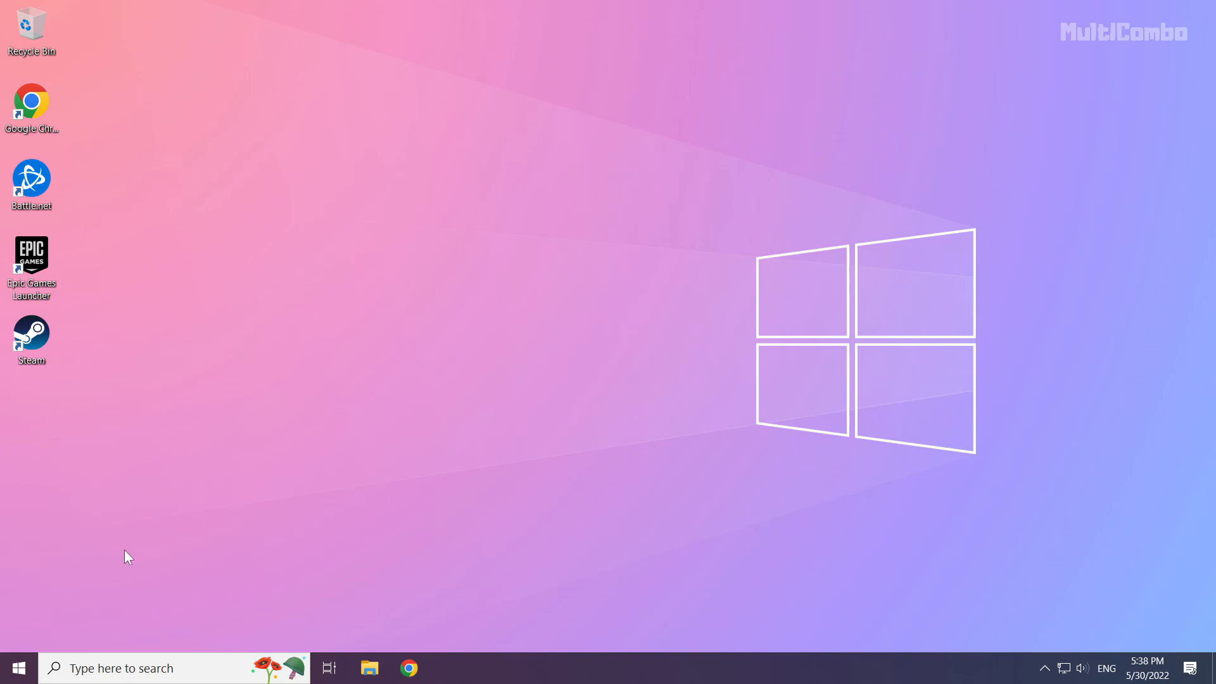
mouse_move(19, 667)
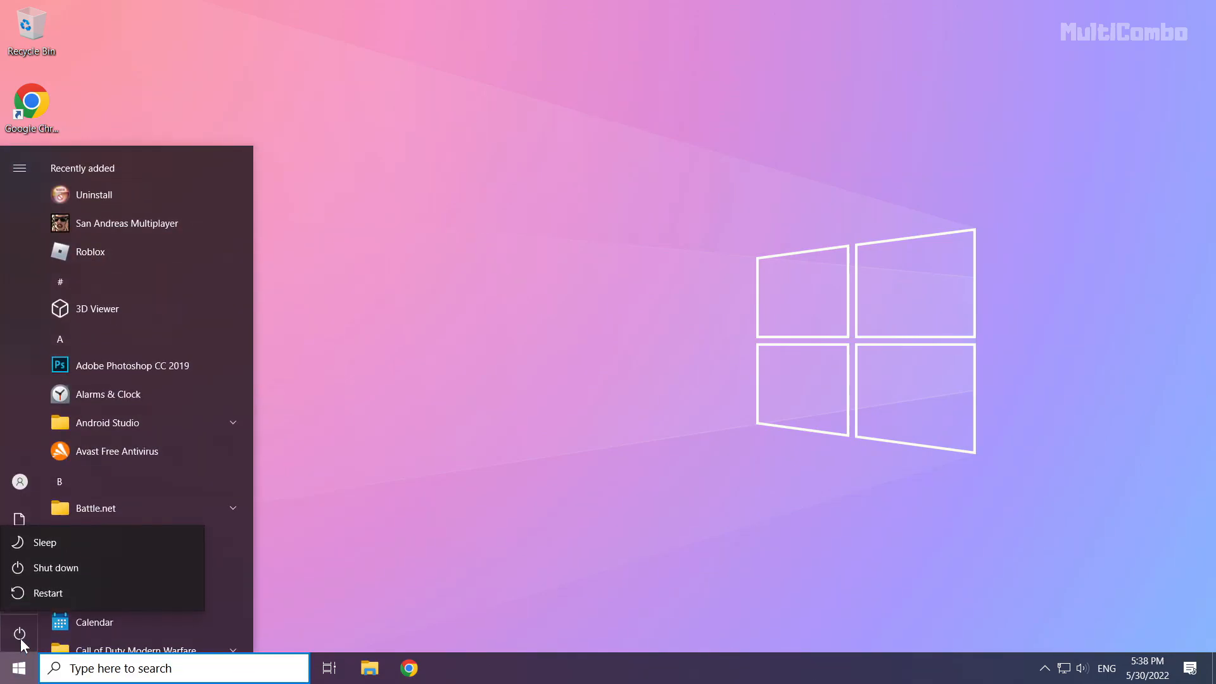
mouse_move(112, 593)
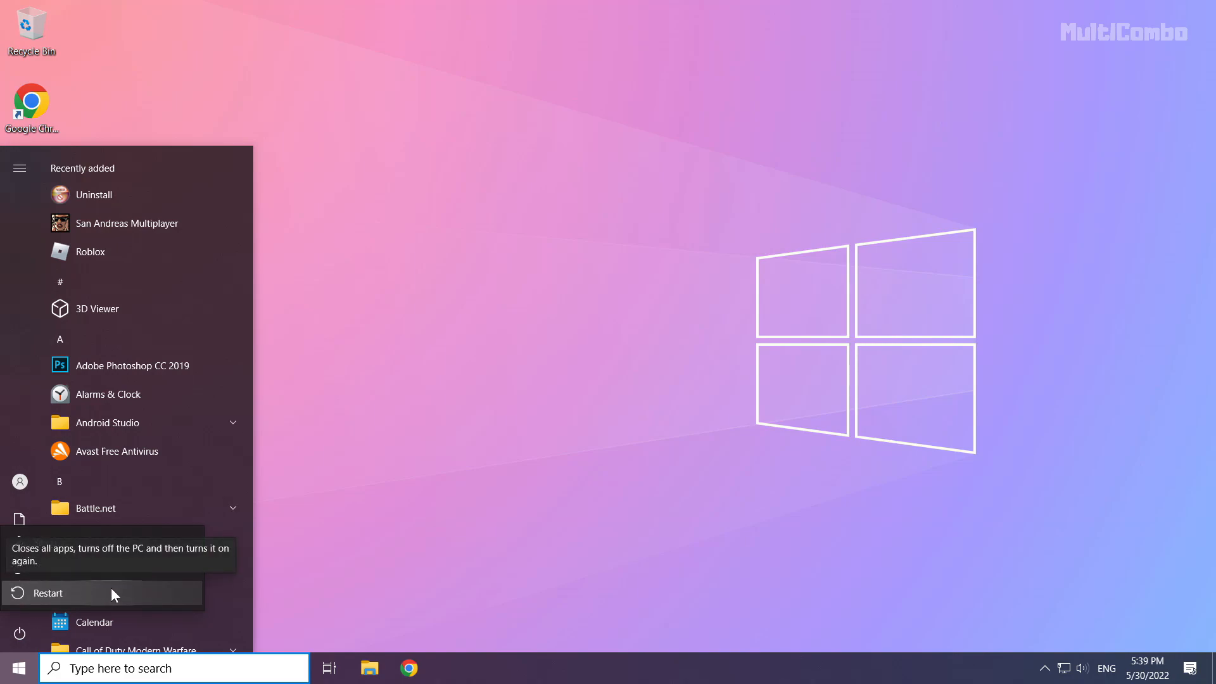